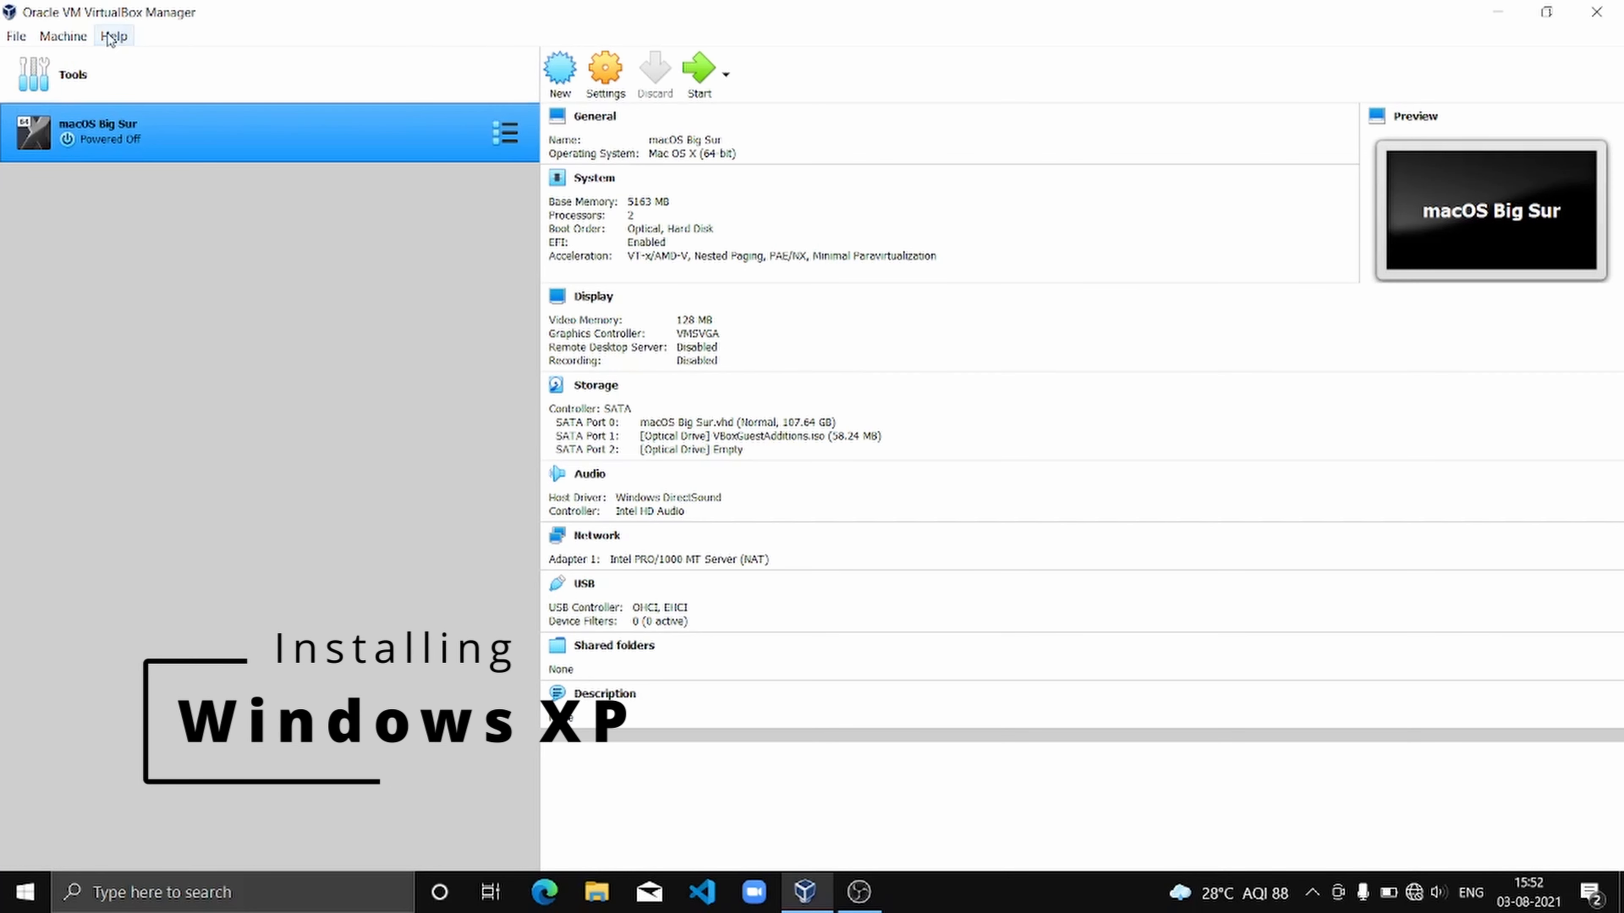
# - Begin a new virtual machine named windows xp, type Windows XP (32-bit), choosing another machine folder
pyautogui.click(559, 68)
pyautogui.write('windows xp')
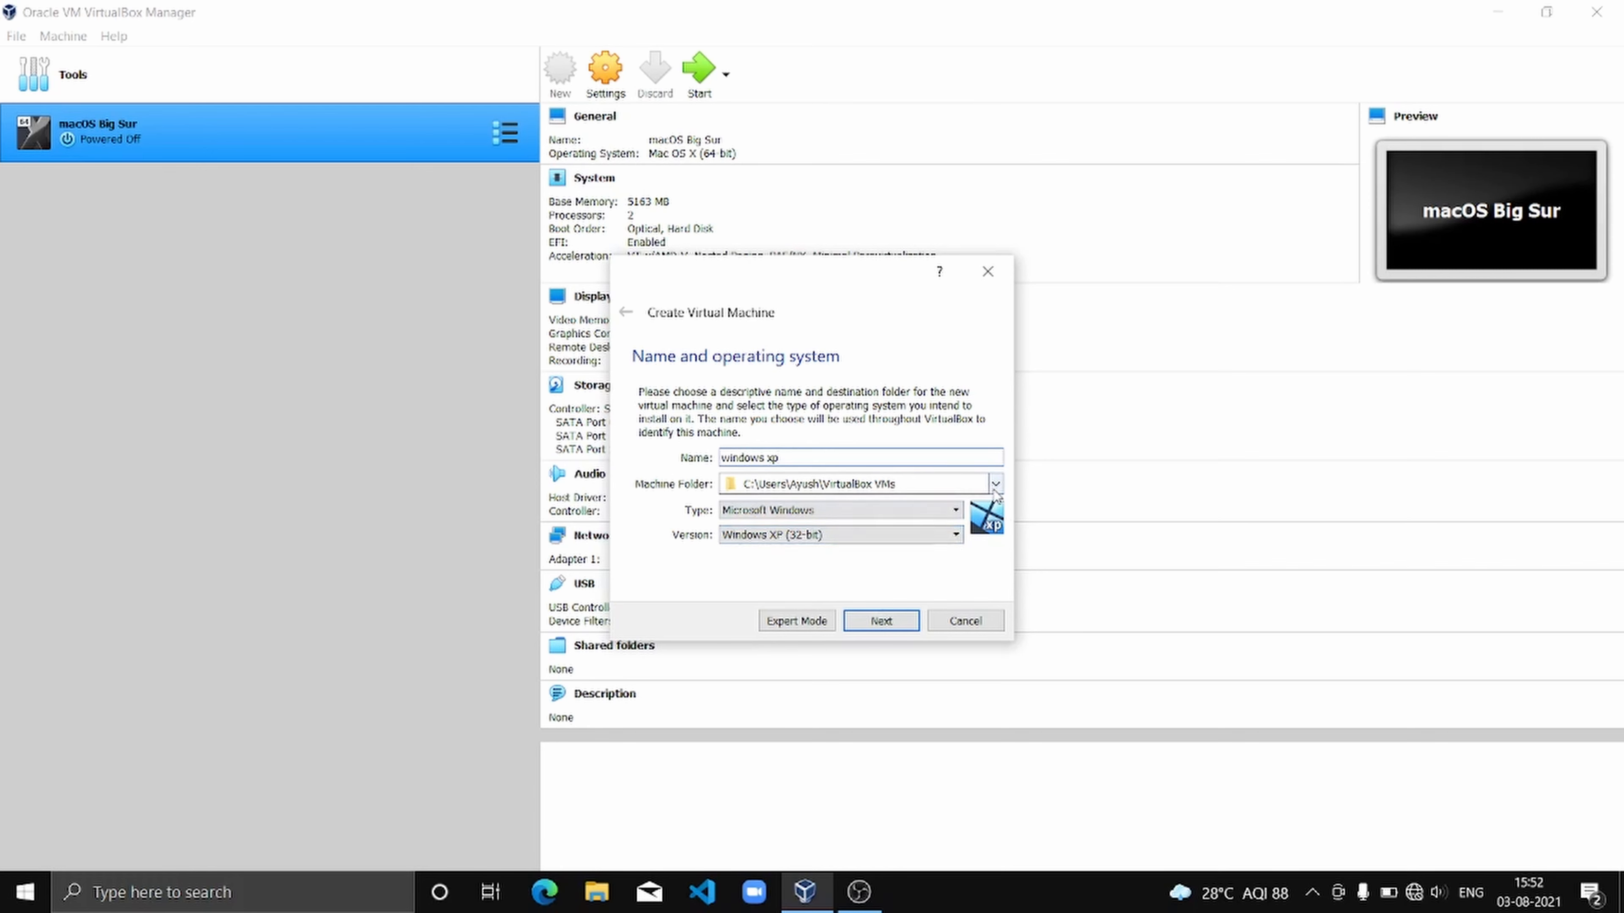
pyautogui.click(993, 484)
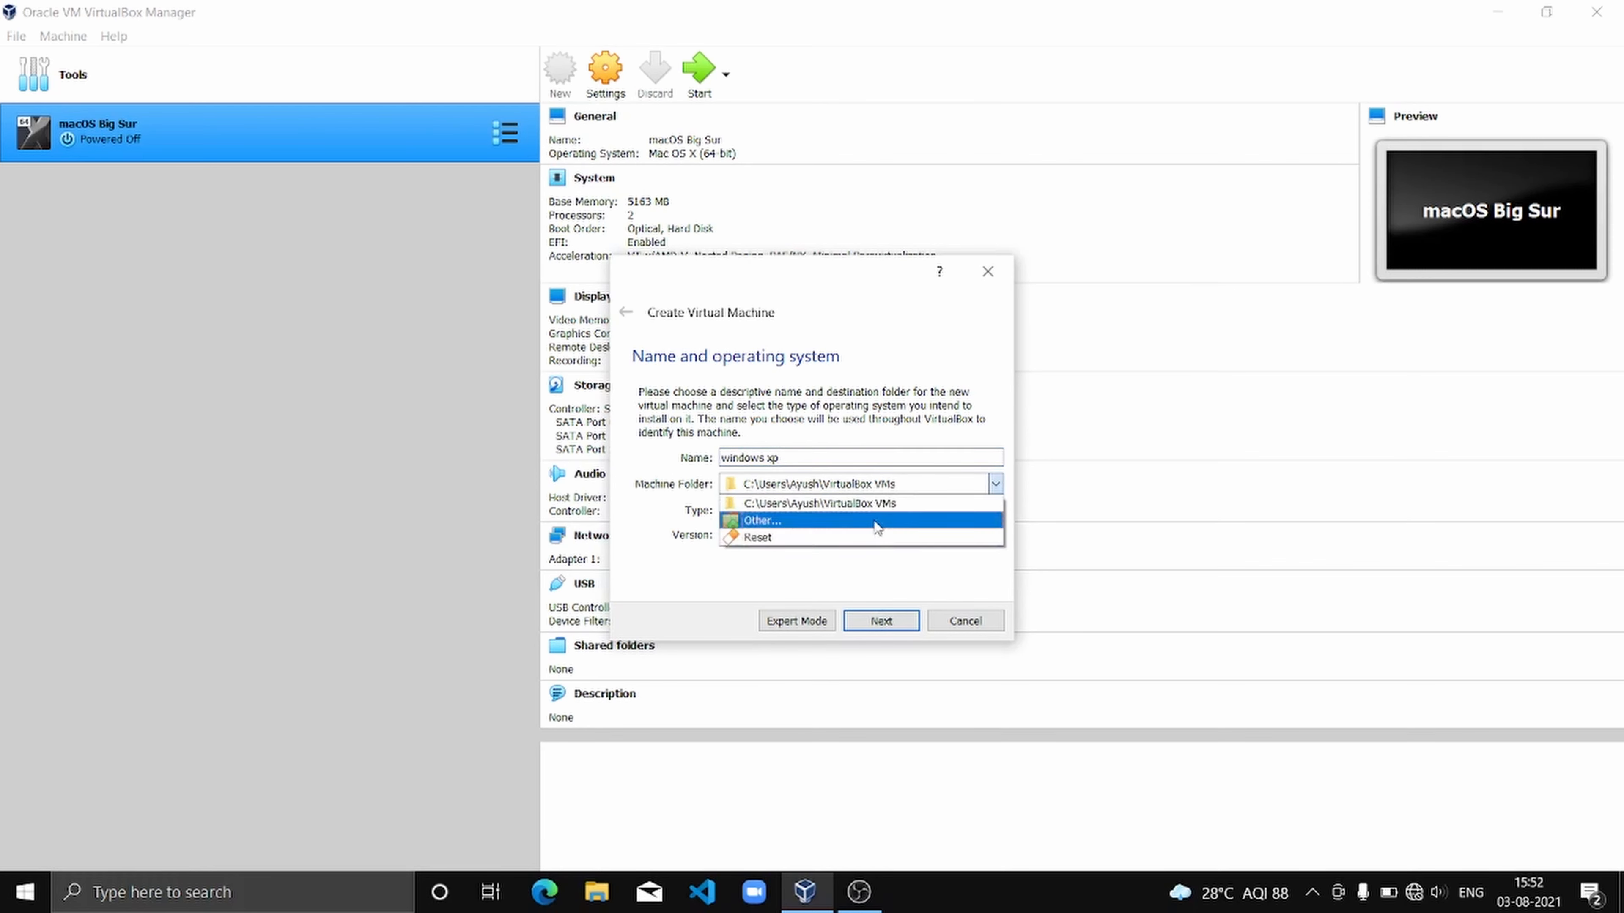
pyautogui.click(762, 520)
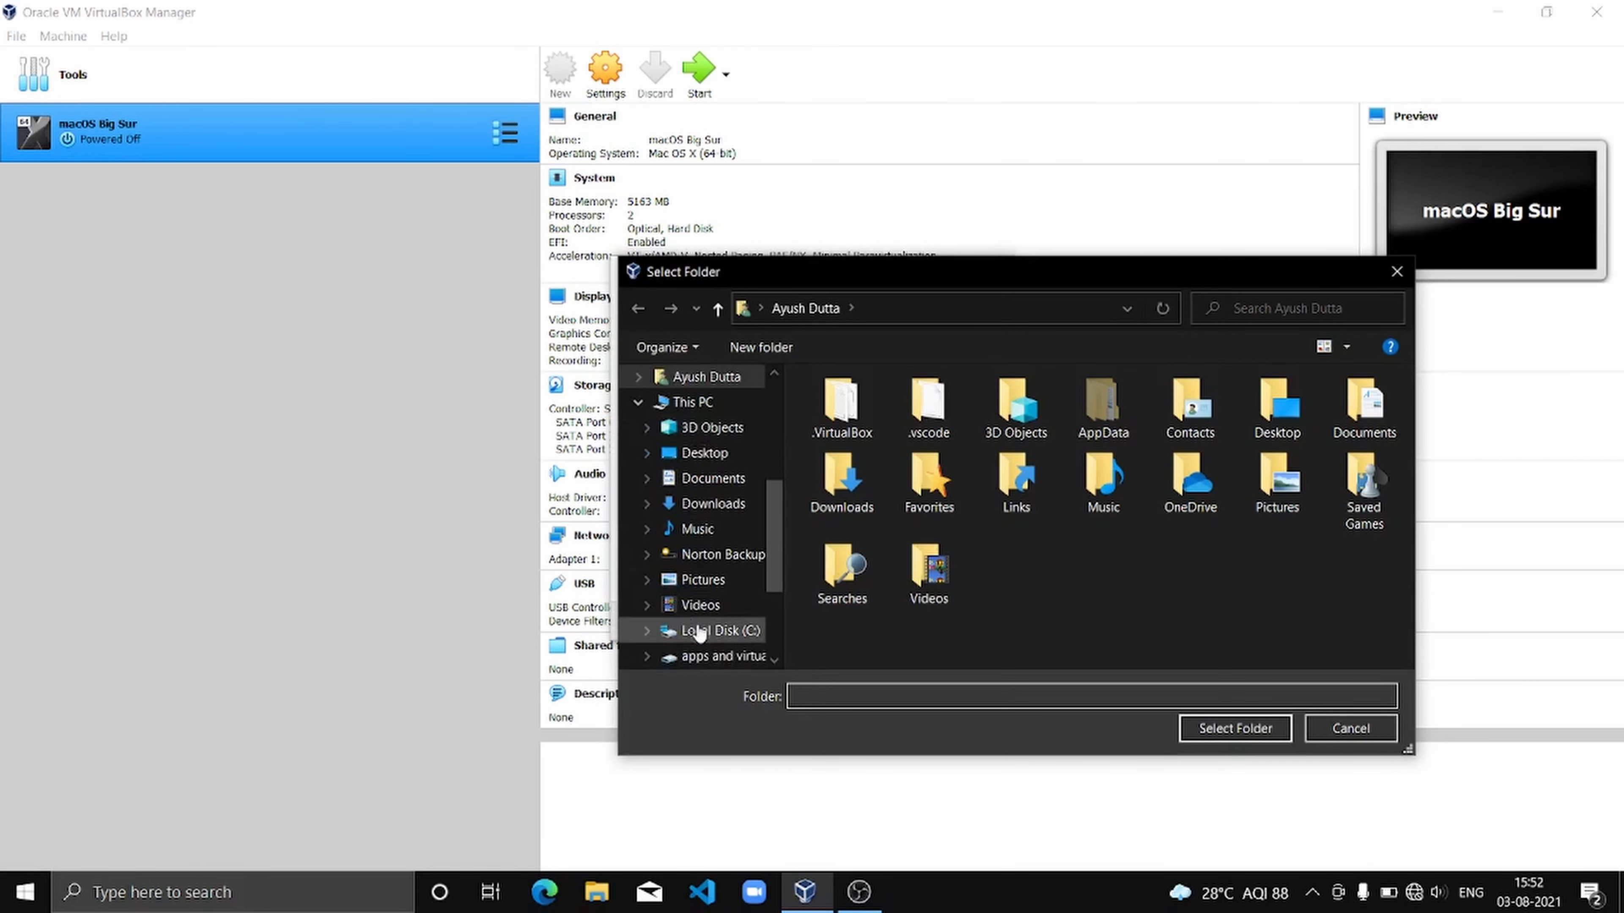
pyautogui.moveTo(712, 477)
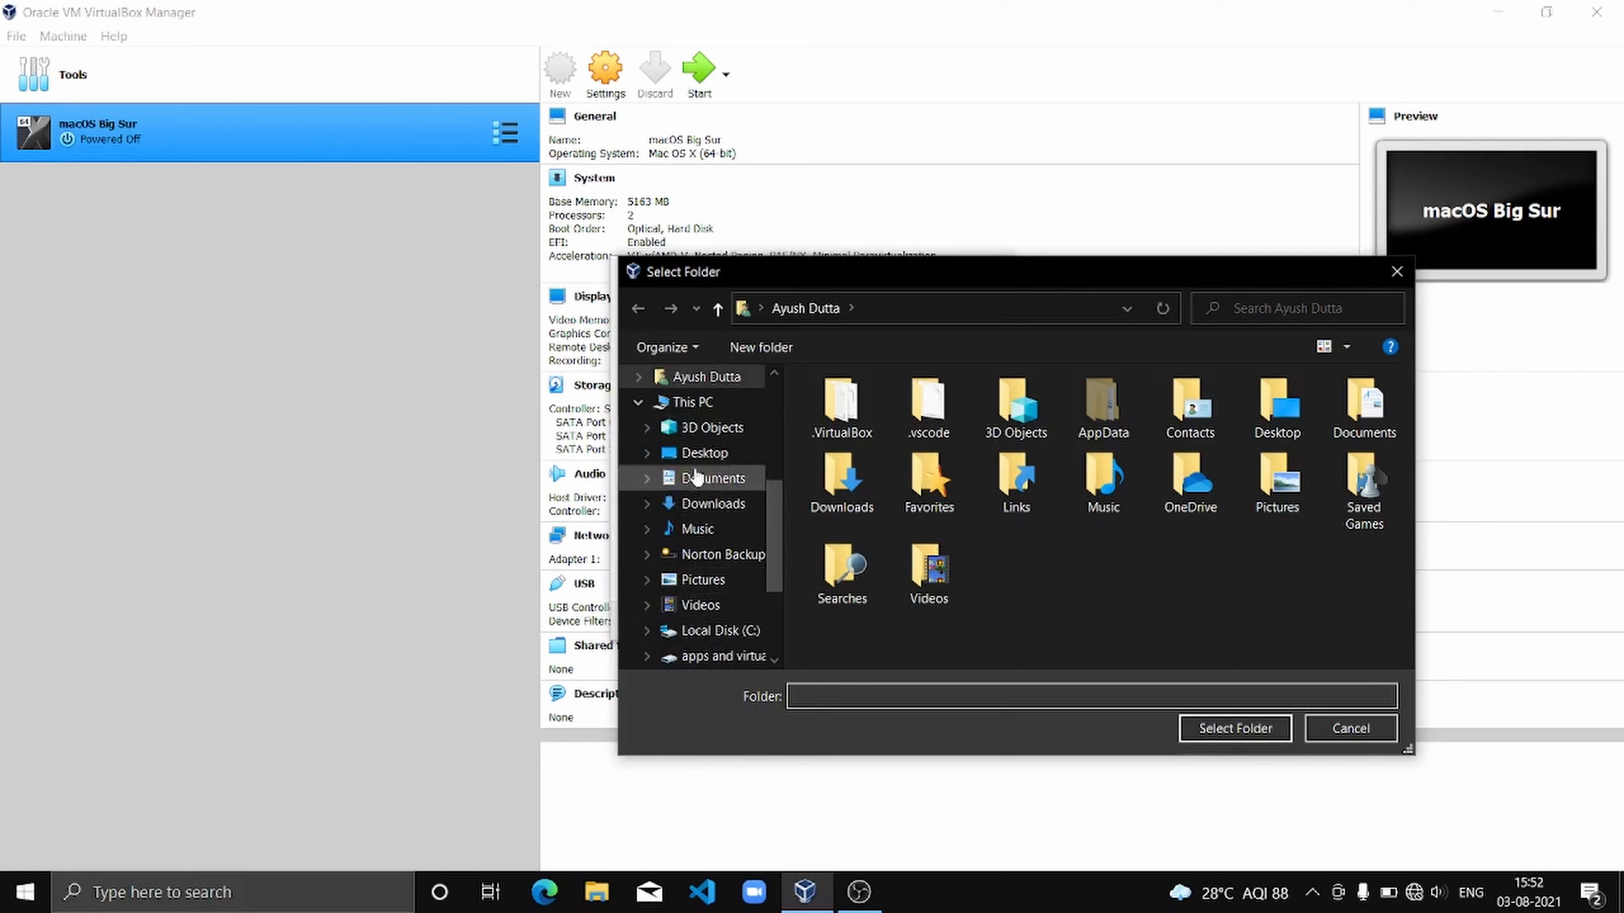
# - Select D:\VBOX VM on the D: drive as the machine folder
pyautogui.click(691, 402)
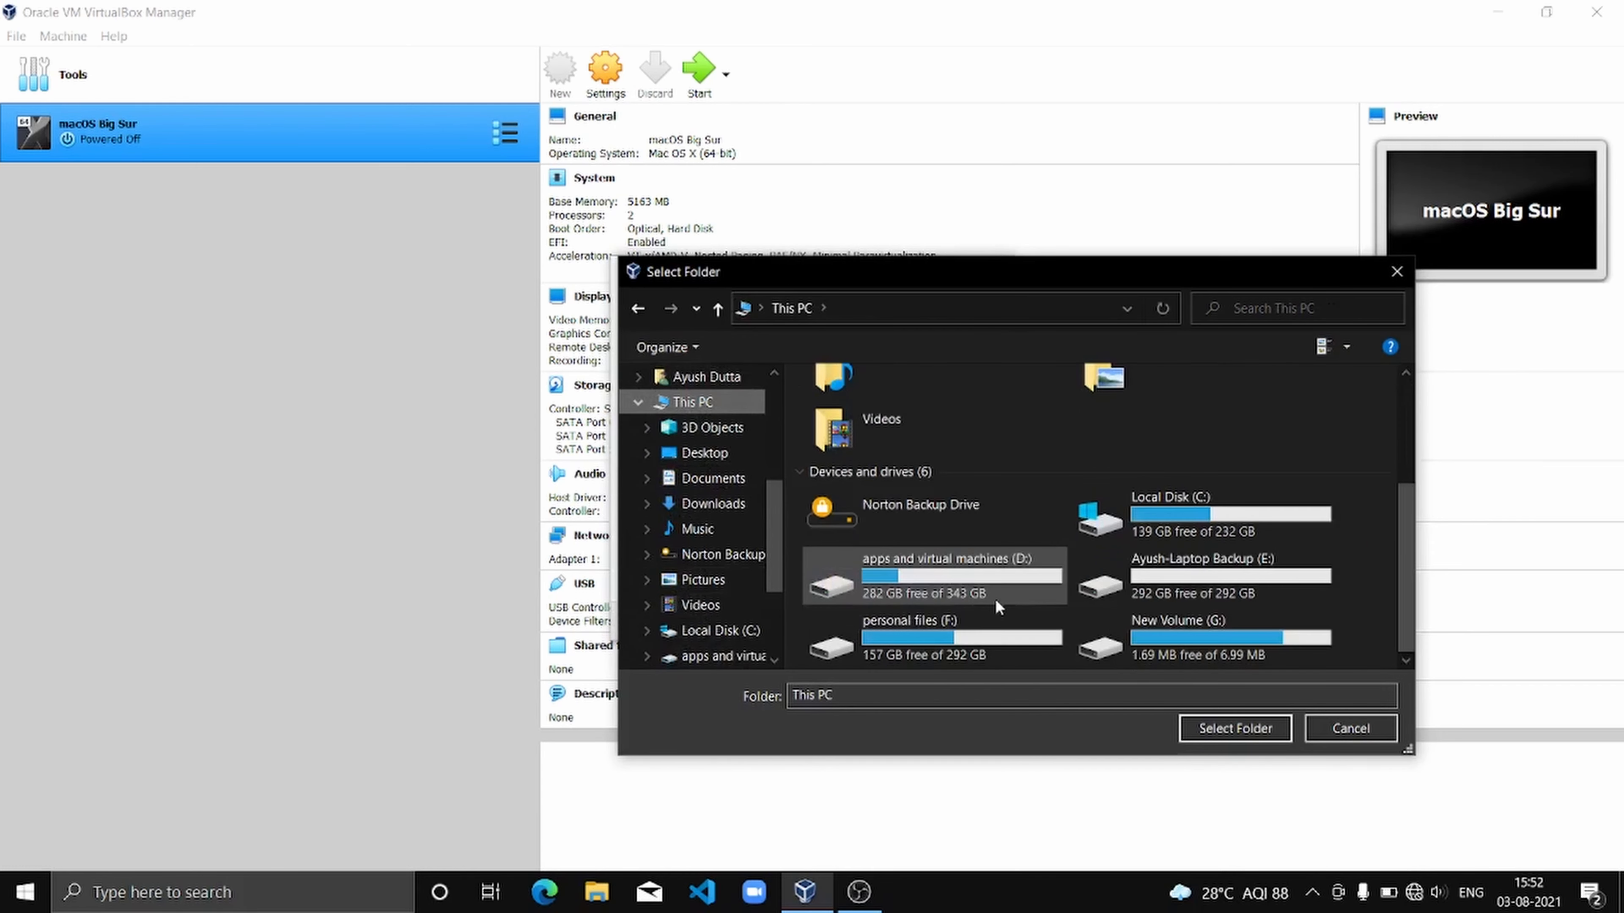
pyautogui.click(932, 576)
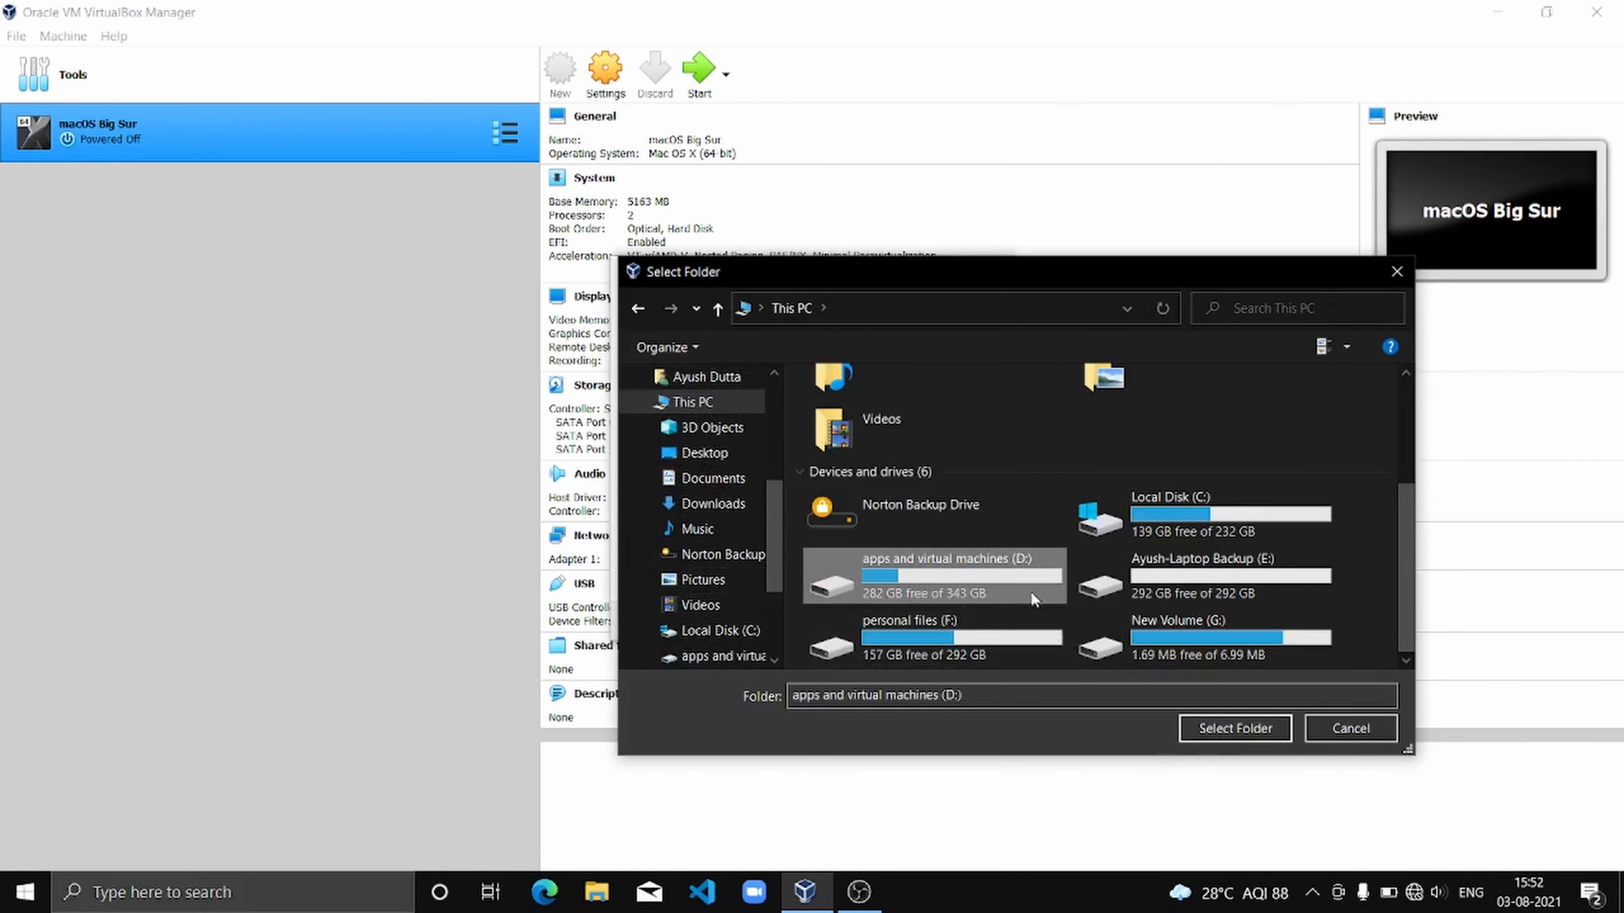
pyautogui.doubleClick(932, 576)
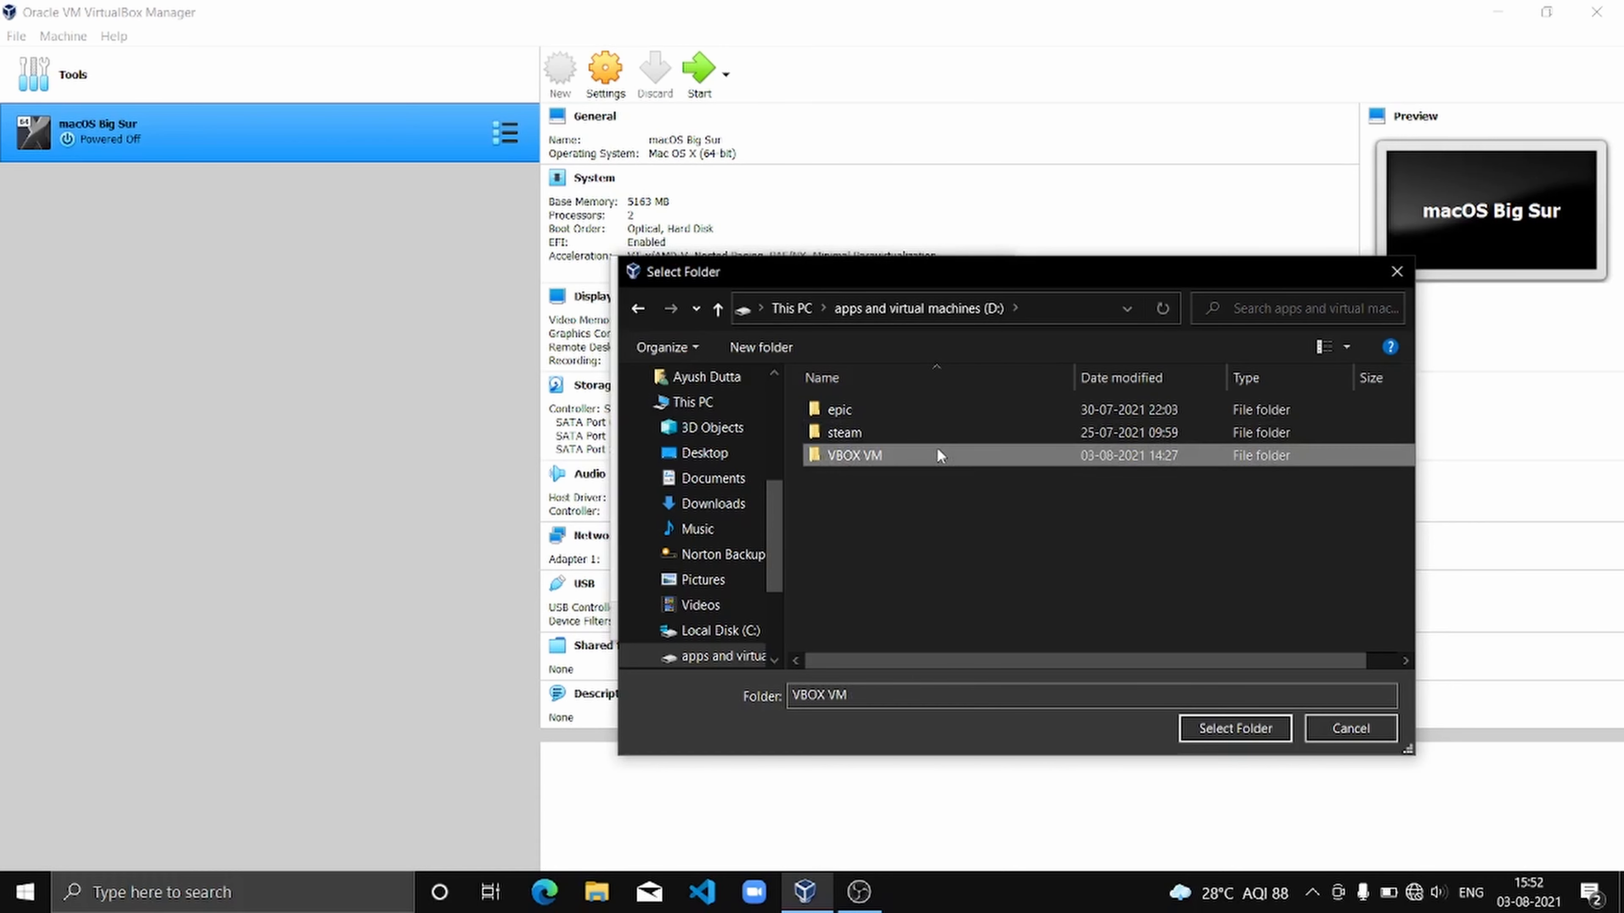
pyautogui.click(1233, 729)
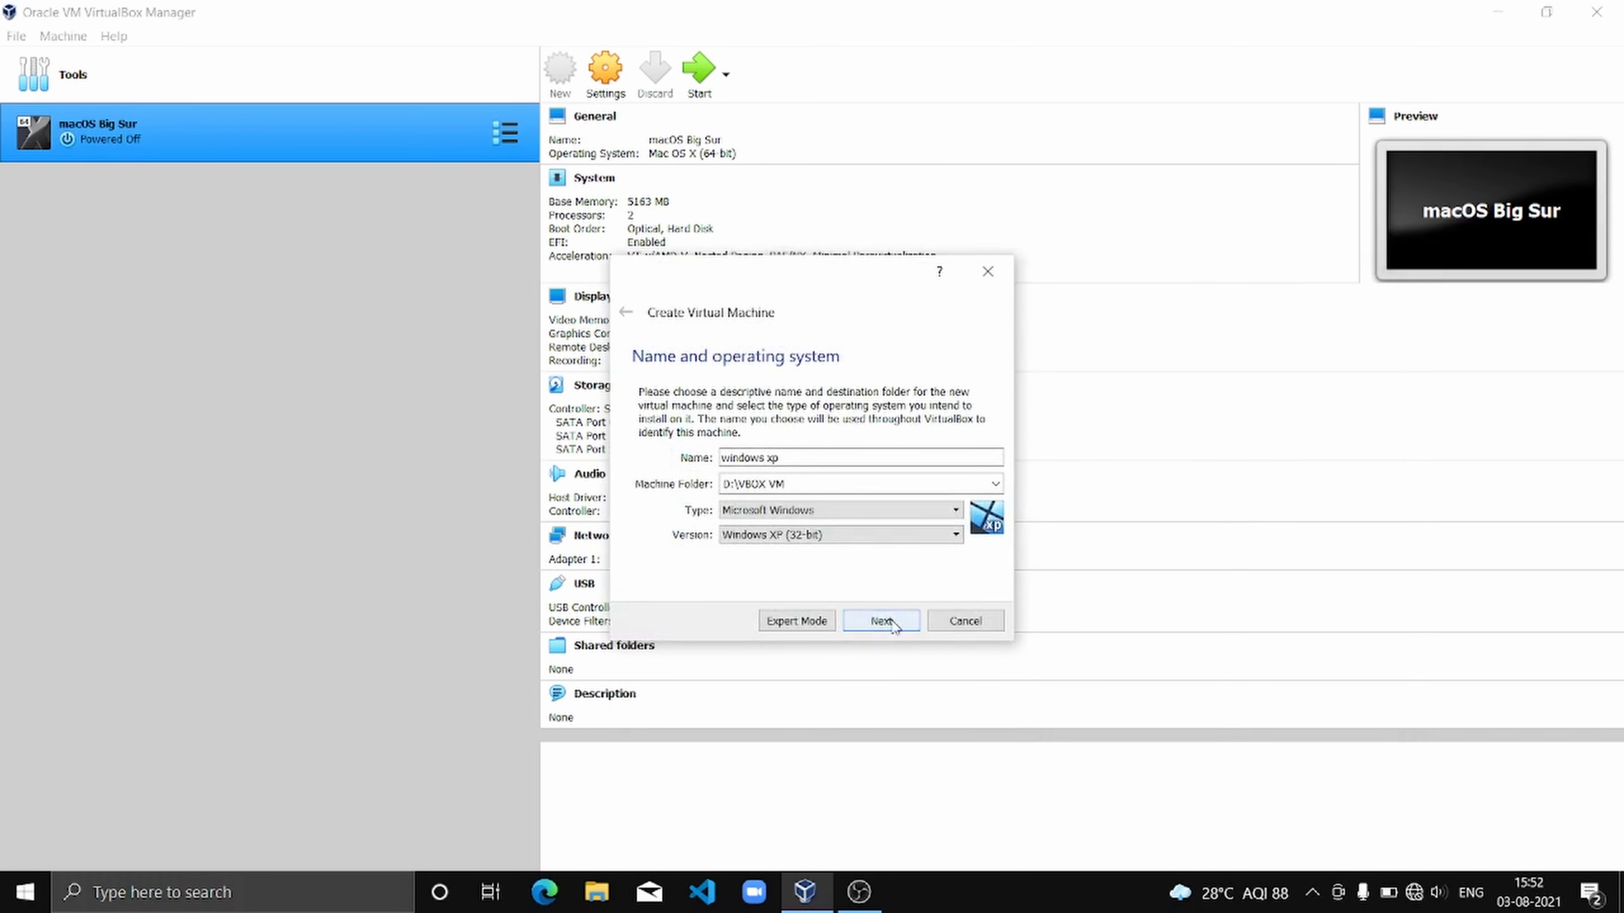
# - Accept the name and type, keep 2048 MB memory, and choose to create a virtual hard disk now
pyautogui.click(881, 620)
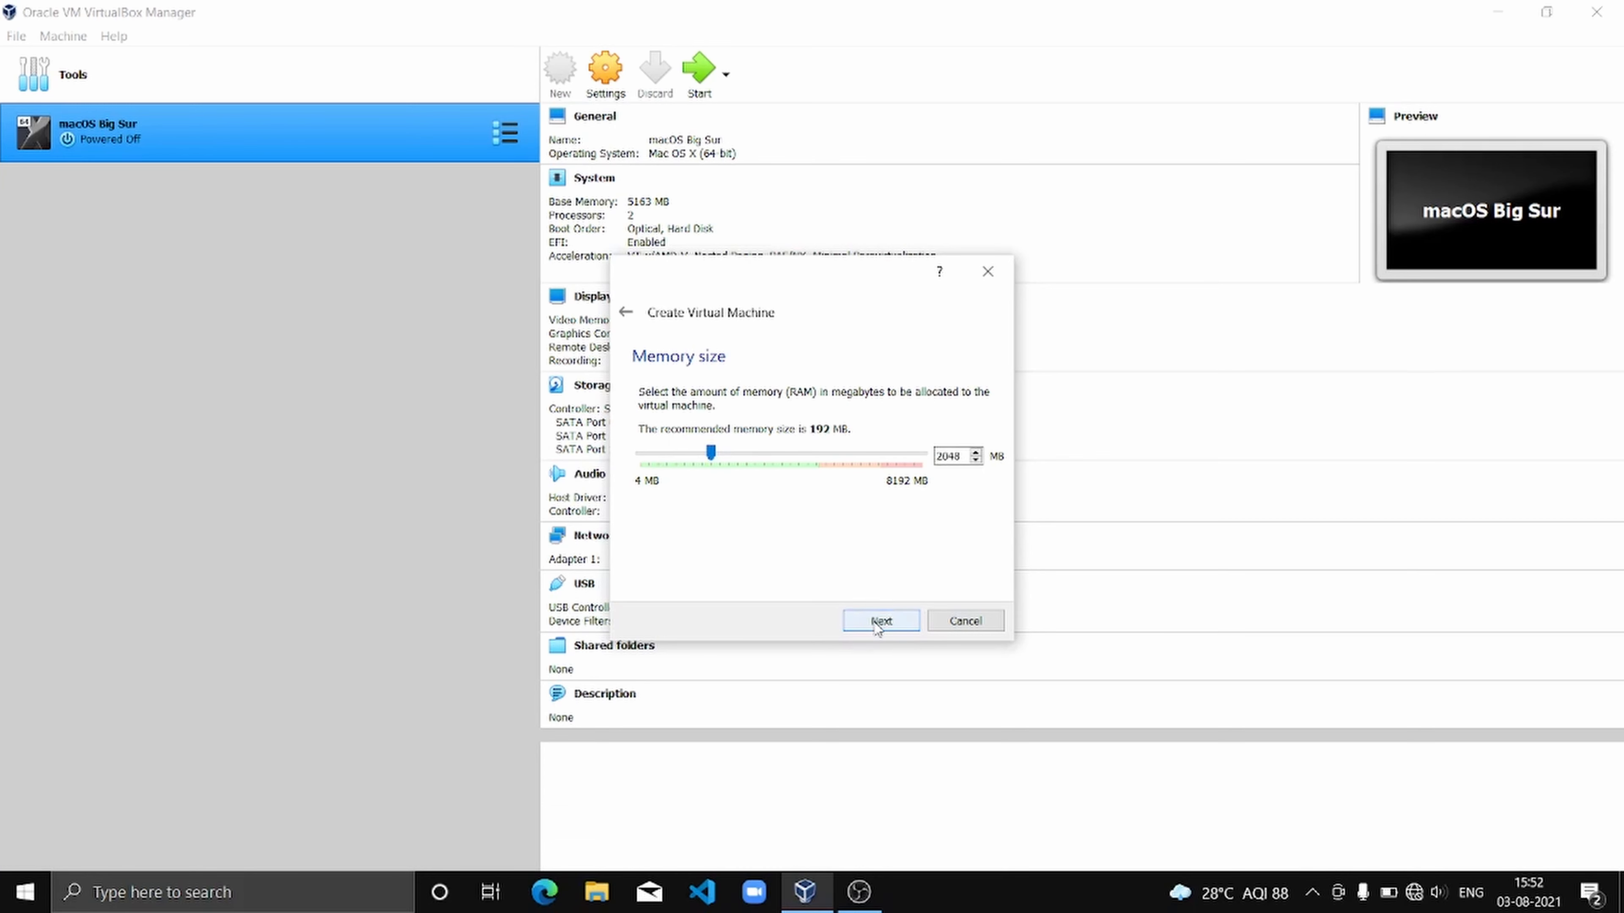
pyautogui.click(880, 620)
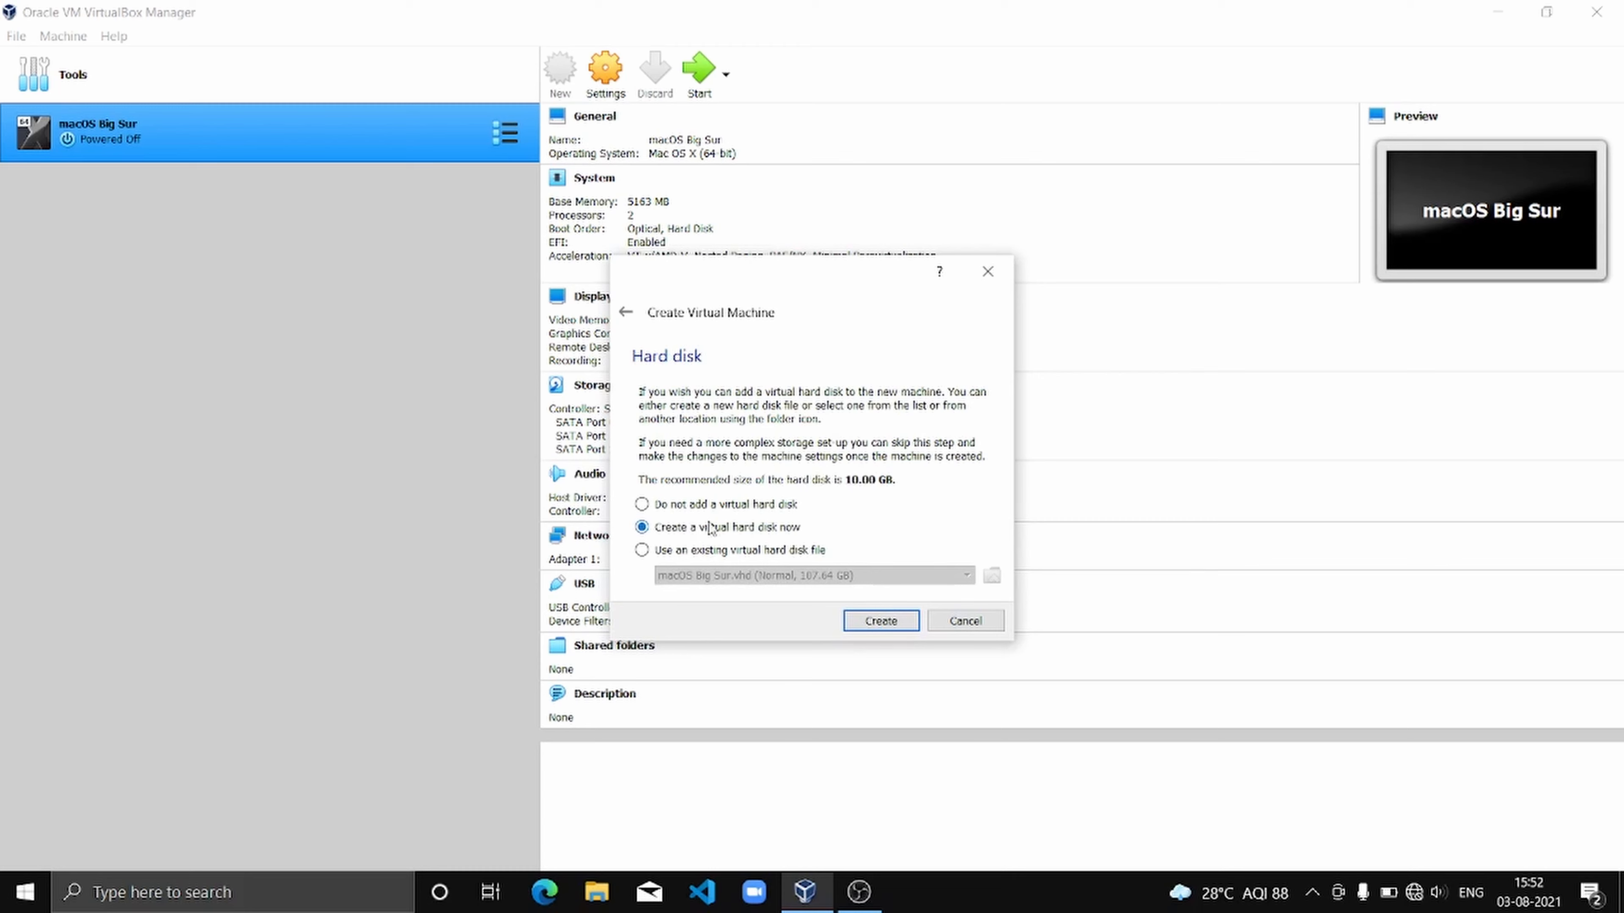
pyautogui.click(878, 620)
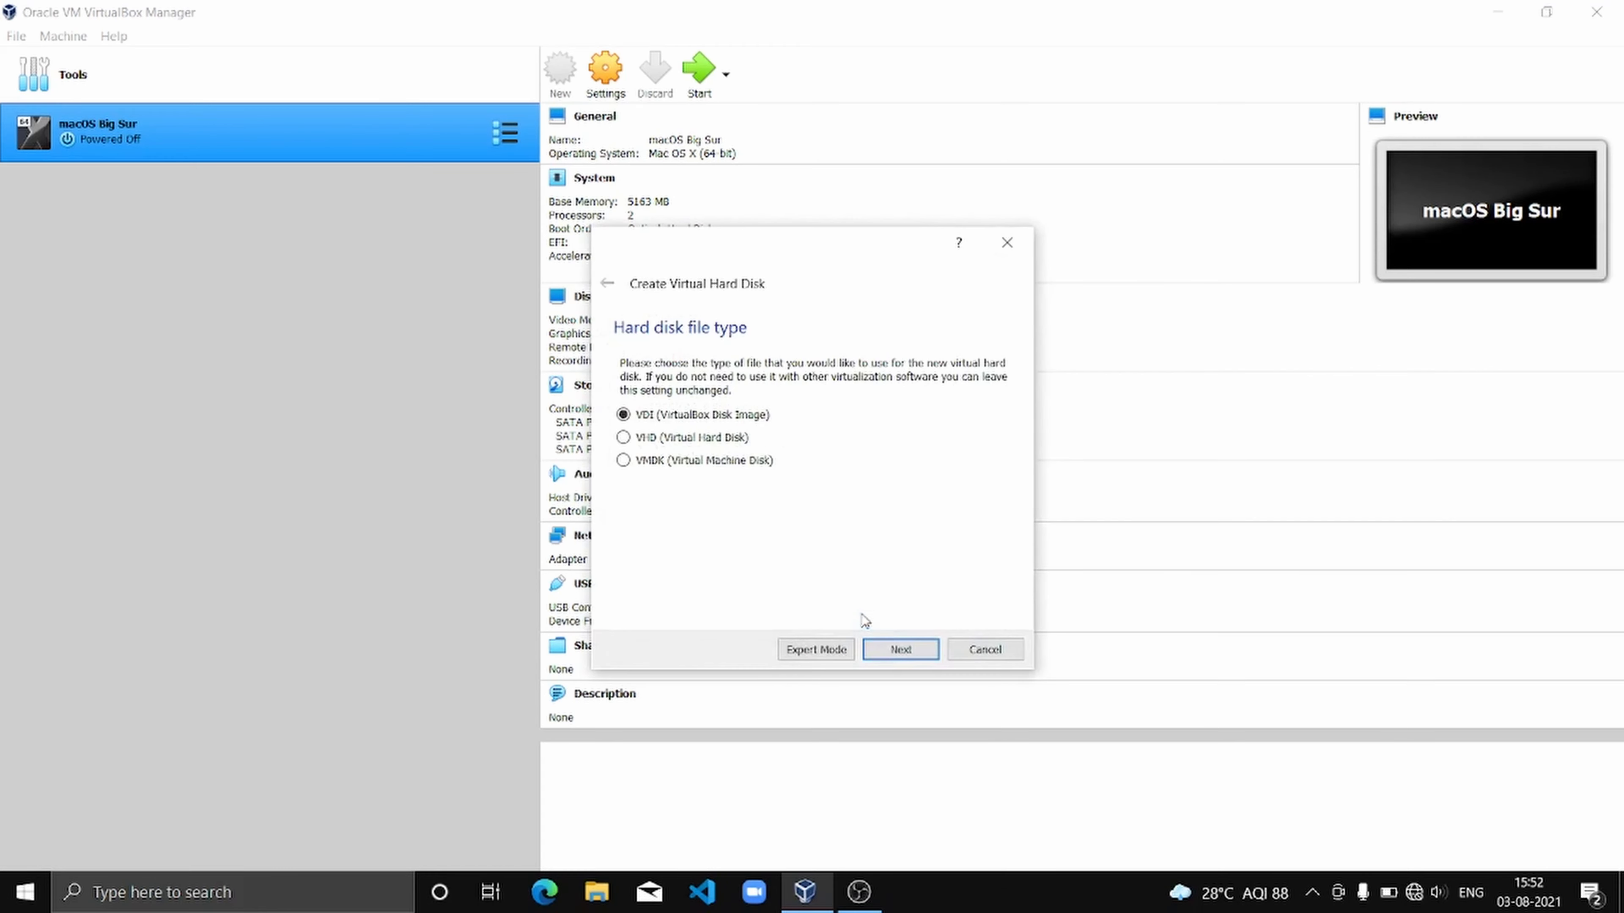
pyautogui.moveTo(899, 649)
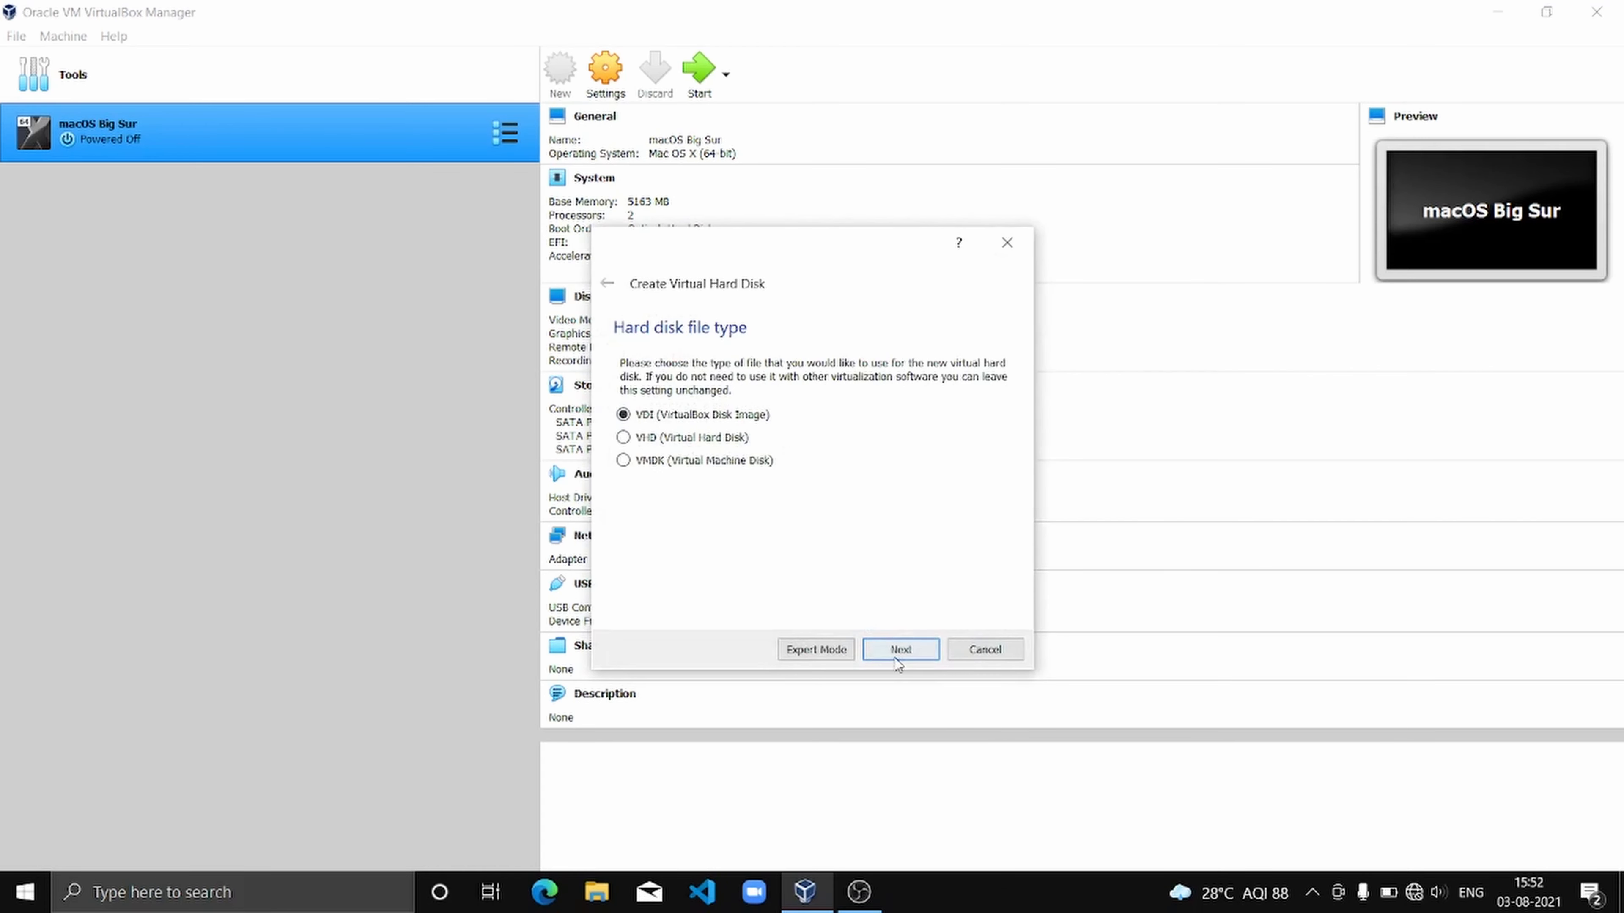
# - Create a dynamically allocated 15 GB VDI disk, finishing the machine
pyautogui.click(899, 649)
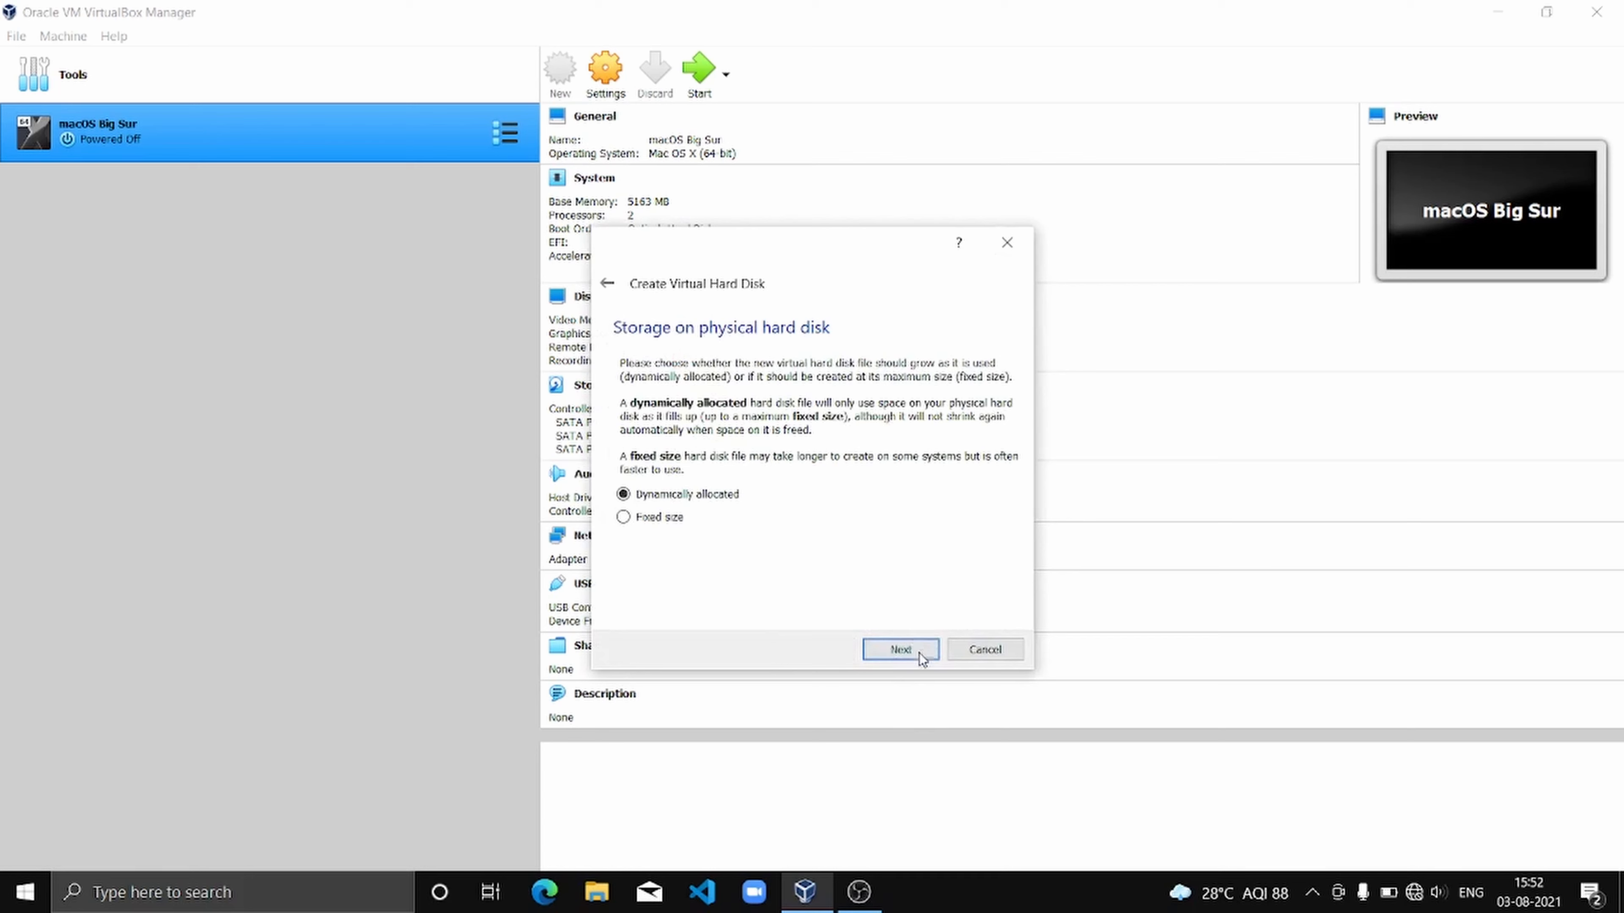
pyautogui.click(900, 649)
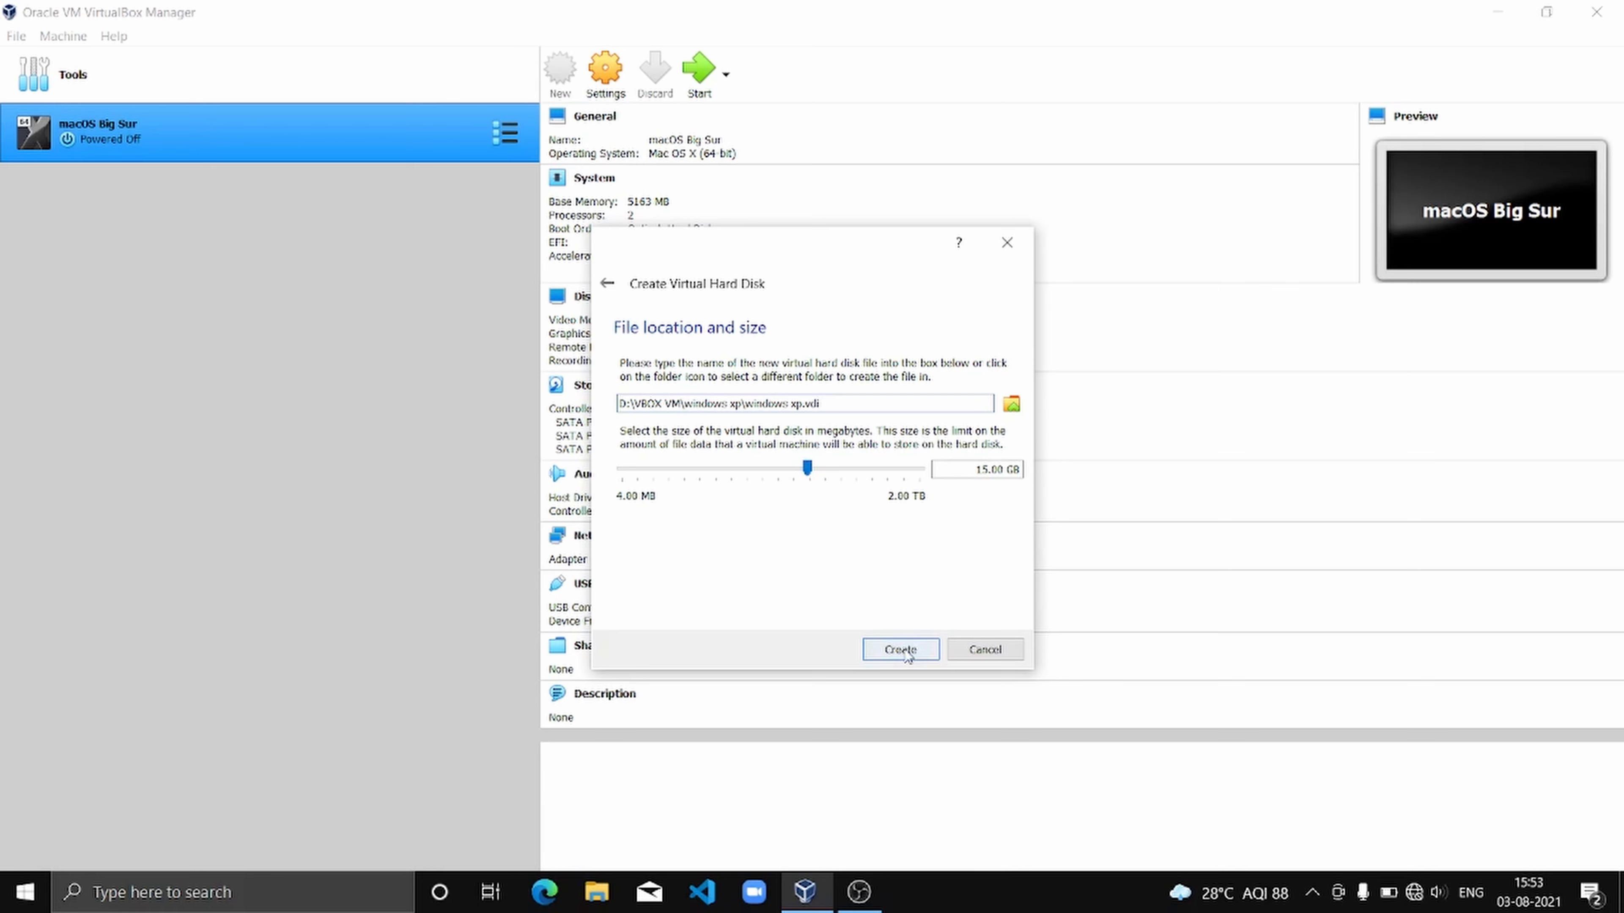
pyautogui.click(899, 650)
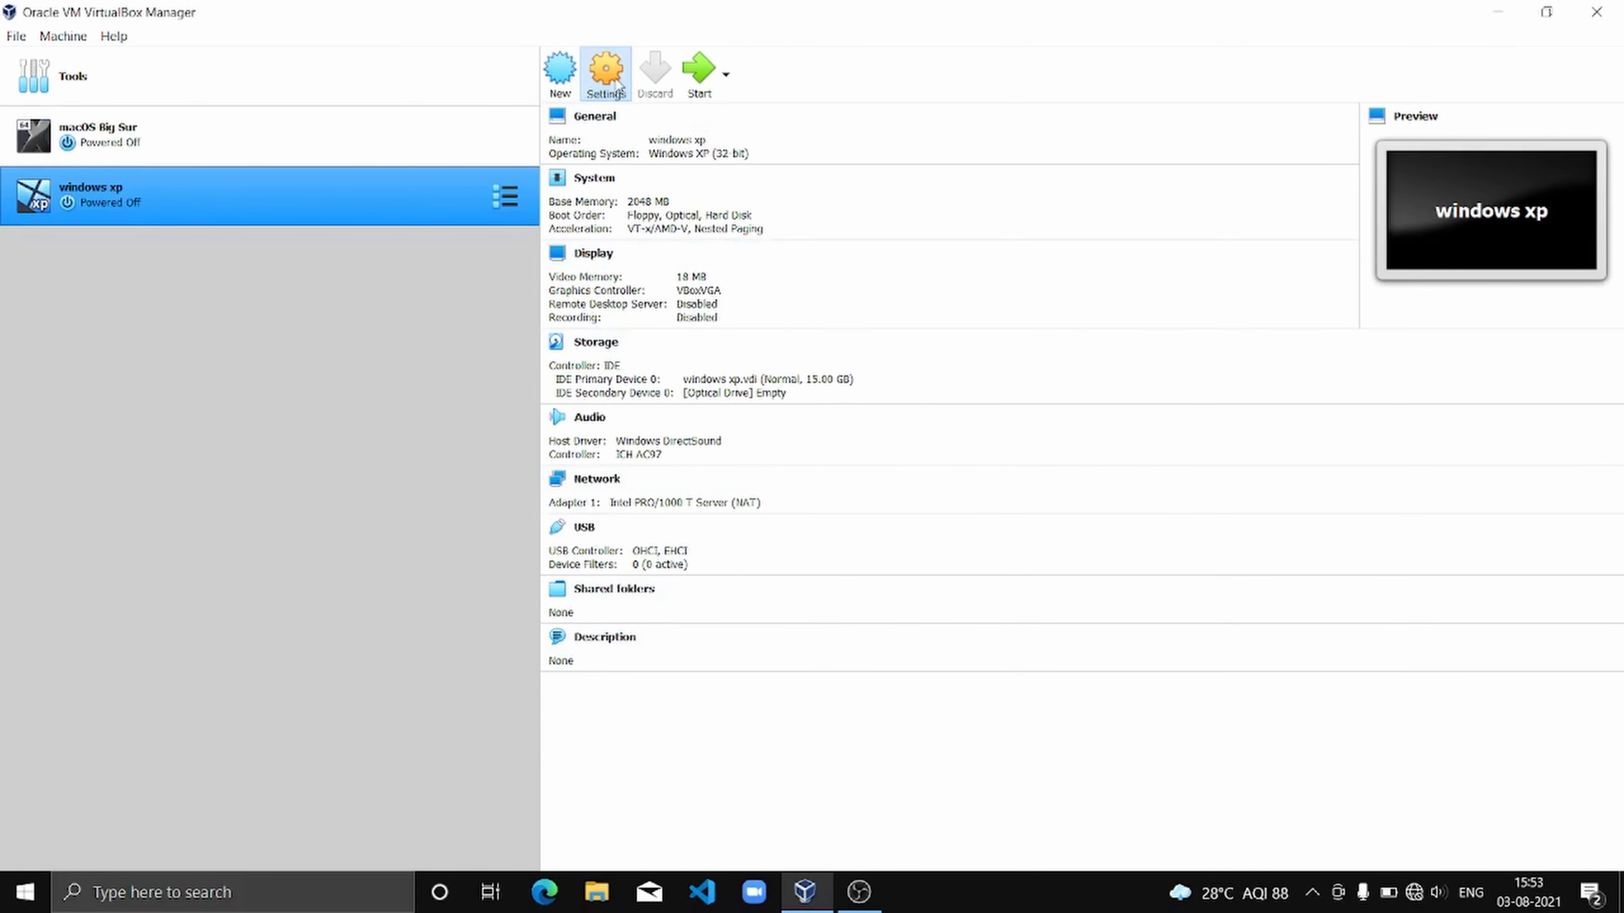
# - In the machine's settings, review Processor and enable 3D Acceleration under Display
pyautogui.click(605, 73)
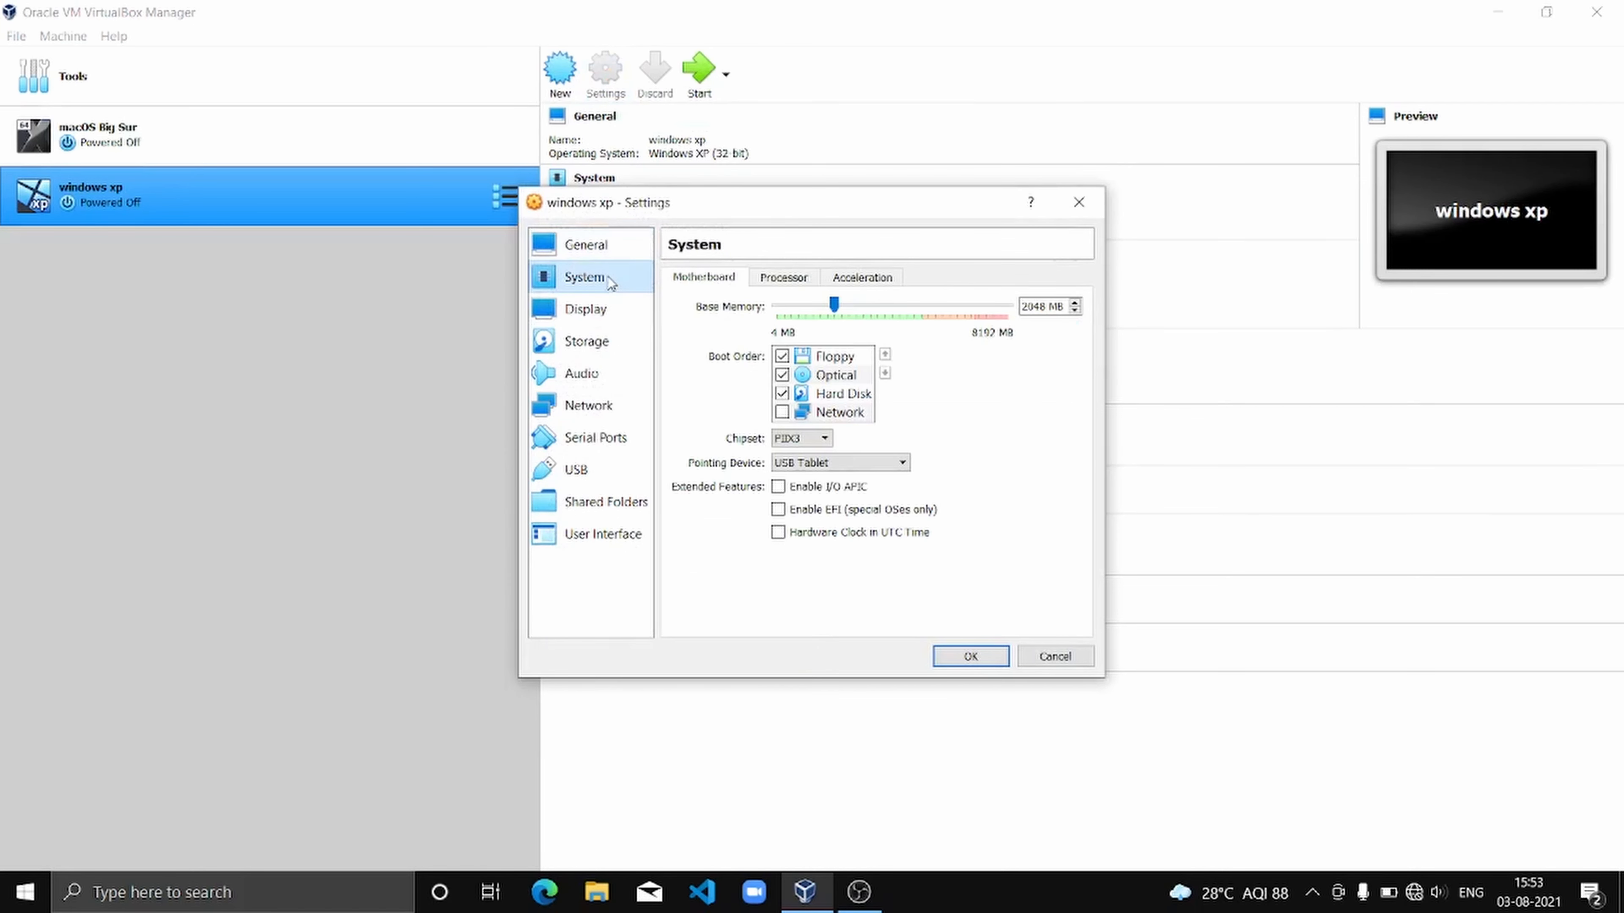
pyautogui.moveTo(834, 303)
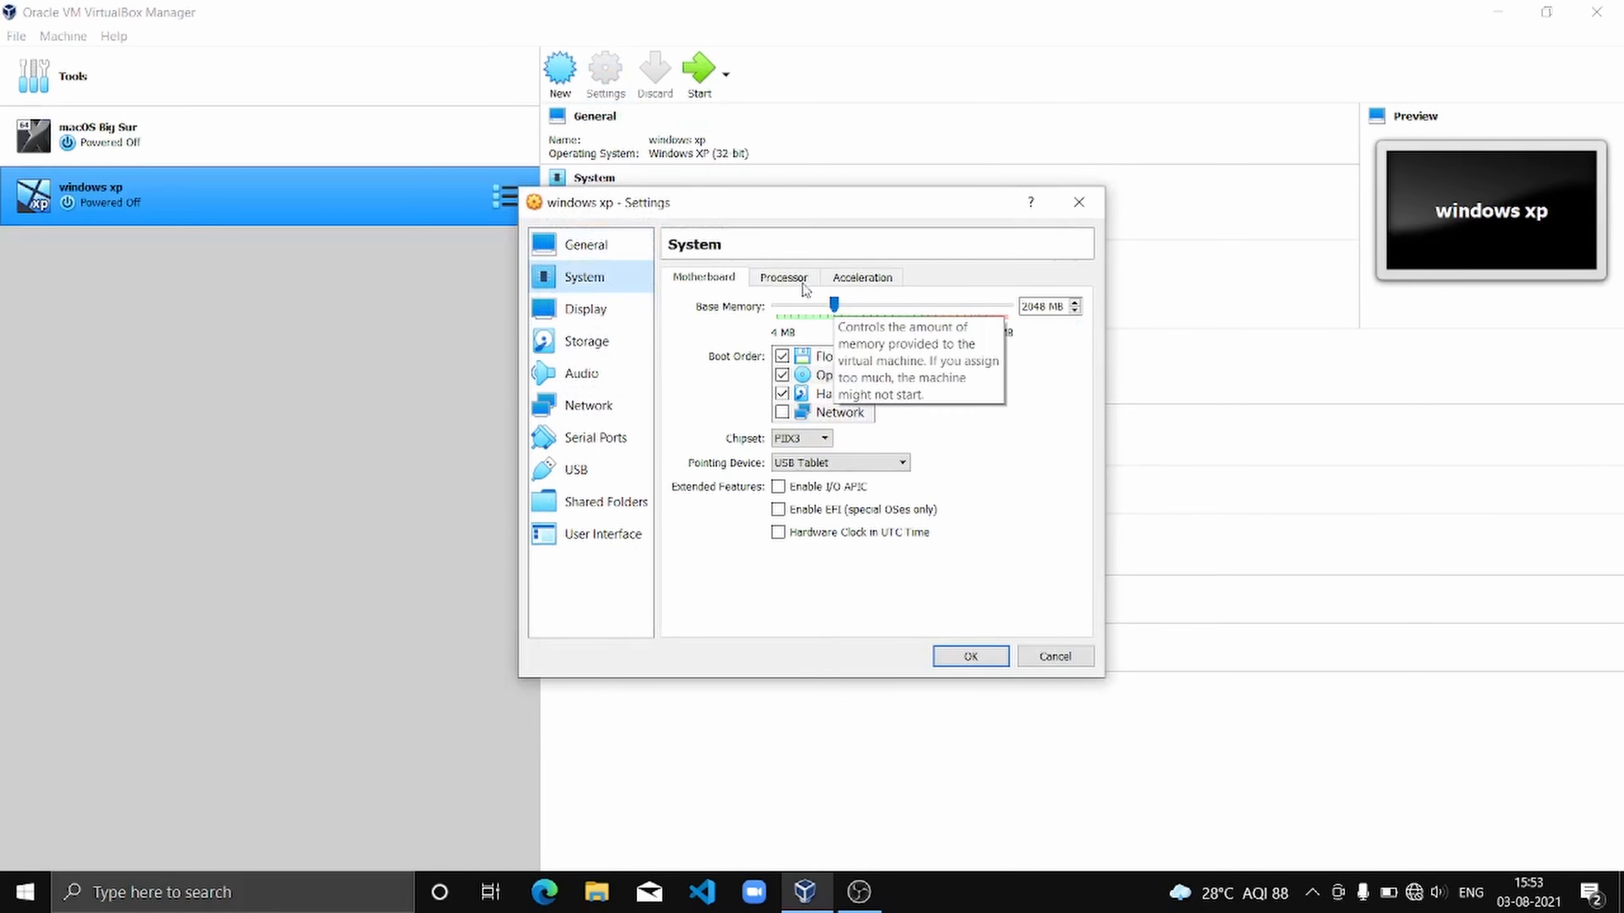
pyautogui.click(783, 276)
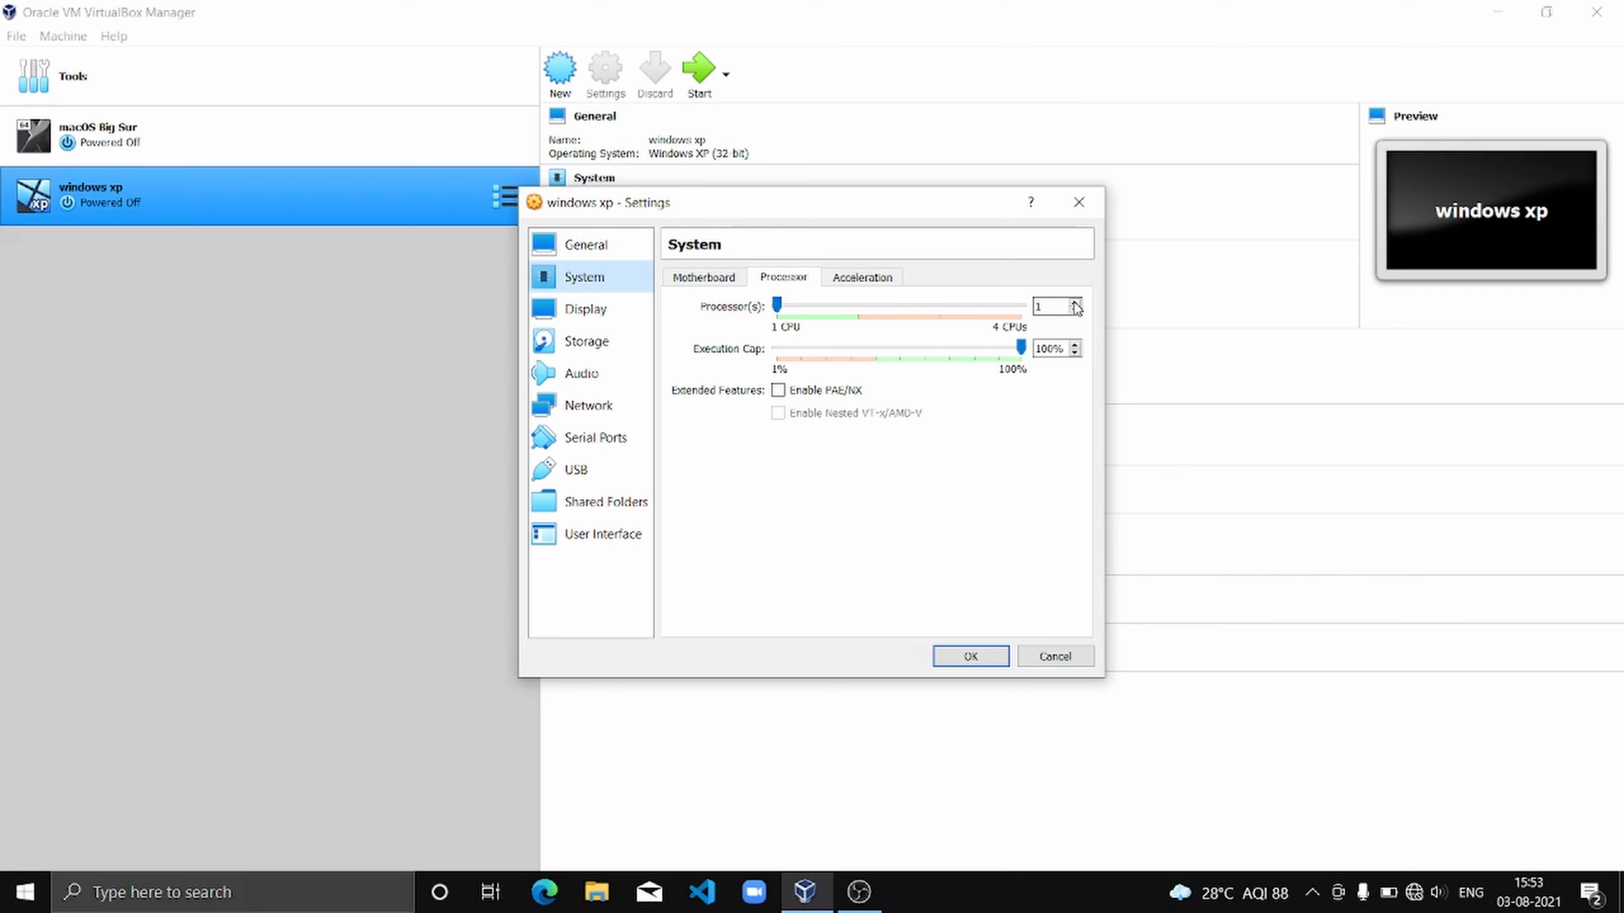
pyautogui.click(585, 309)
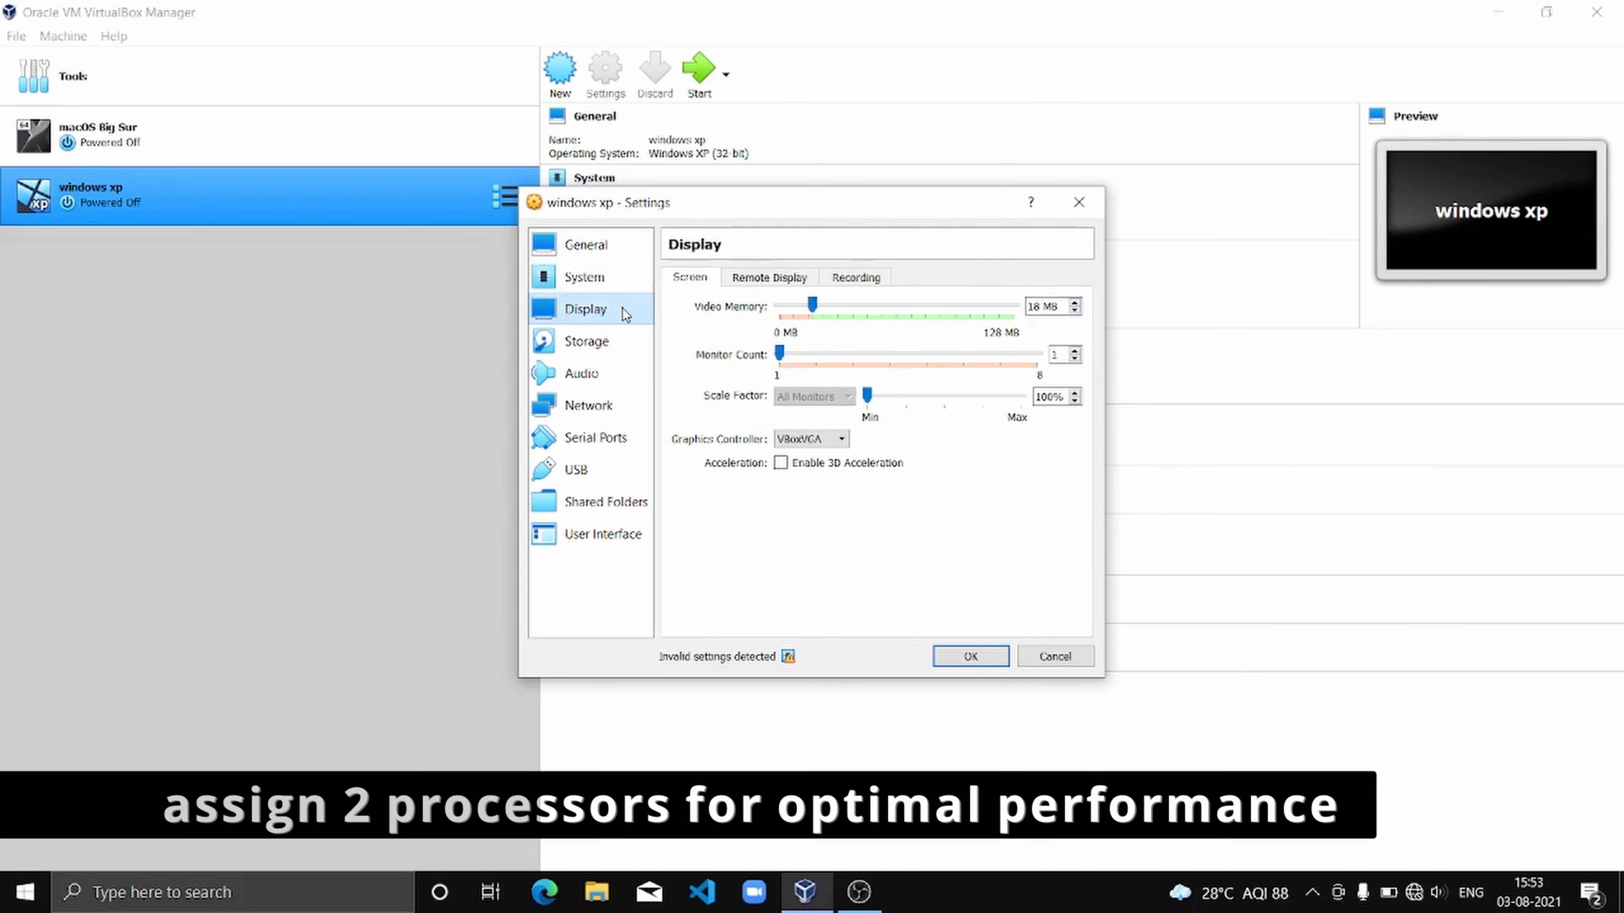
pyautogui.moveTo(783, 464)
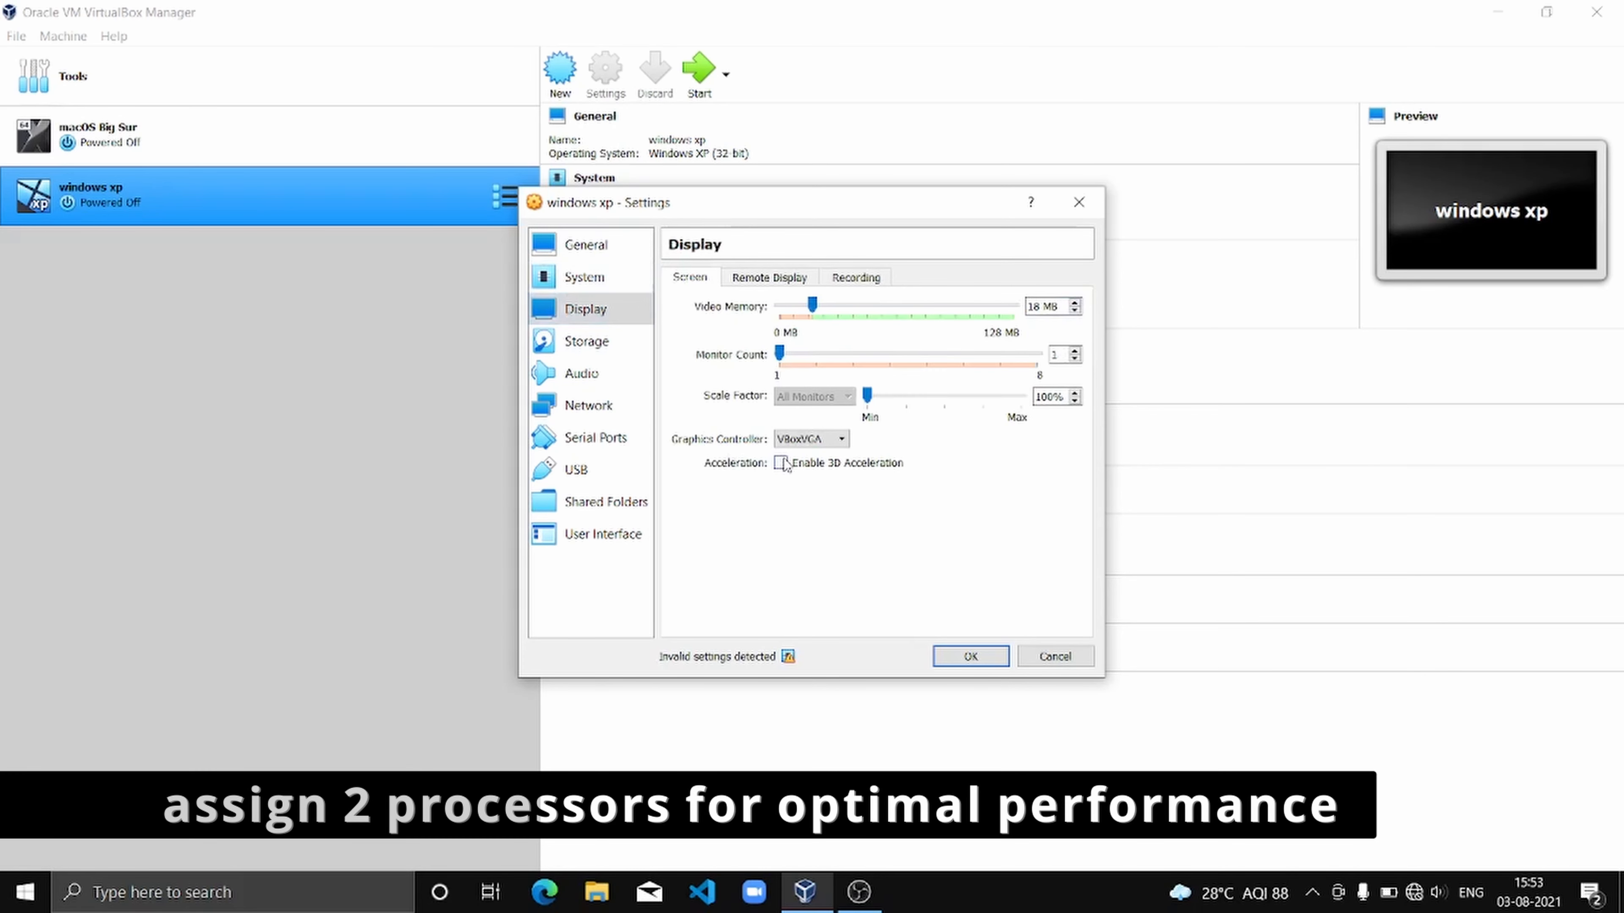
pyautogui.click(780, 462)
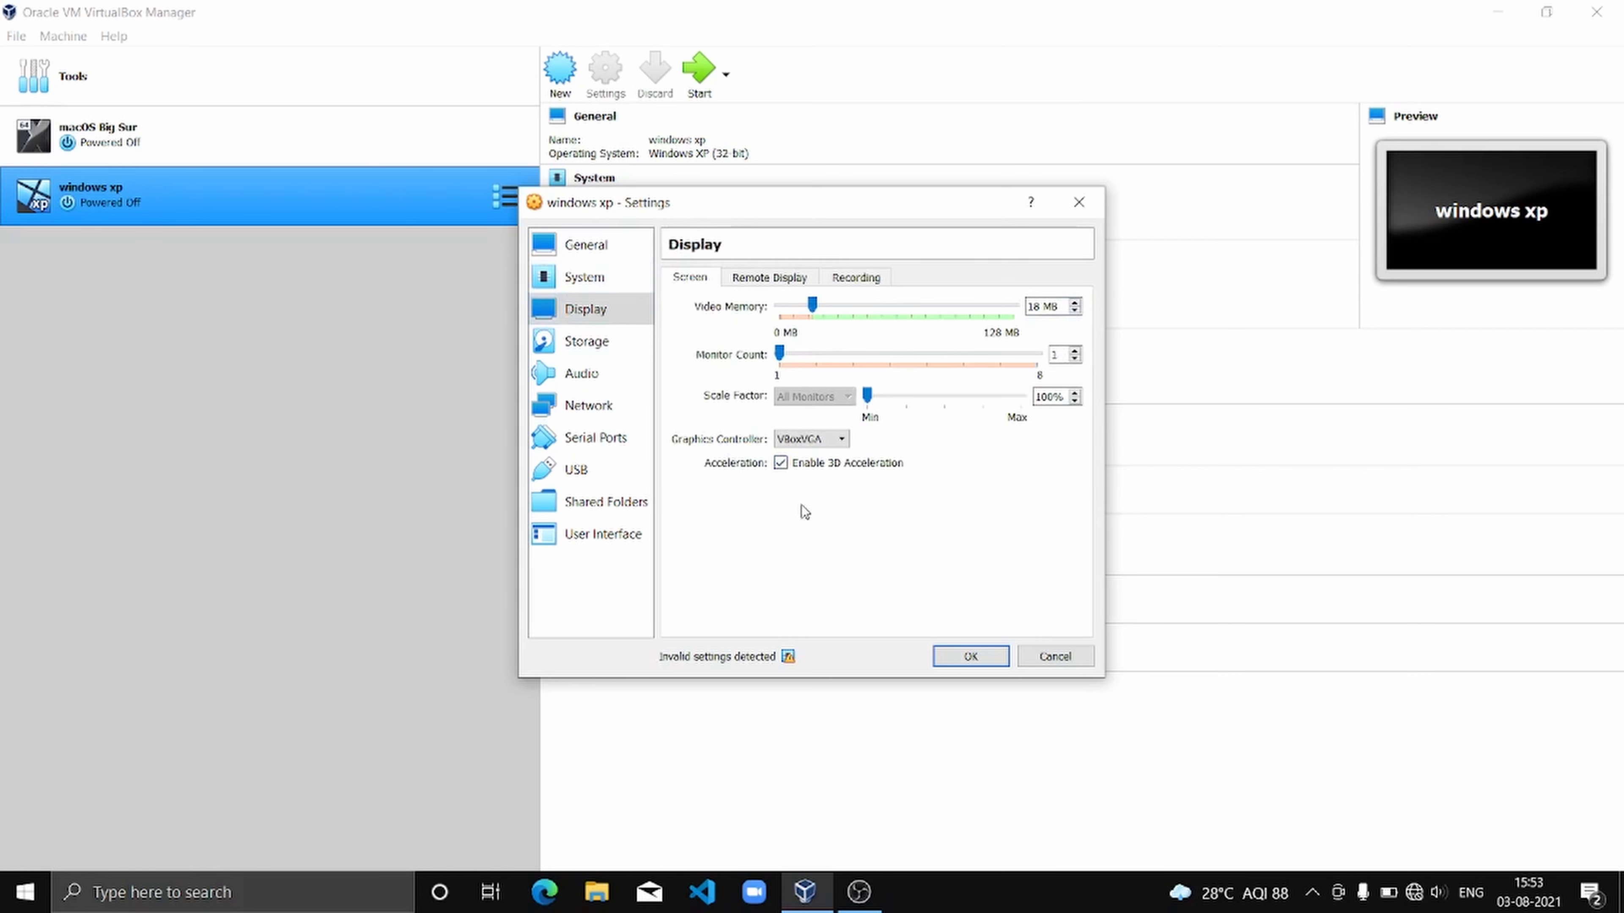
# - Attach the Windows XP ISO from Downloads to the empty optical drive in Storage
pyautogui.click(587, 341)
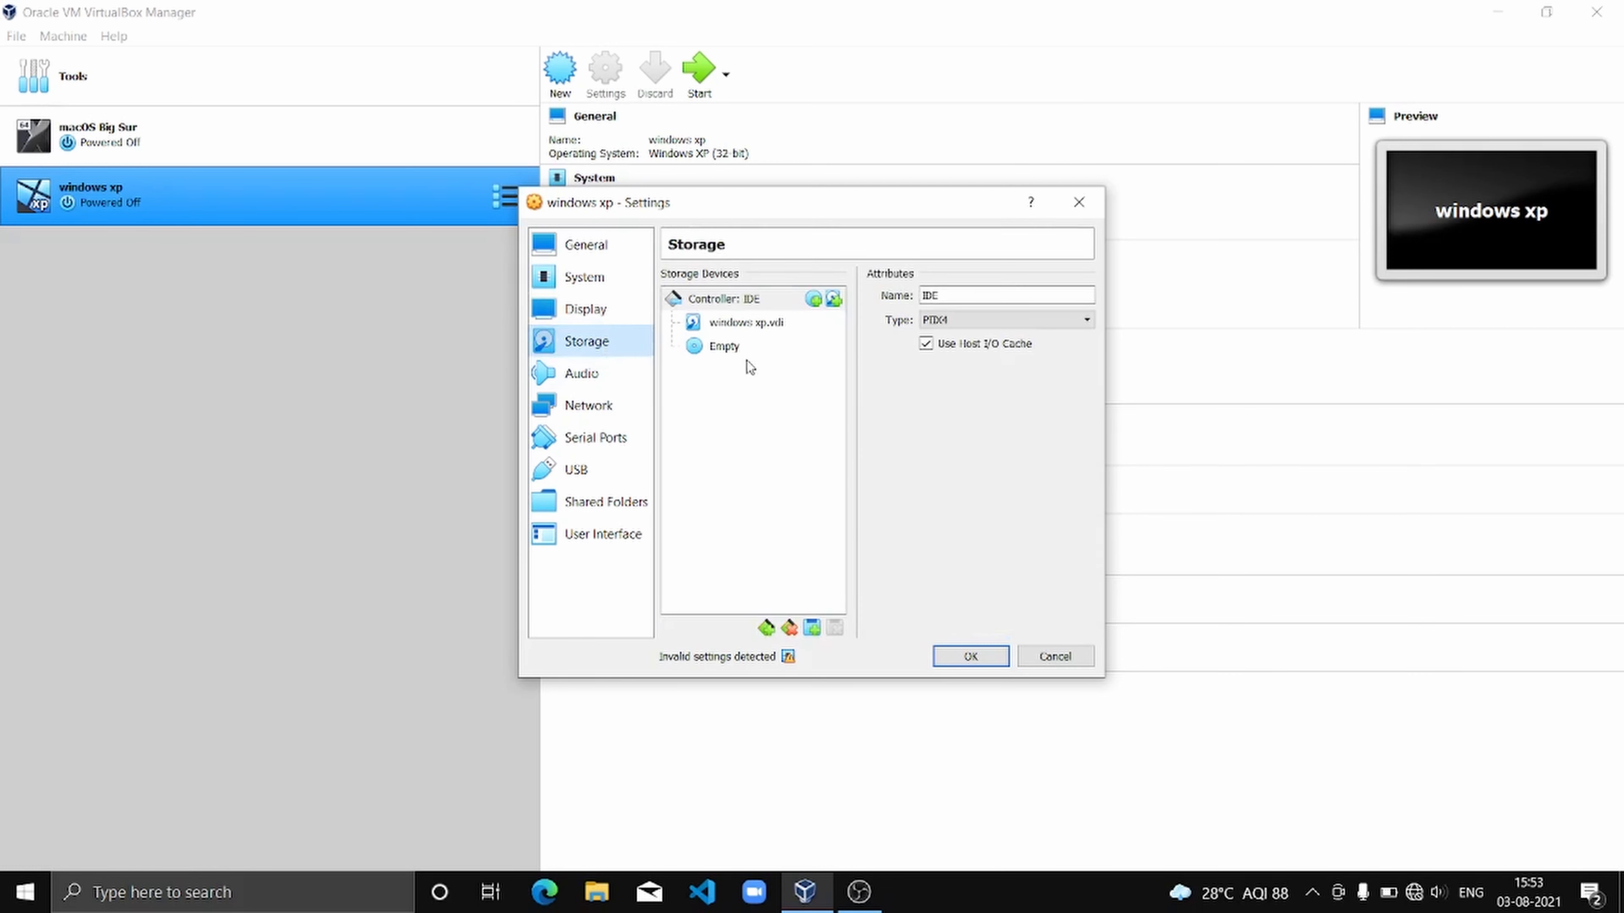
pyautogui.click(723, 345)
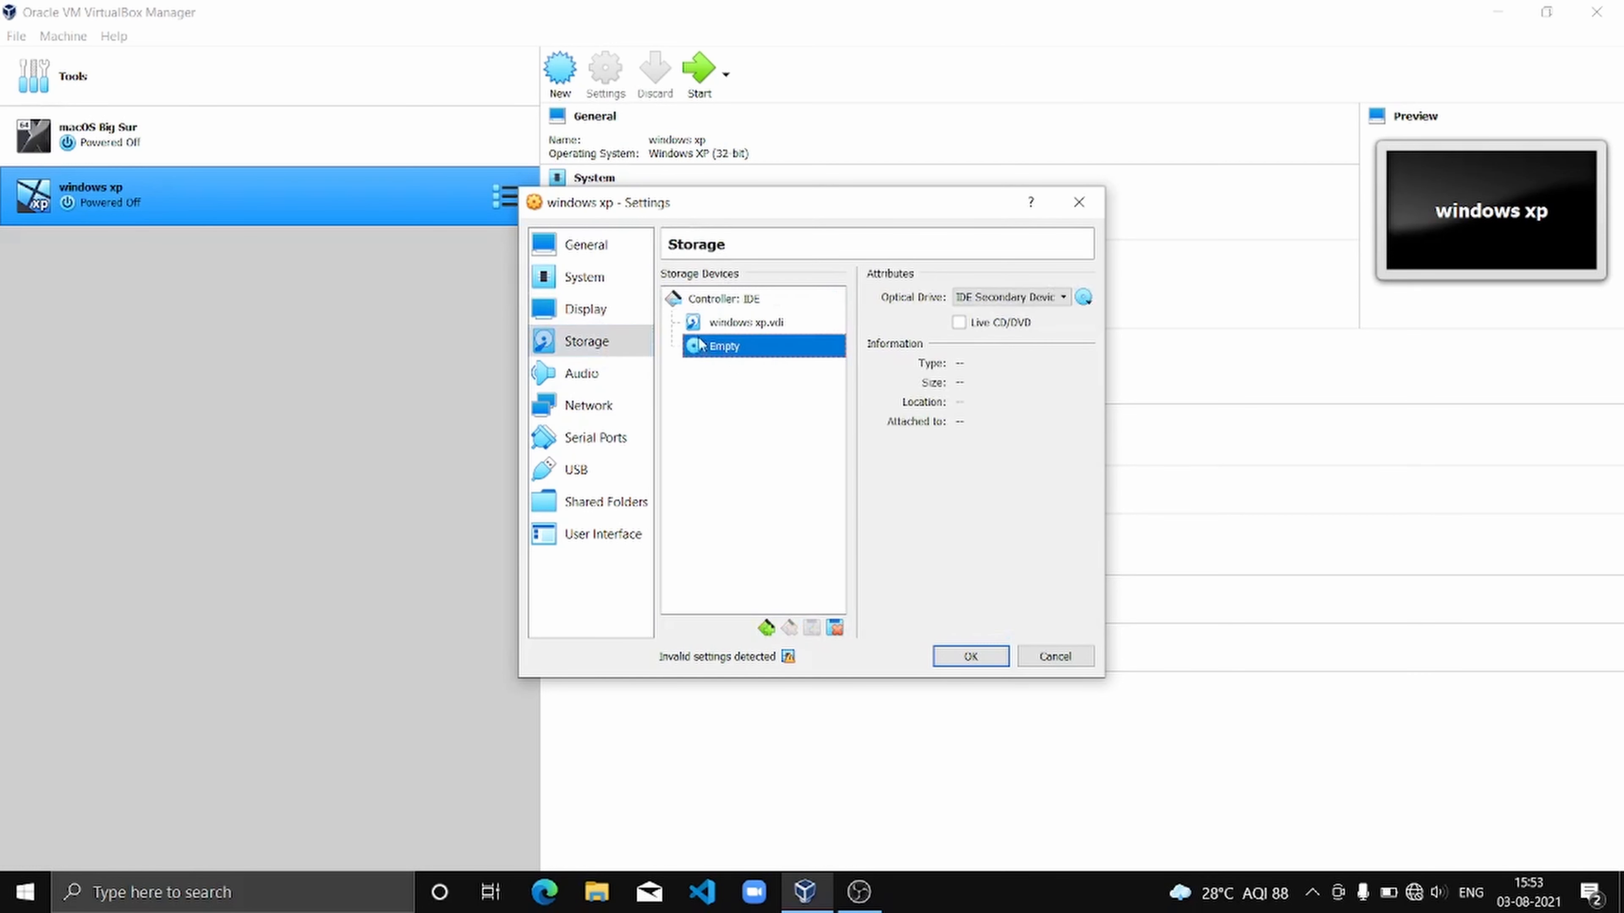
pyautogui.moveTo(1019, 343)
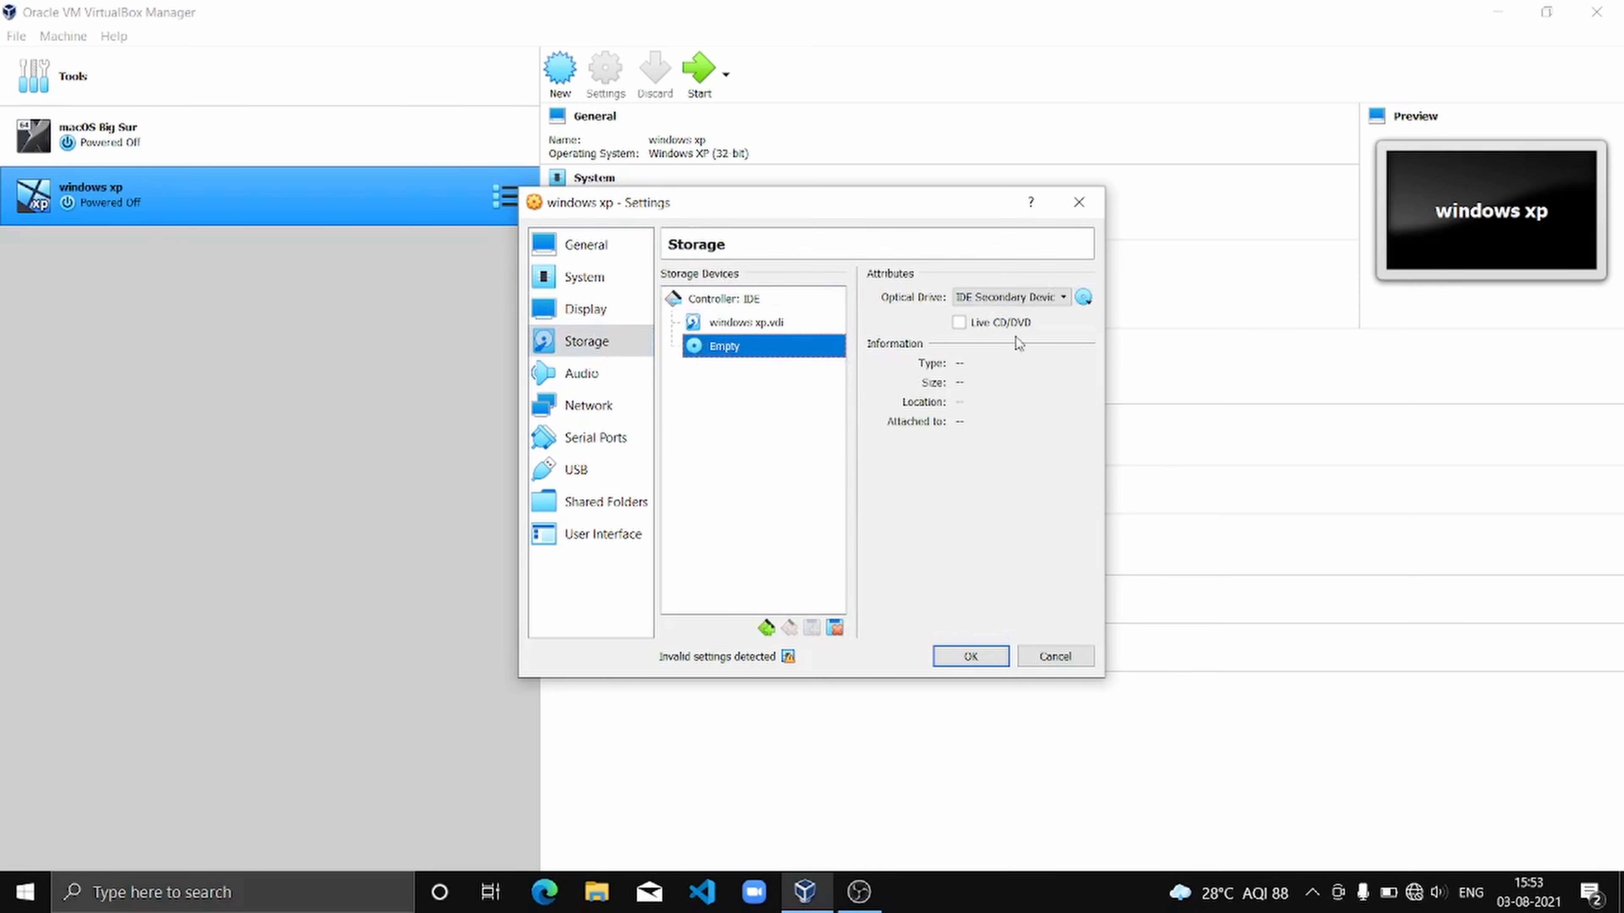
pyautogui.click(1084, 297)
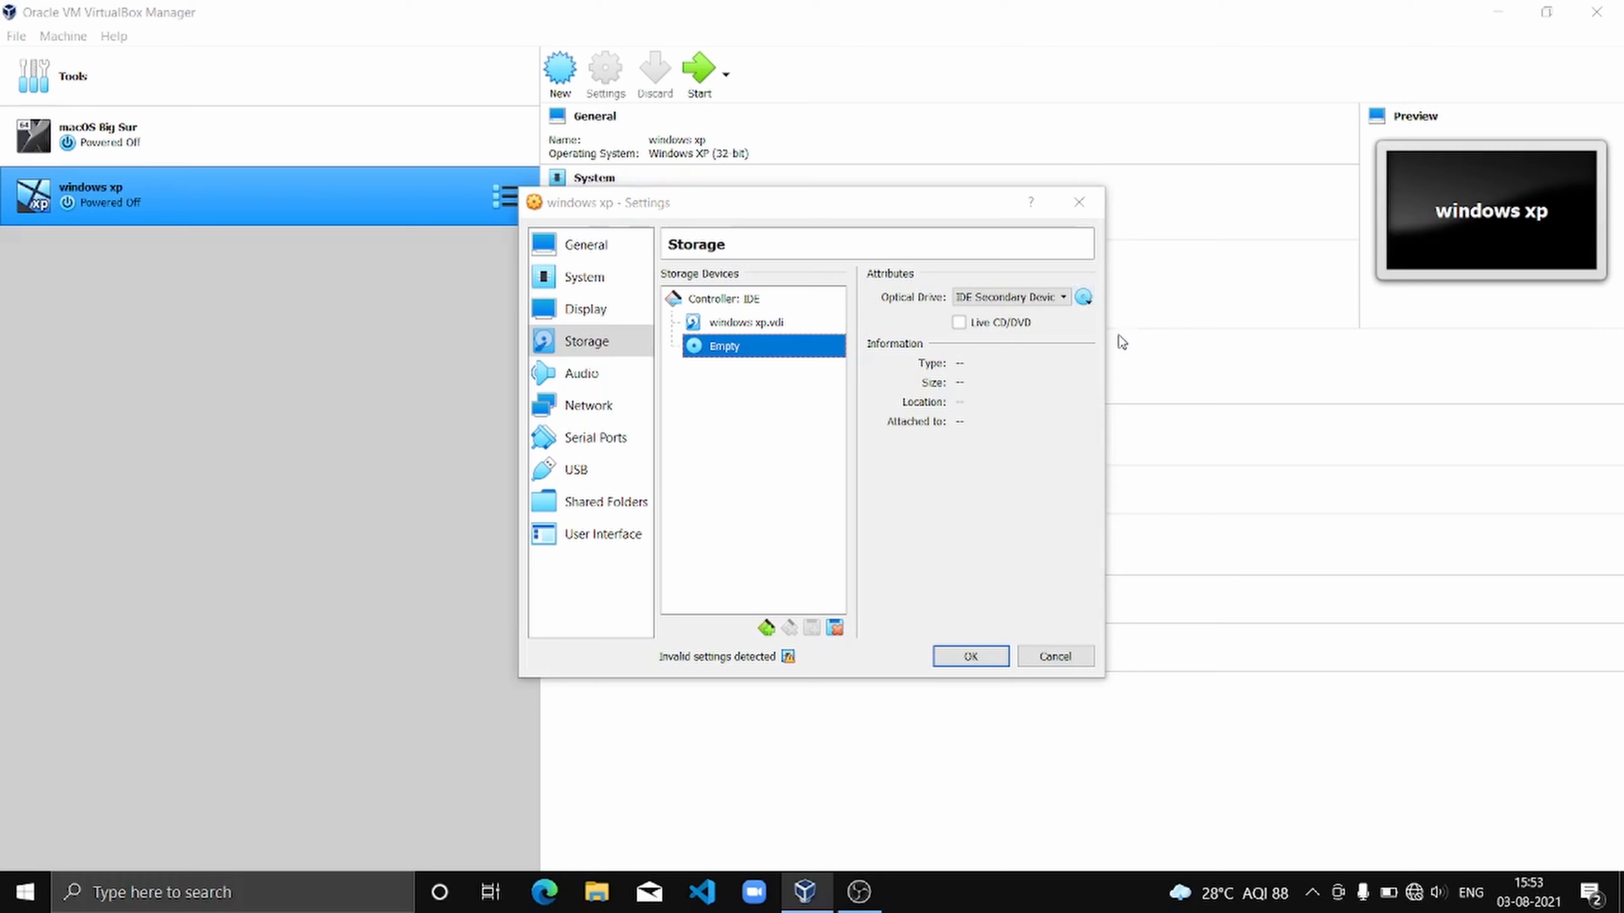
pyautogui.click(1084, 297)
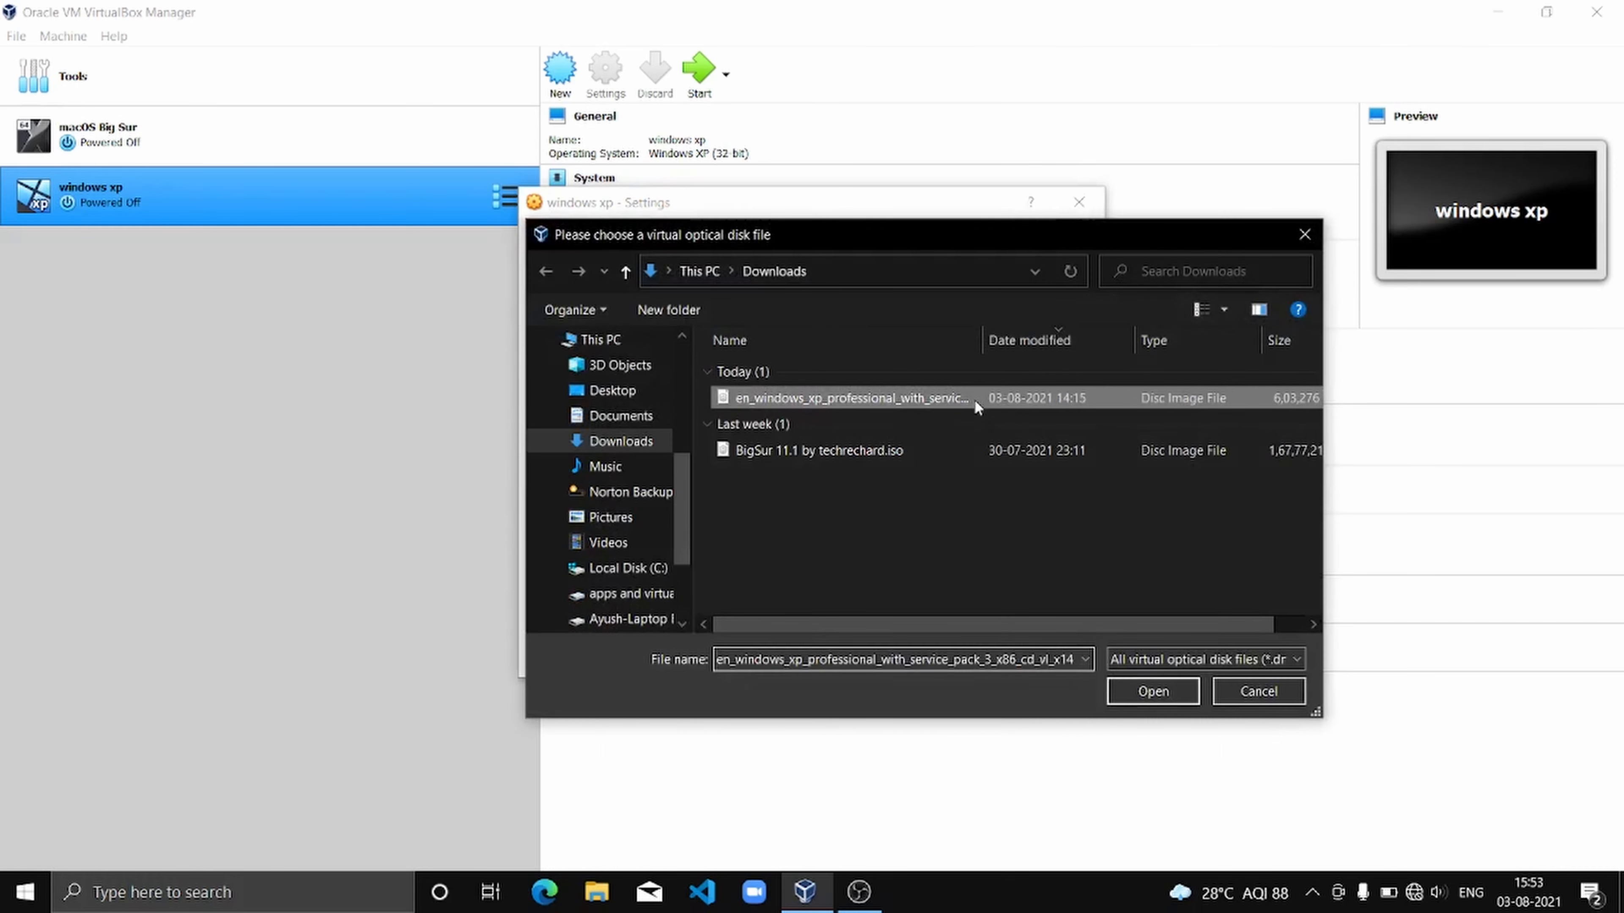
pyautogui.click(1150, 691)
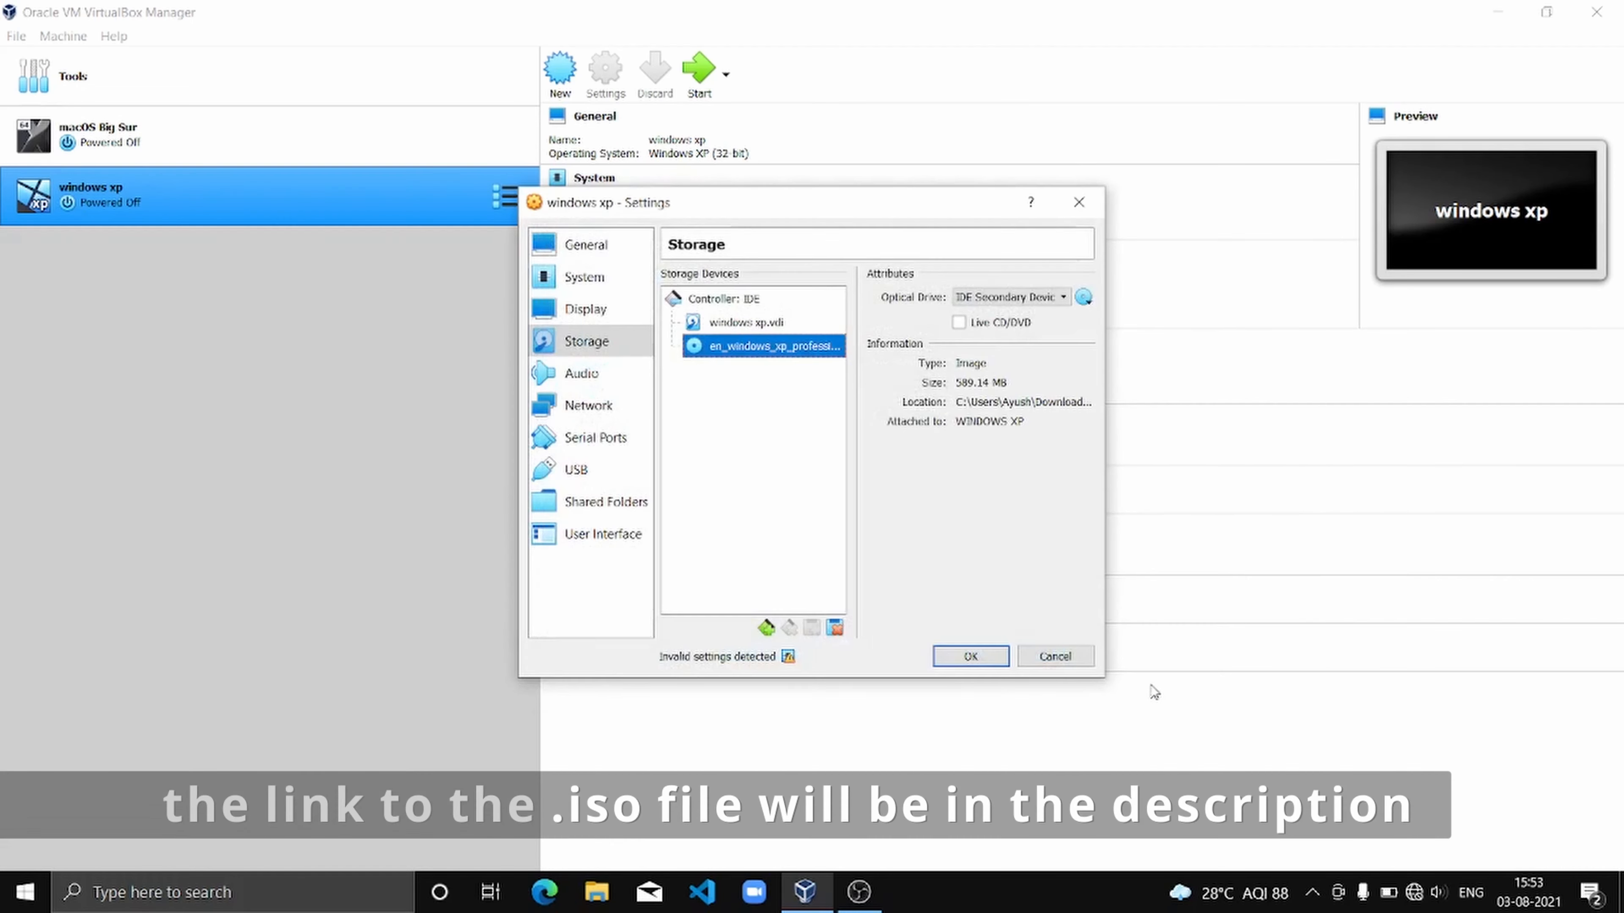
pyautogui.moveTo(797, 363)
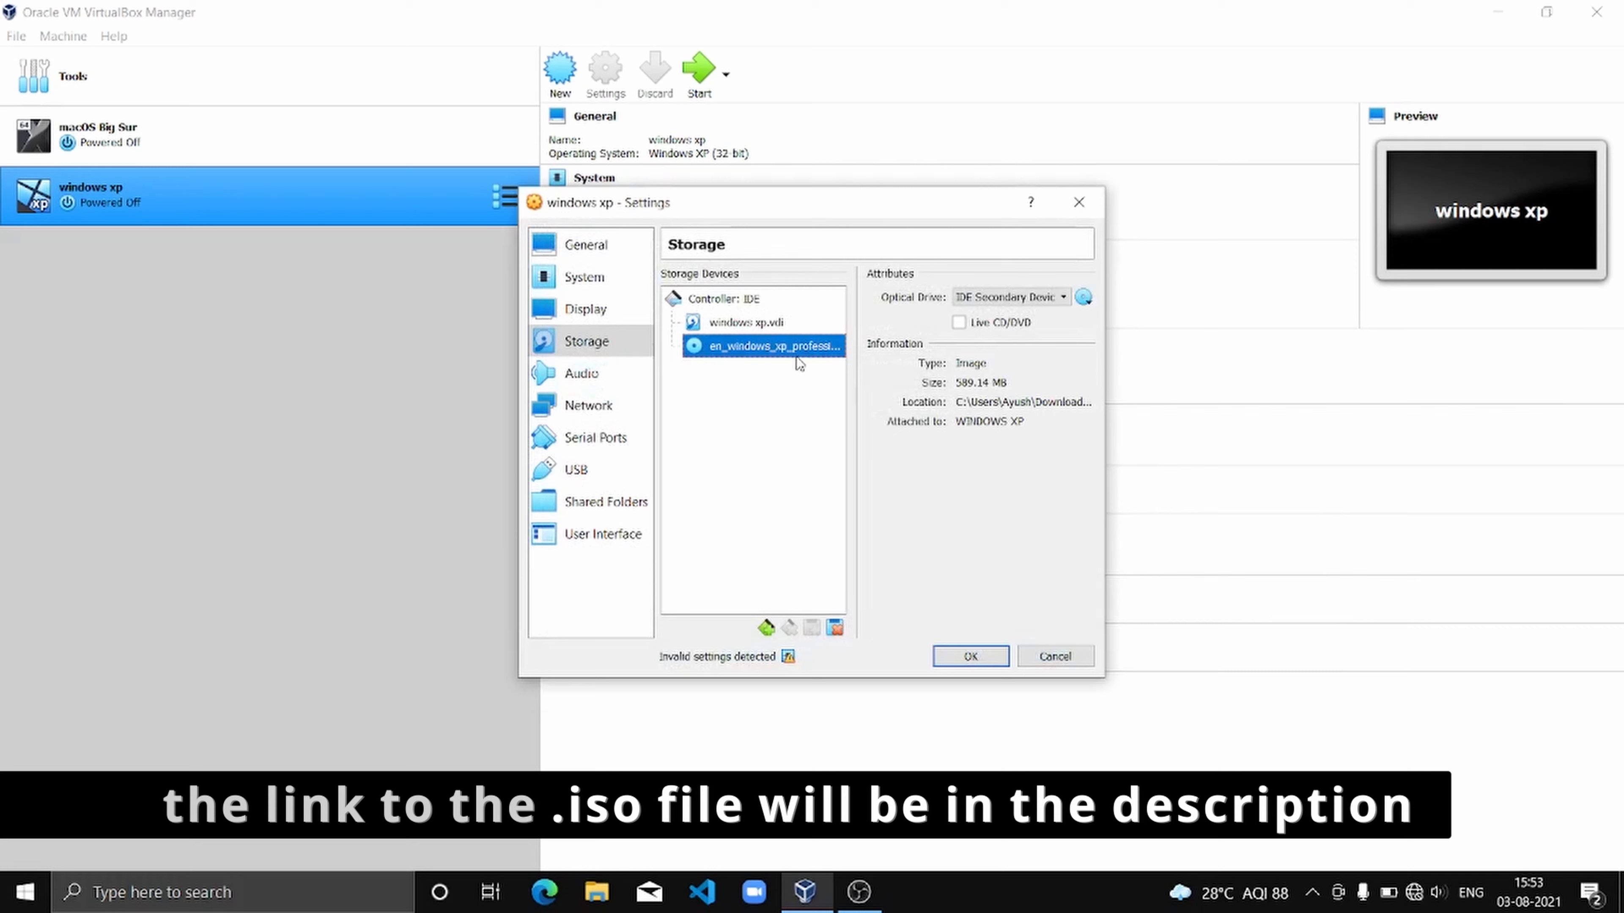
pyautogui.moveTo(765, 346)
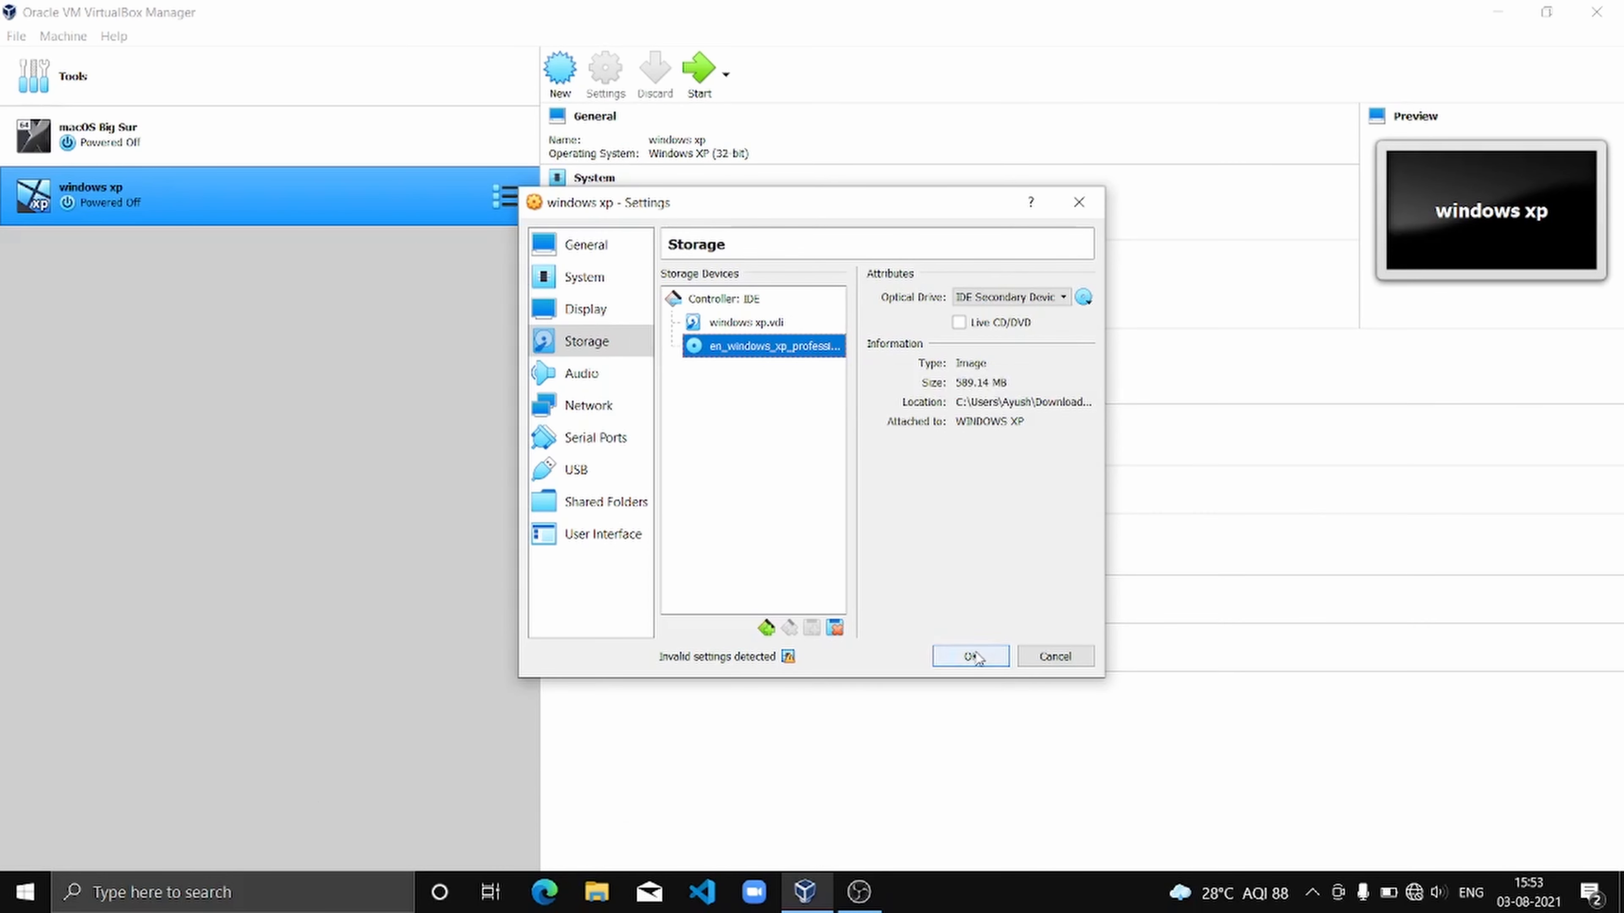
# - Confirm the storage change and save the virtual machine settings
pyautogui.click(586, 308)
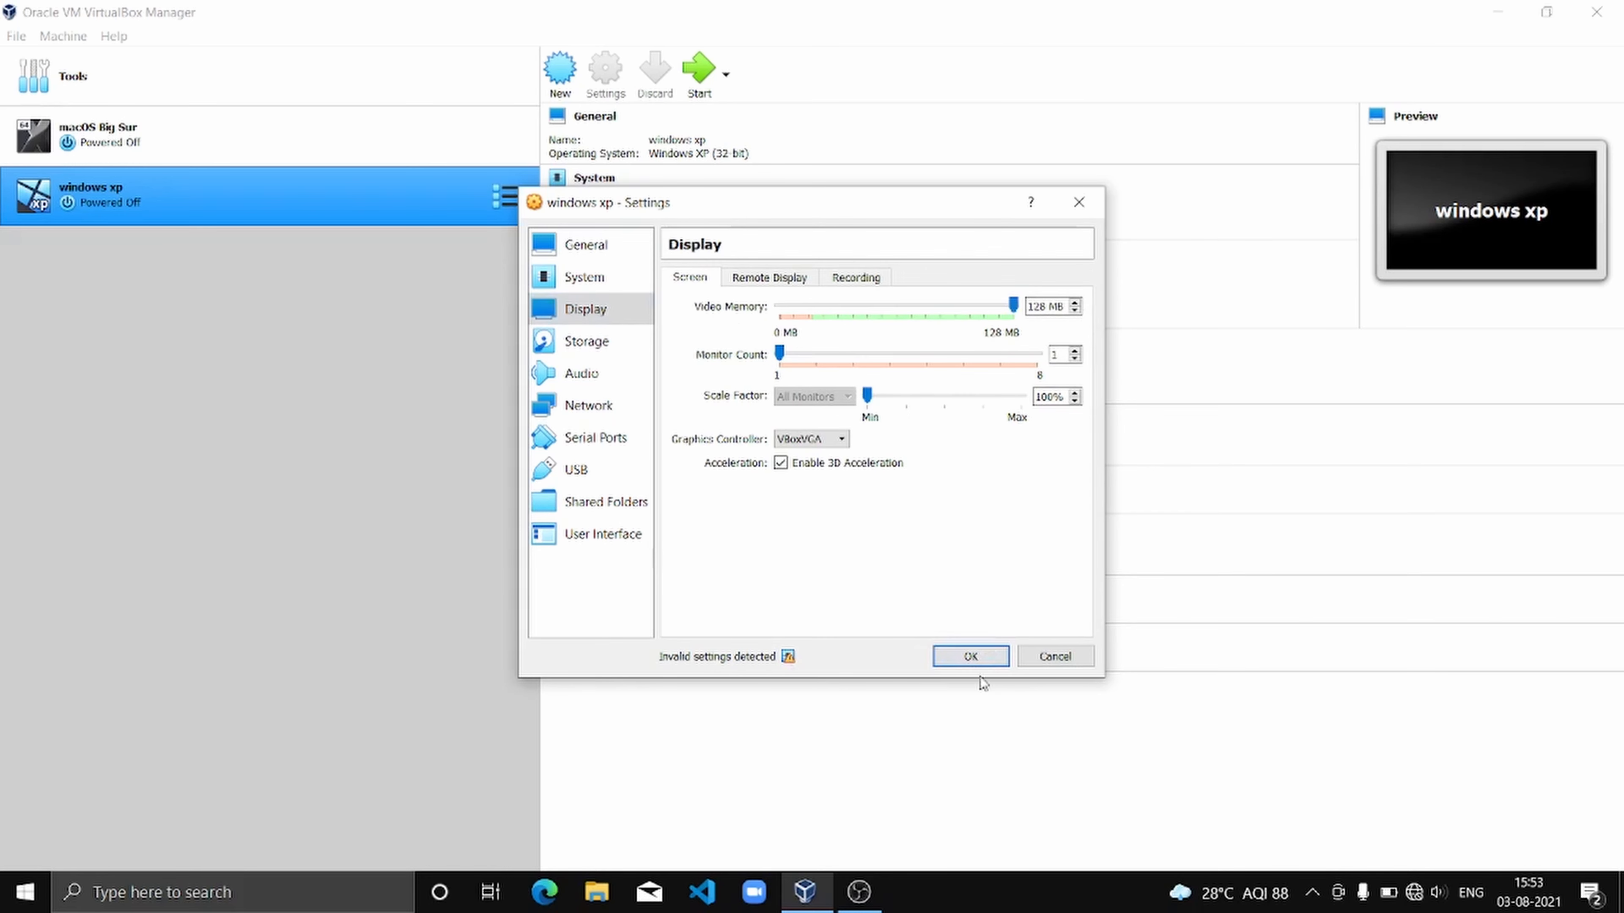
pyautogui.click(969, 656)
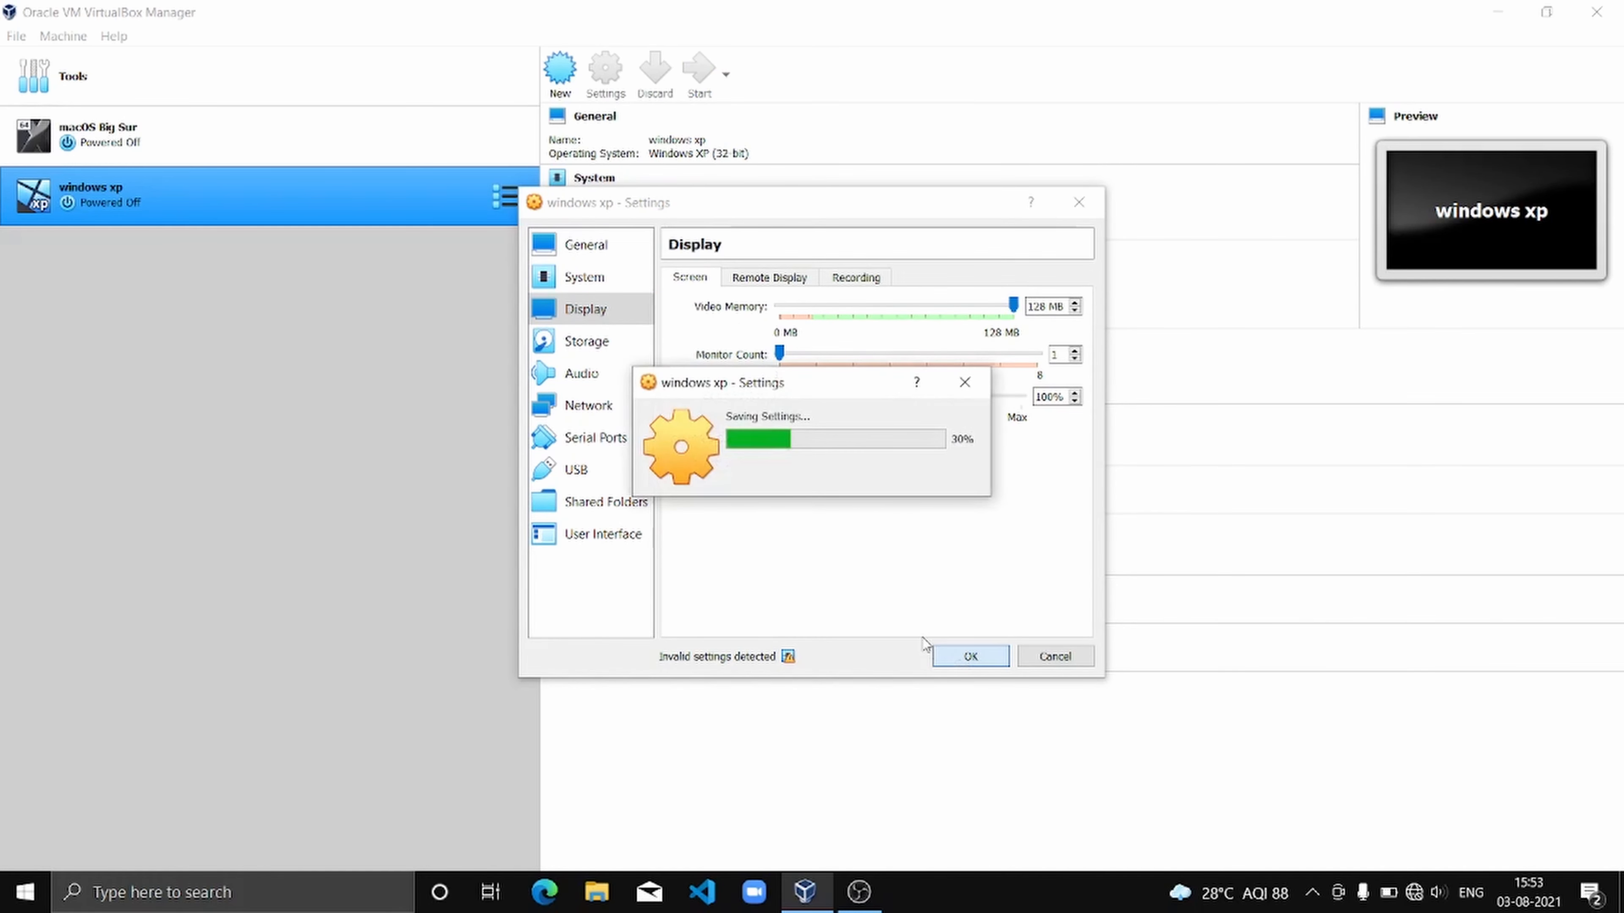
pyautogui.click(968, 655)
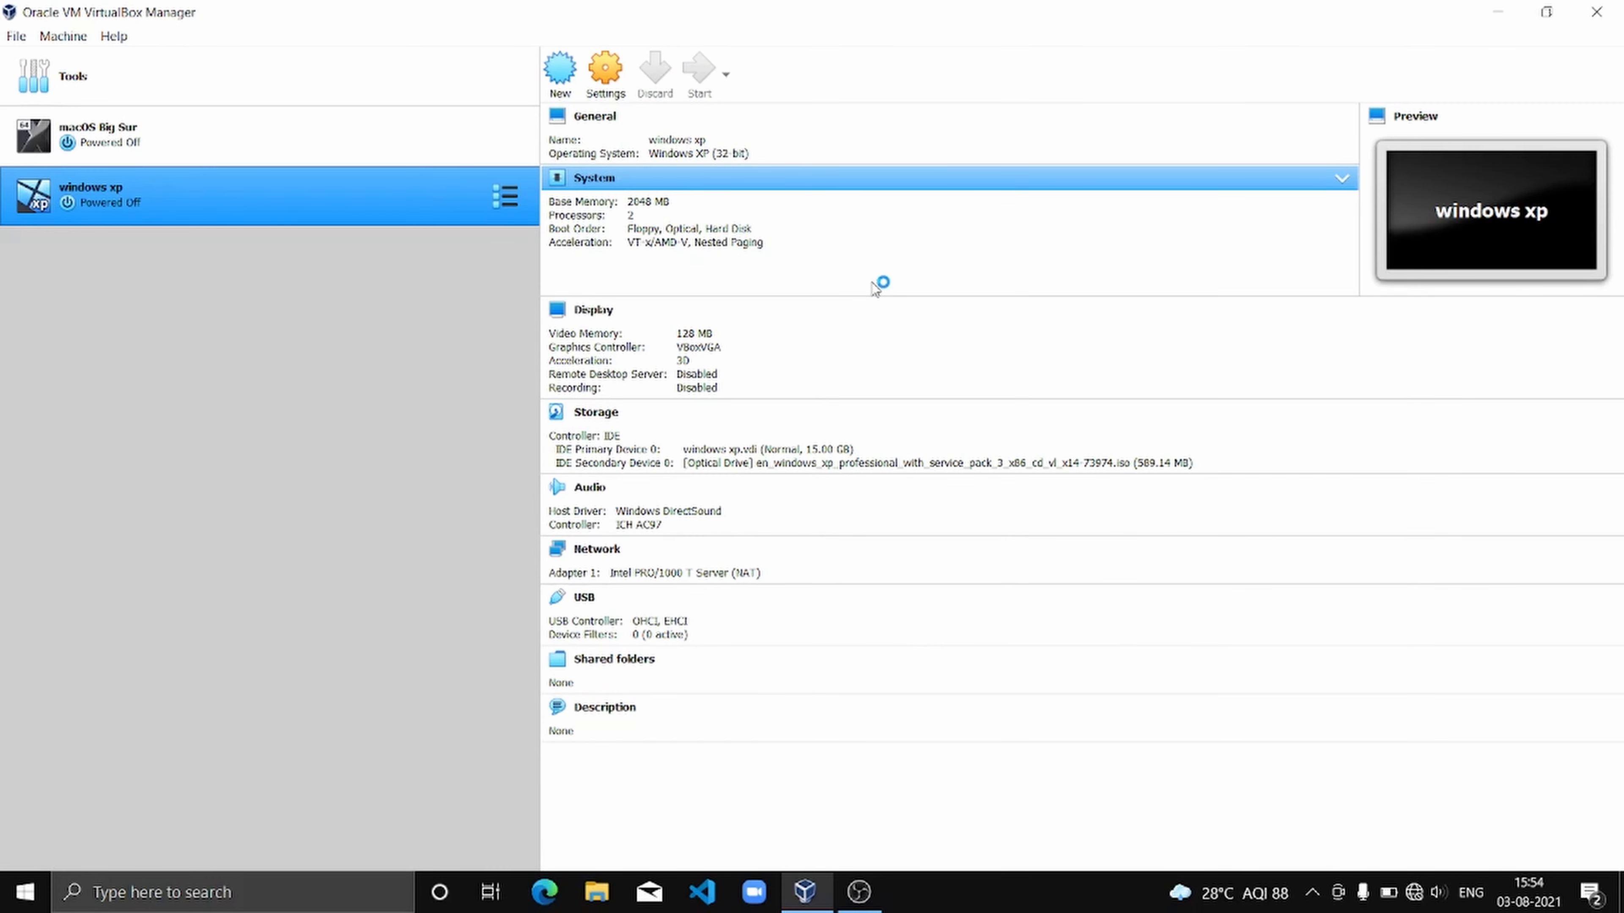
# - Start the windows xp VM and dismiss the keyboard auto-capture and mouse integration notices
pyautogui.click(697, 72)
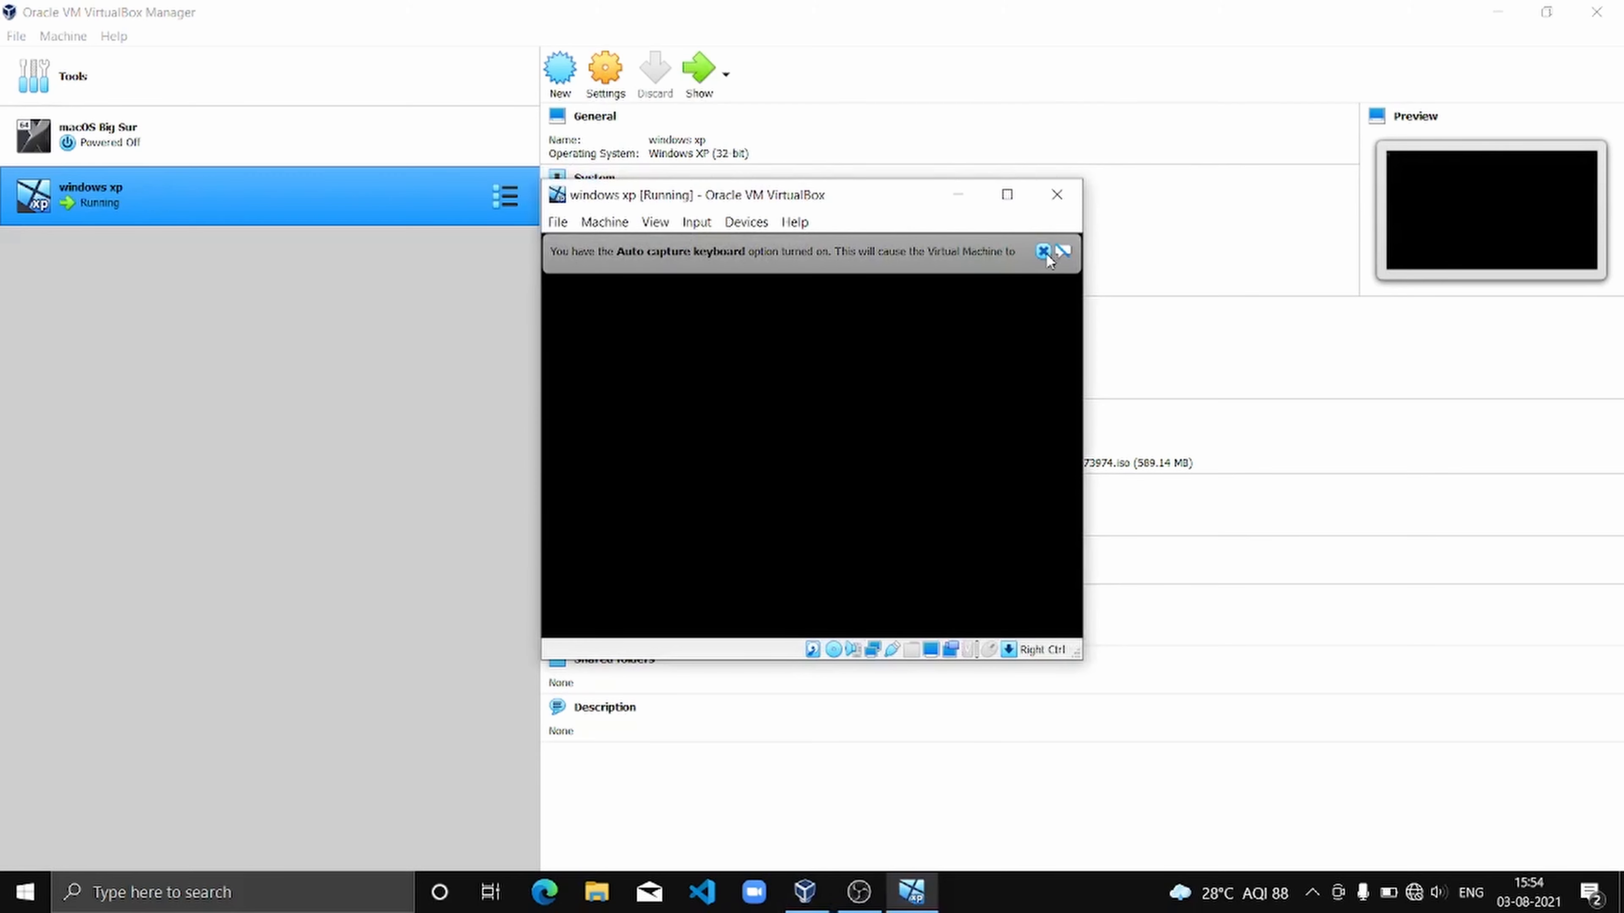
pyautogui.click(1044, 252)
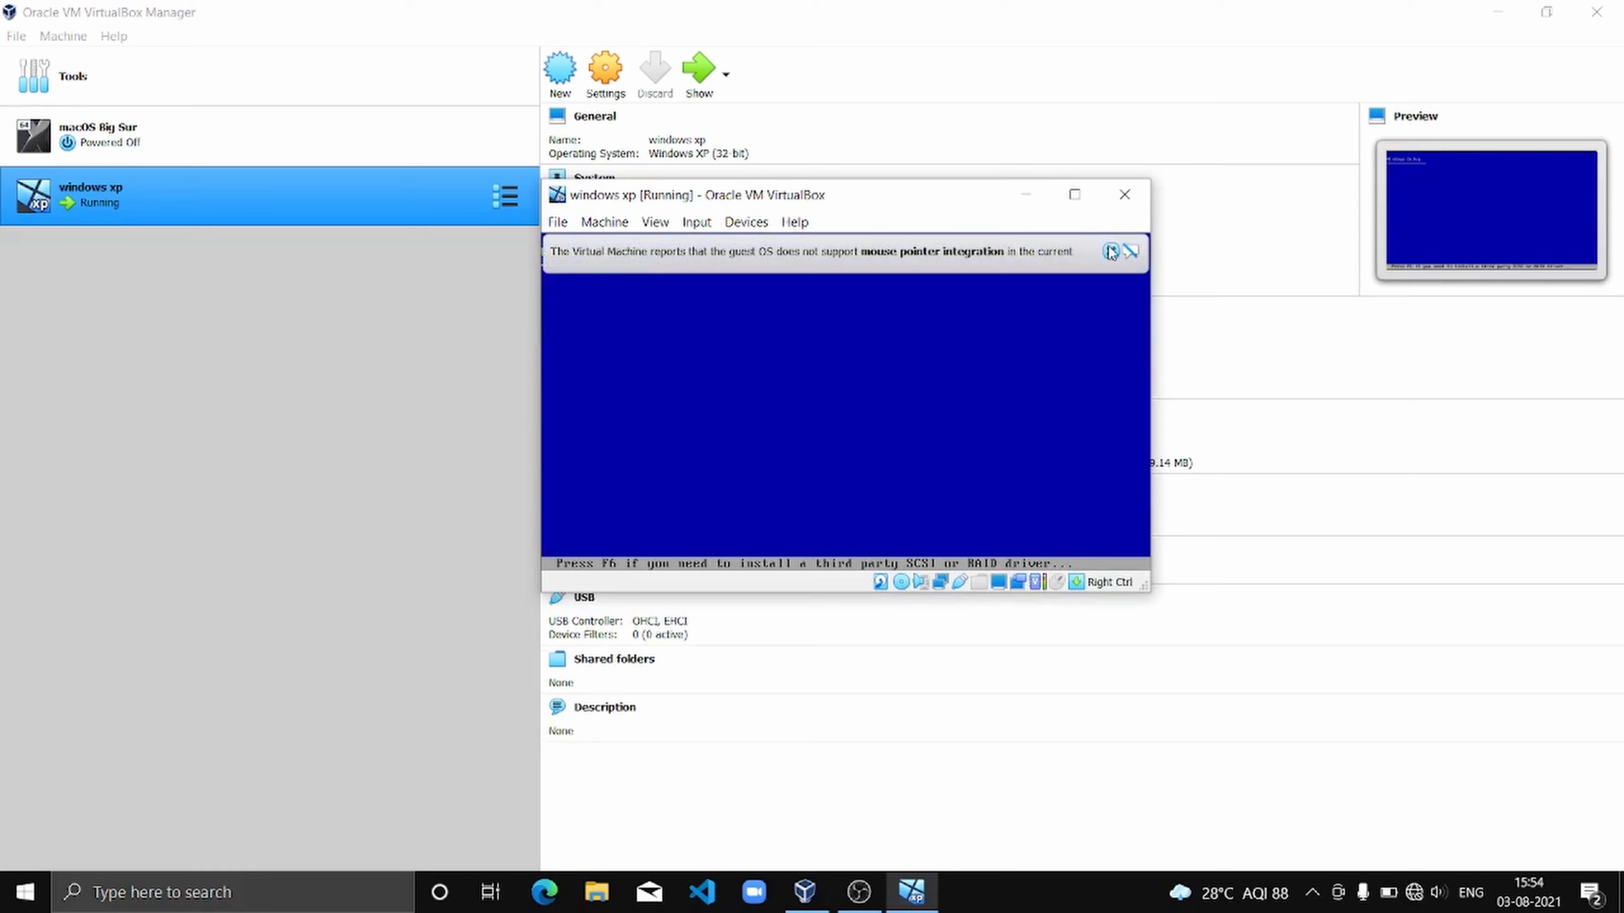
pyautogui.click(1075, 194)
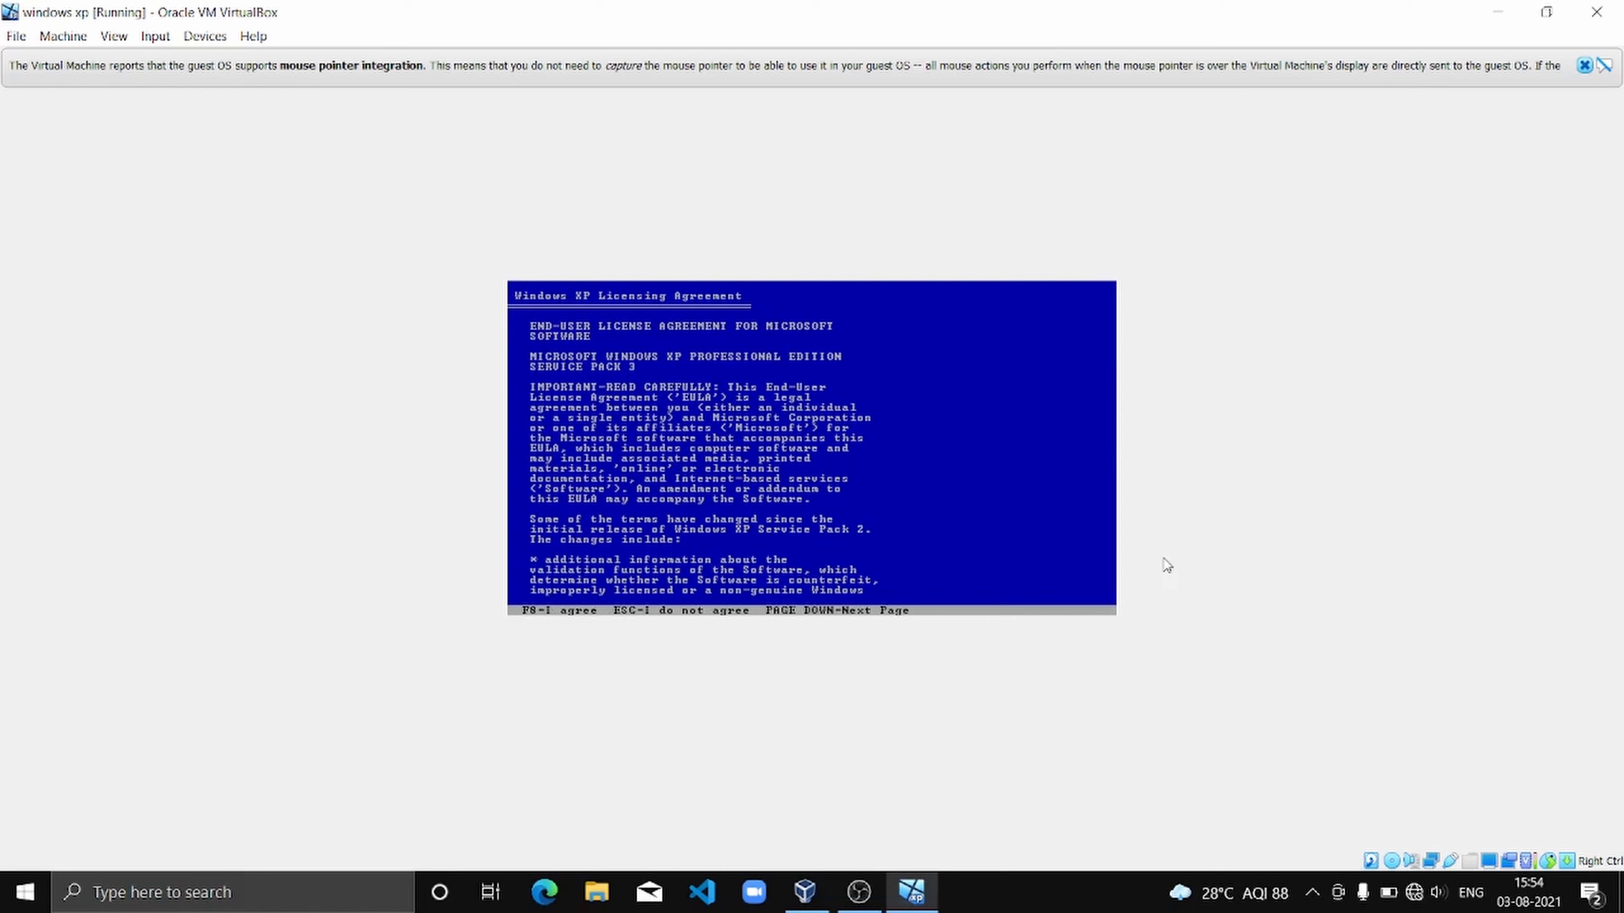
# - Agree with F8, create a maximum-size partition with C, and choose NTFS formatting
pyautogui.press('f8')
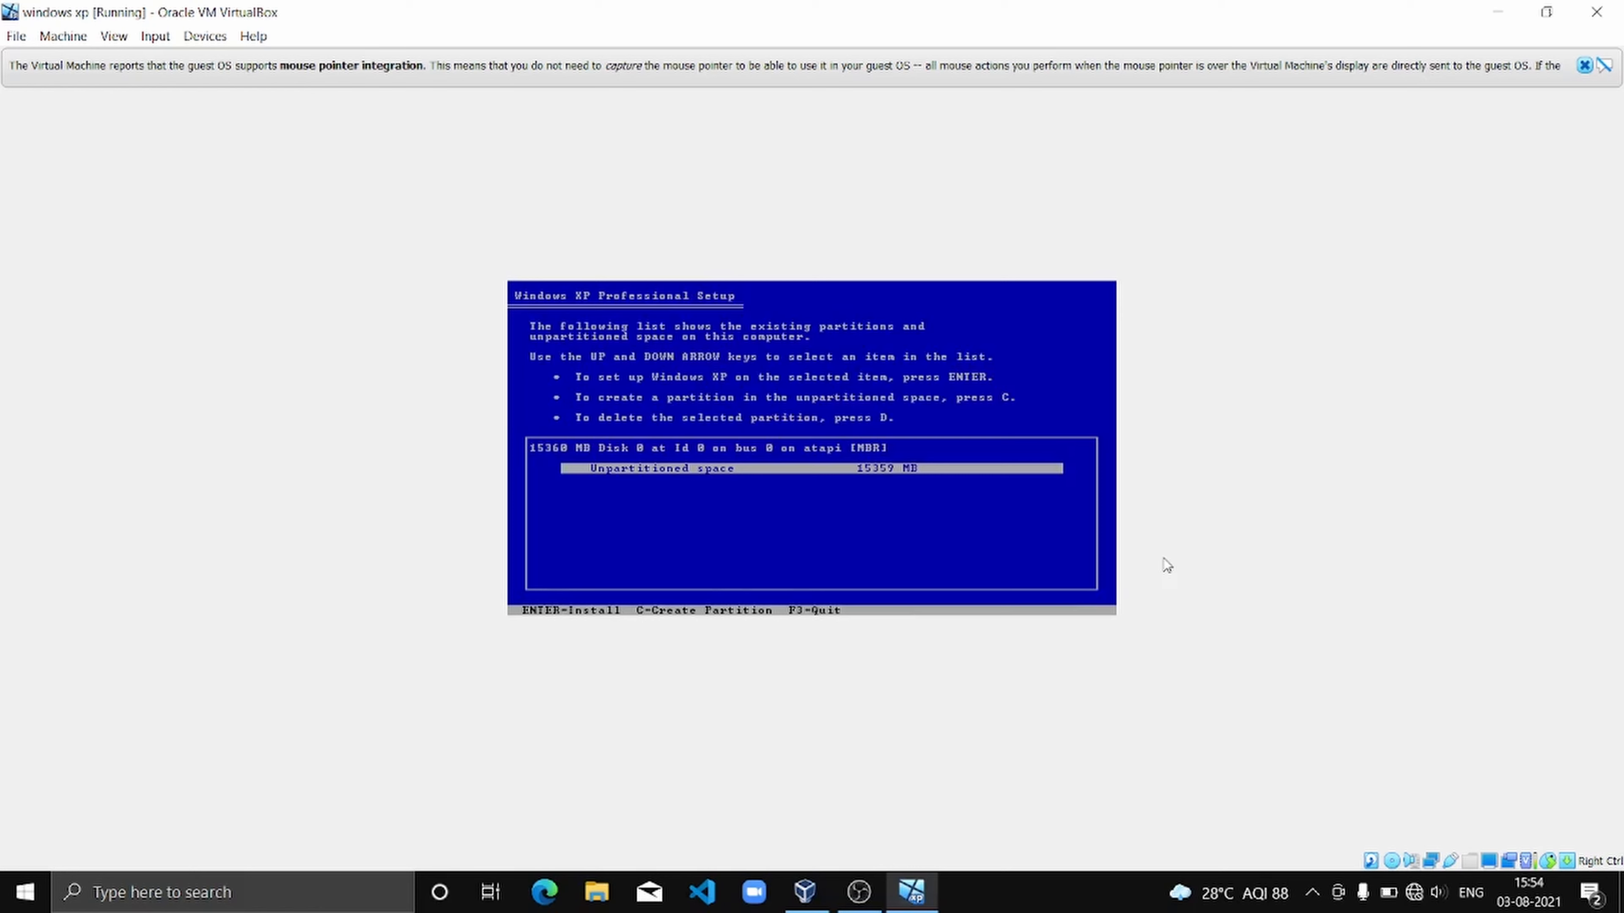
pyautogui.press('c')
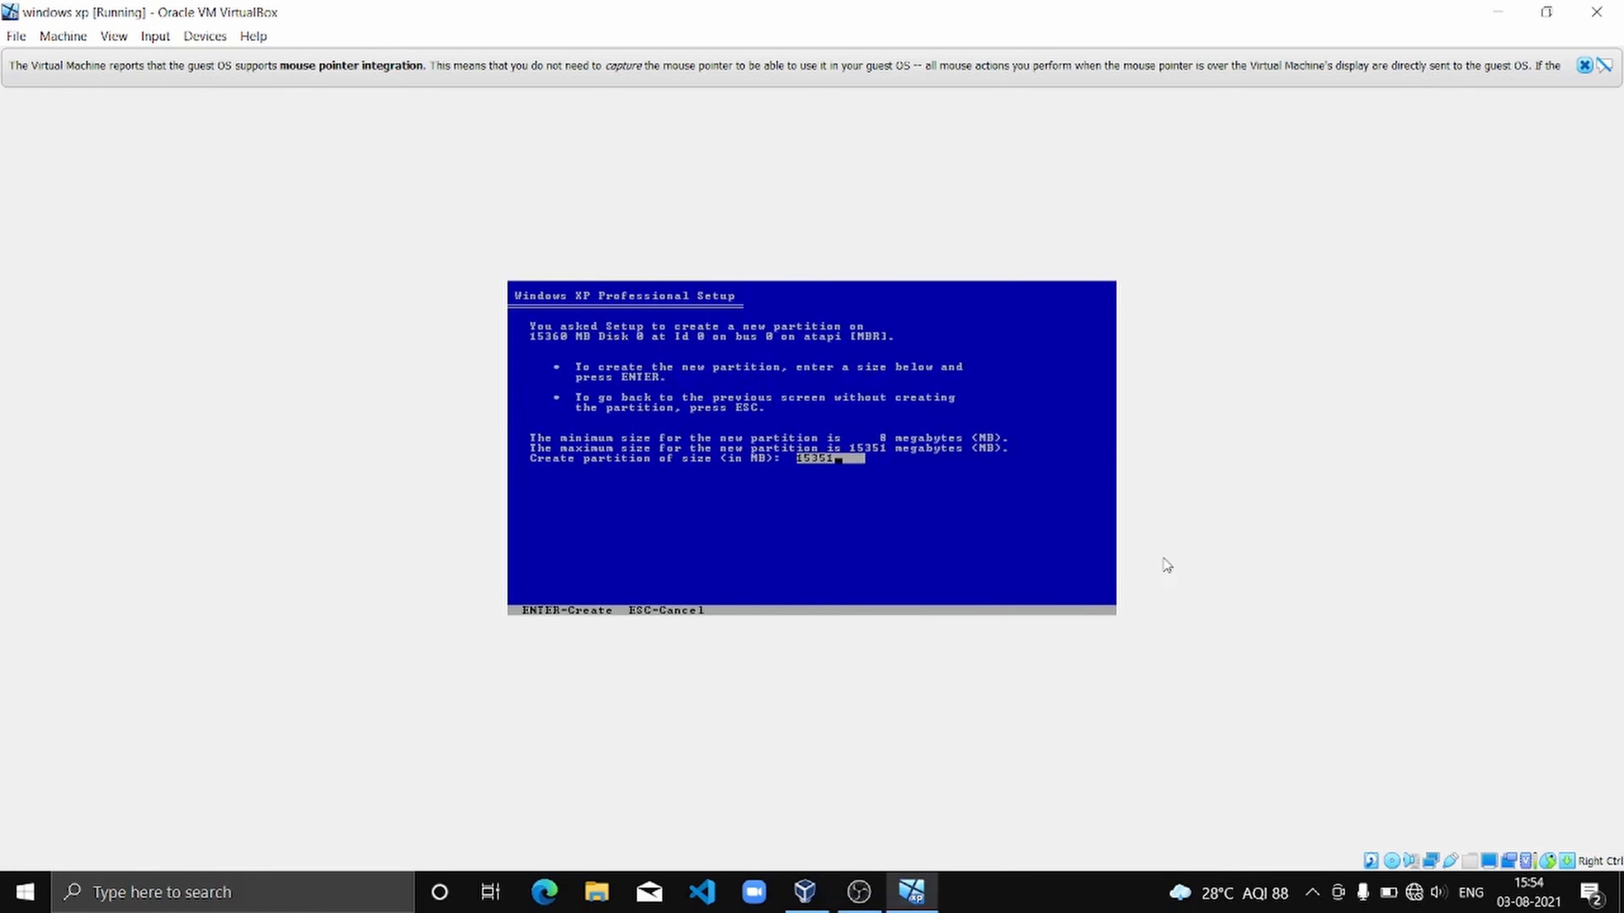
pyautogui.press('Return')
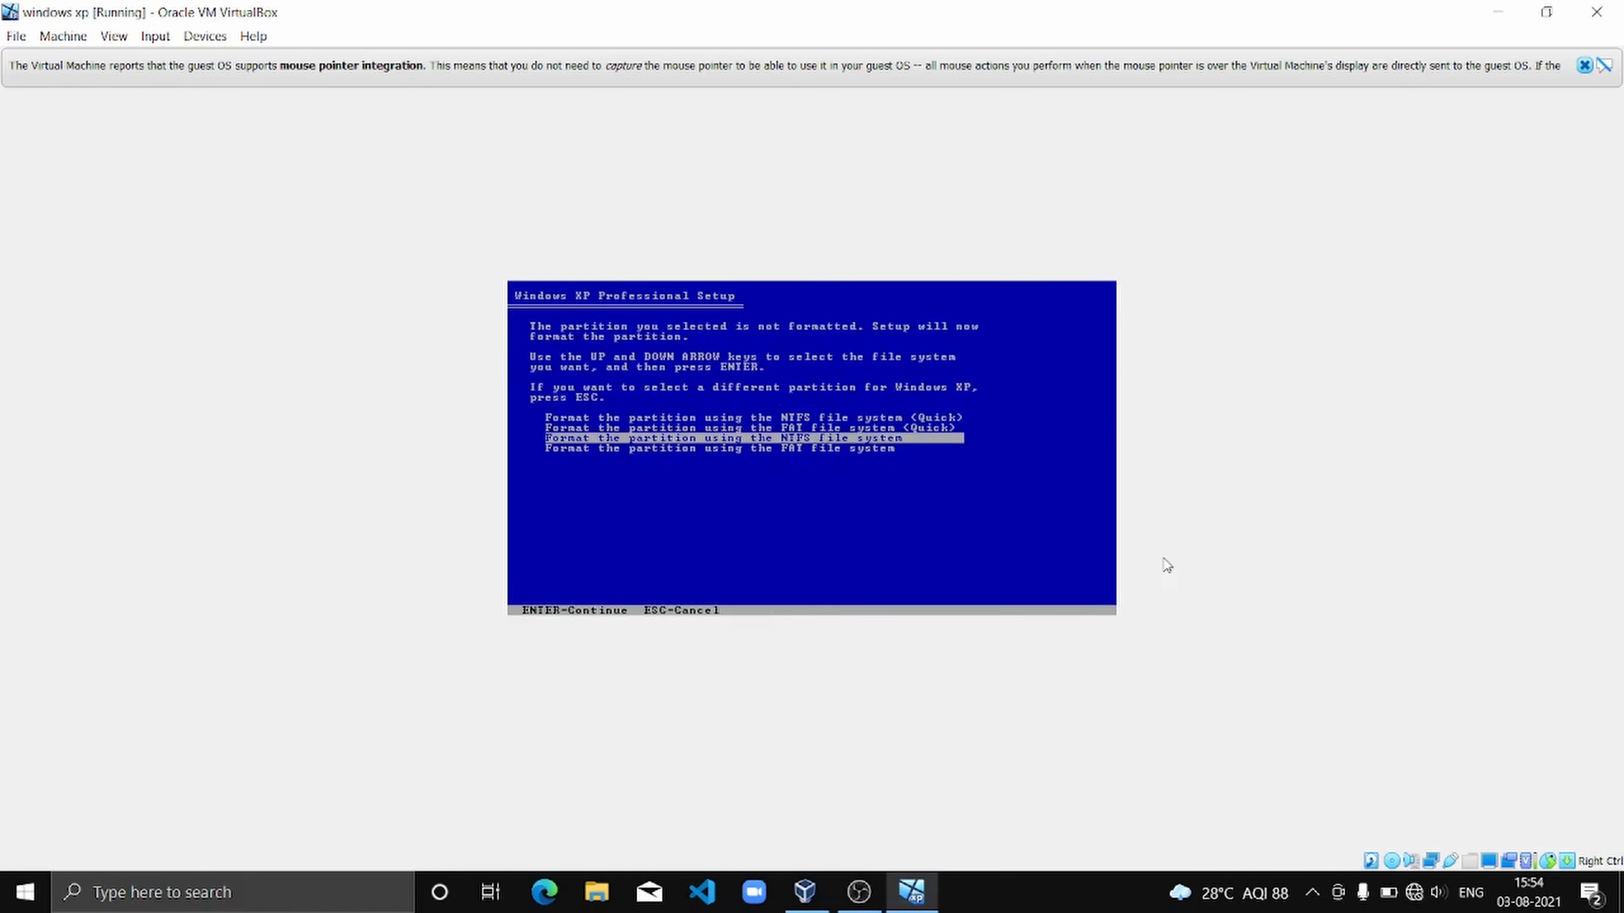
pyautogui.press('Up')
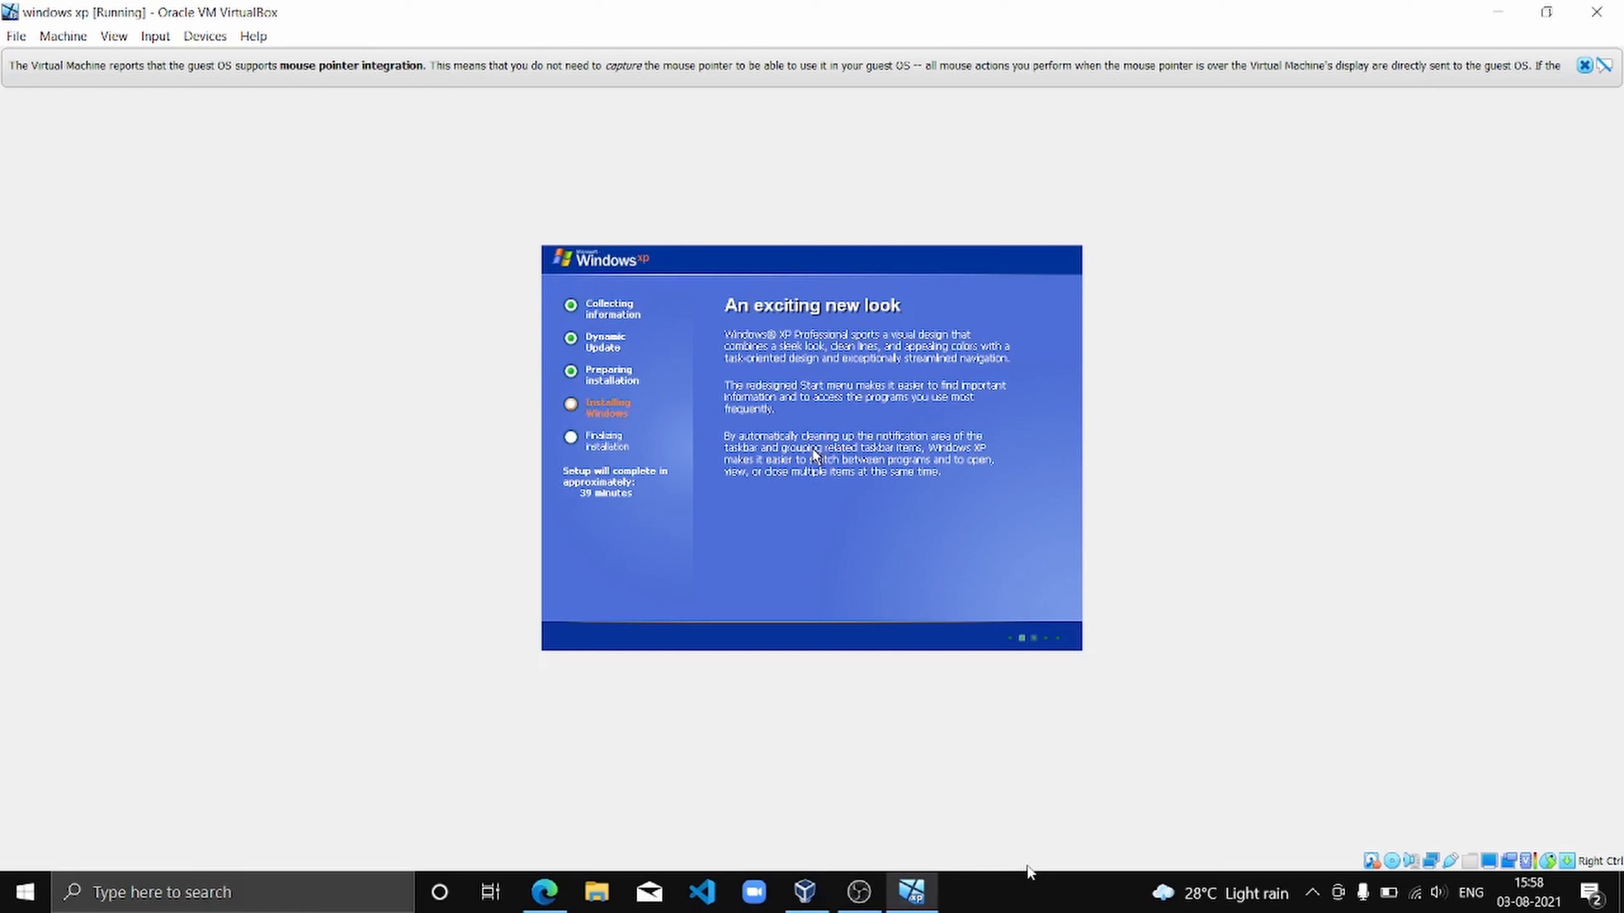
pyautogui.moveTo(1053, 751)
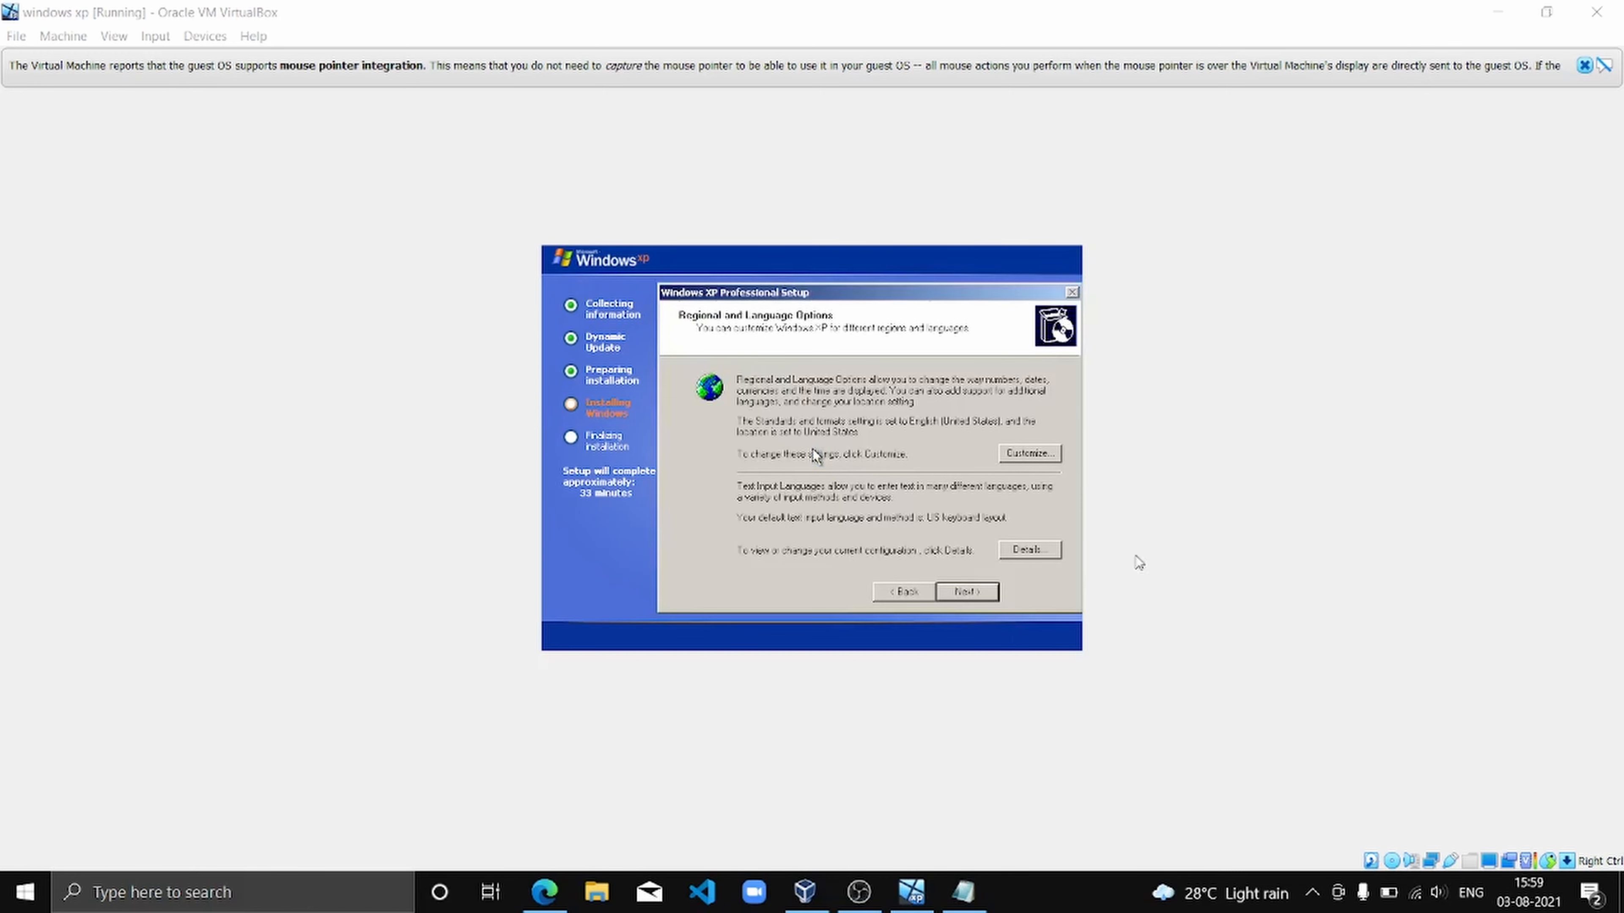
pyautogui.moveTo(871, 456)
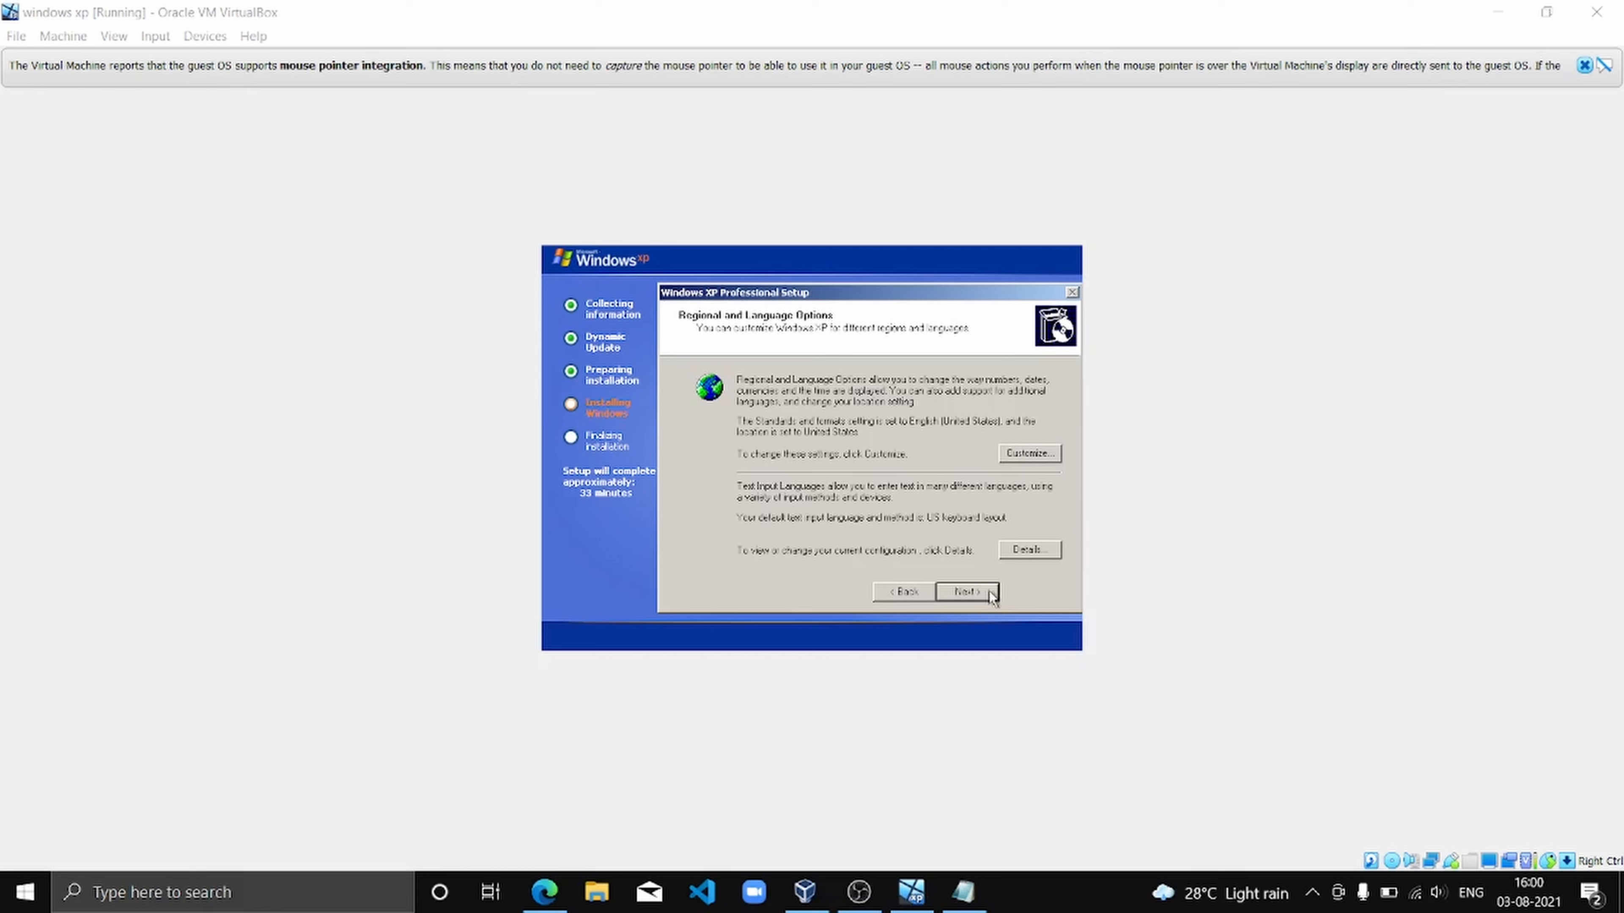
# - Keep the default regional options and continue past the owner name to the product key
pyautogui.click(961, 591)
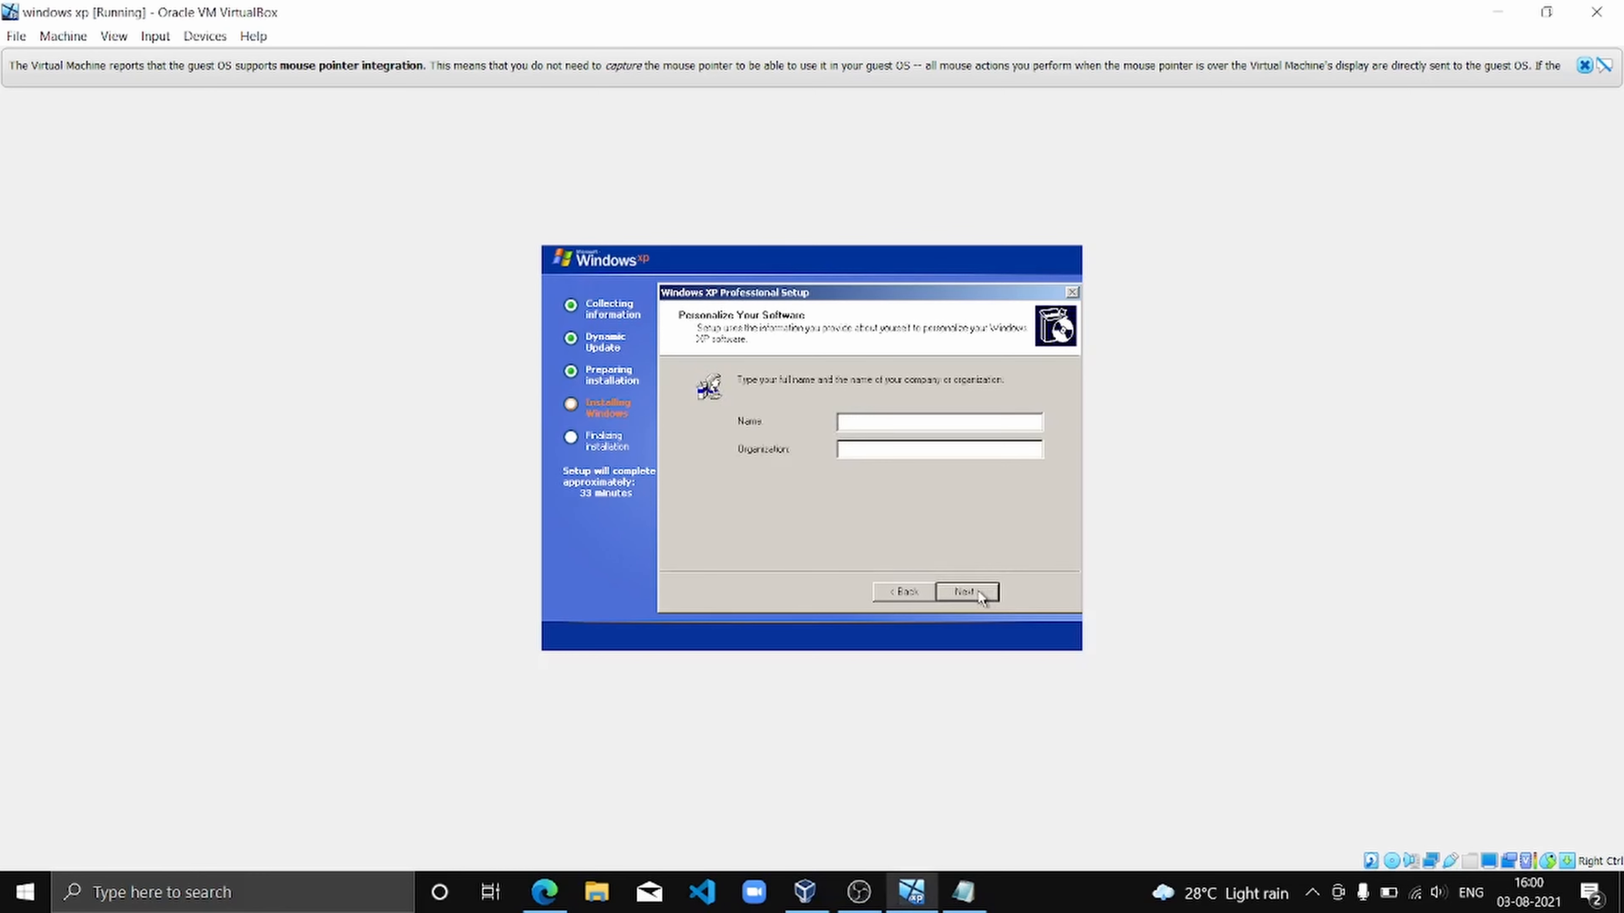
pyautogui.moveTo(959, 540)
pyautogui.write('robotsquad')
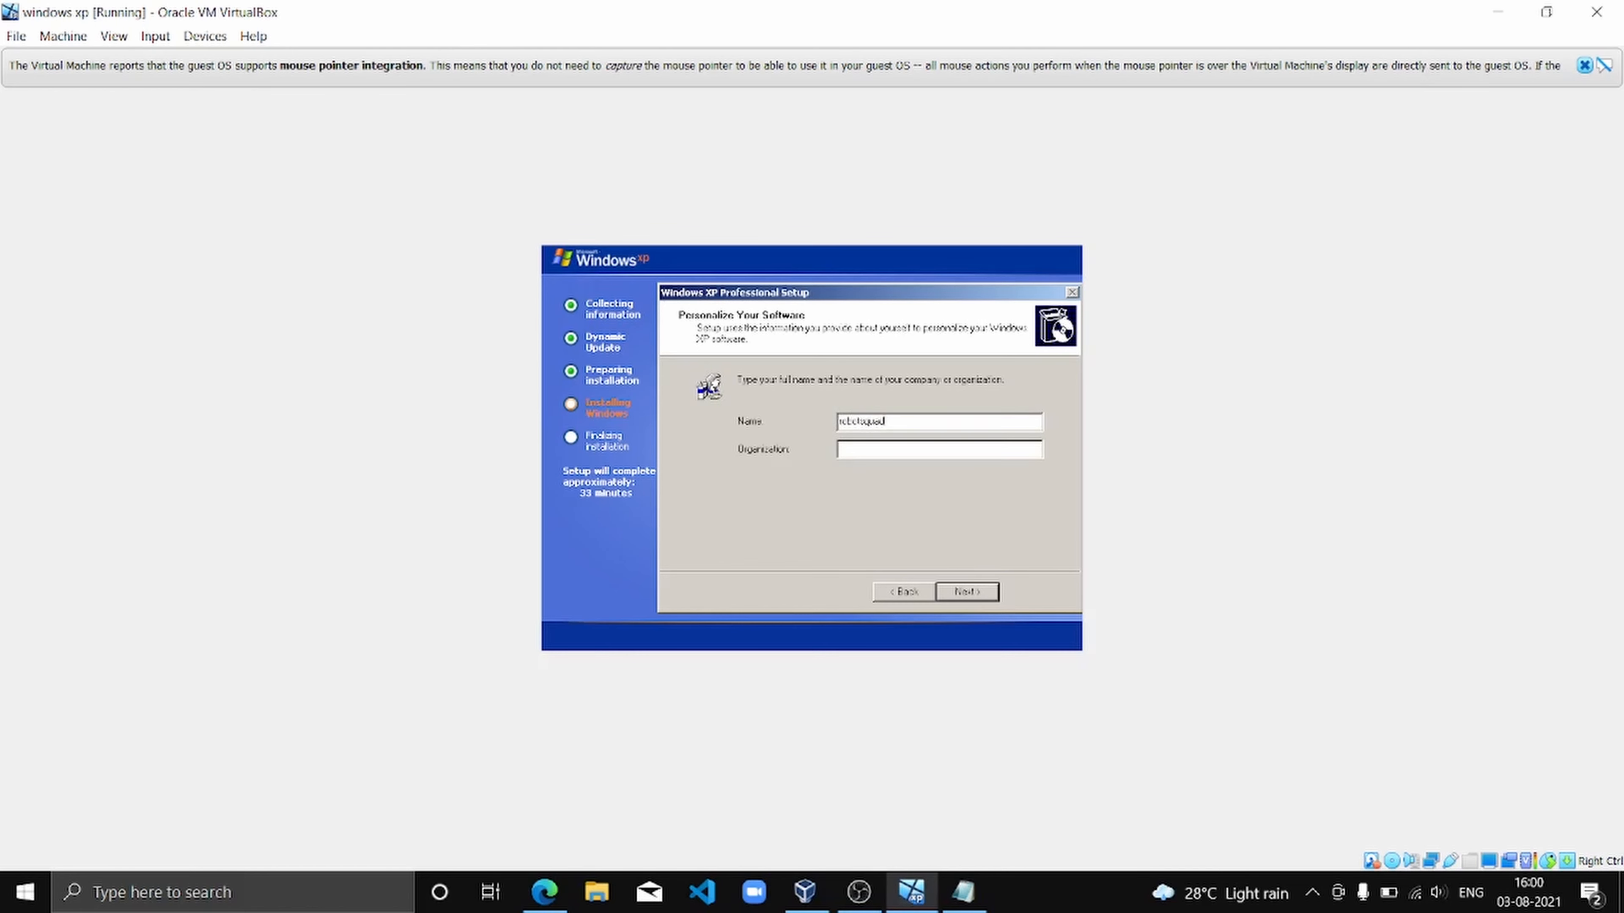
pyautogui.click(965, 591)
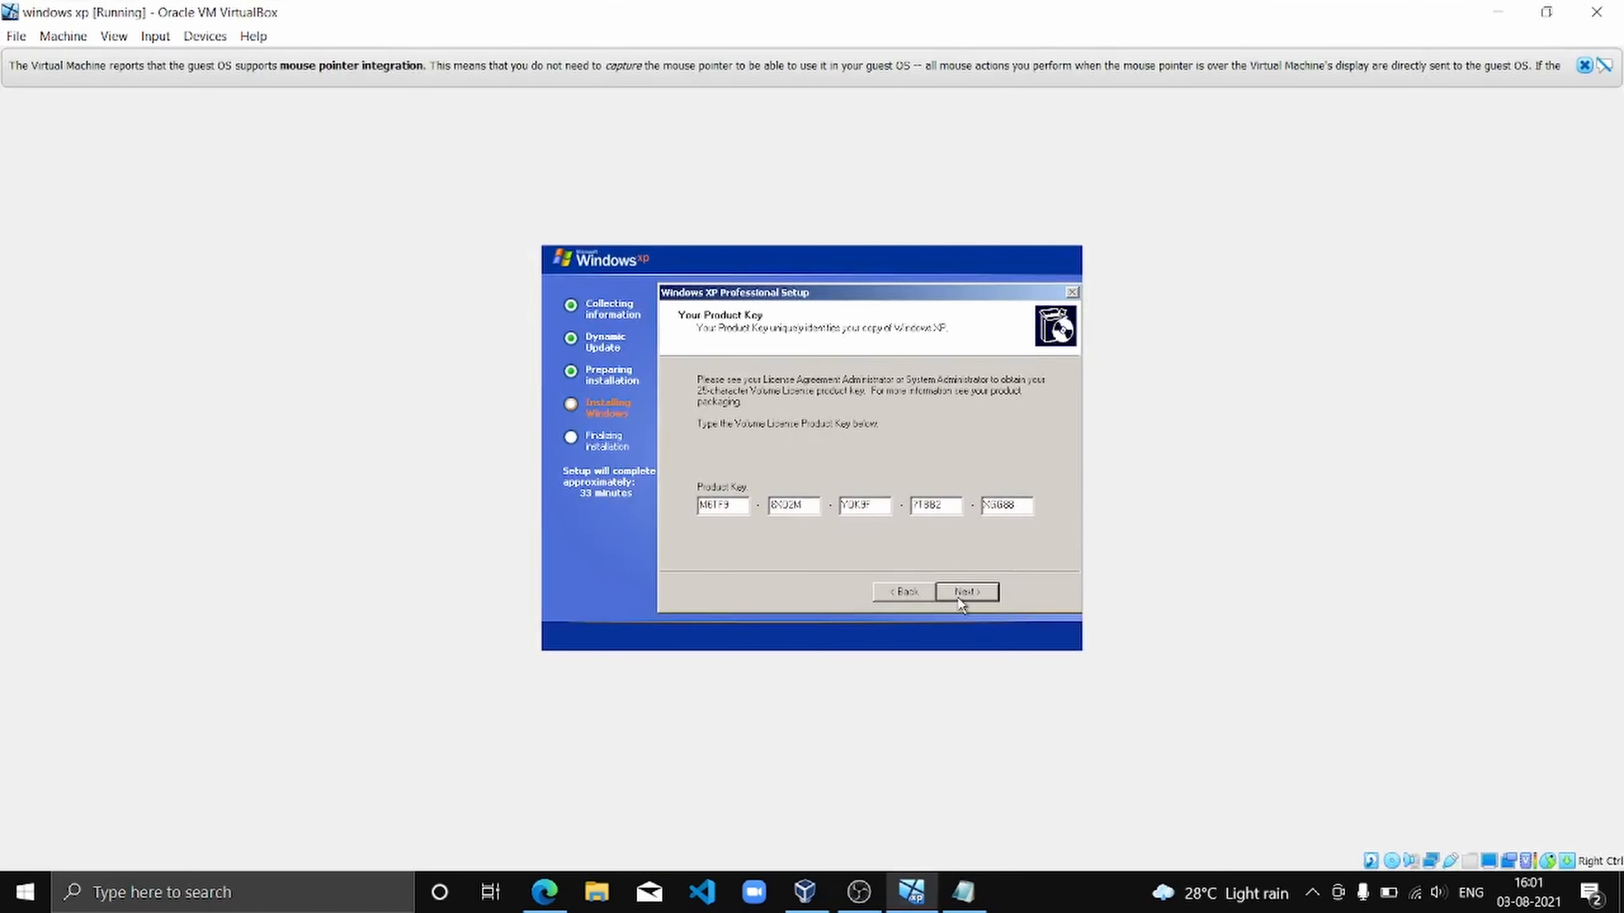
# - Submit the product key, append '-pc' to the computer name, leave the password blank, and continue
pyautogui.click(964, 592)
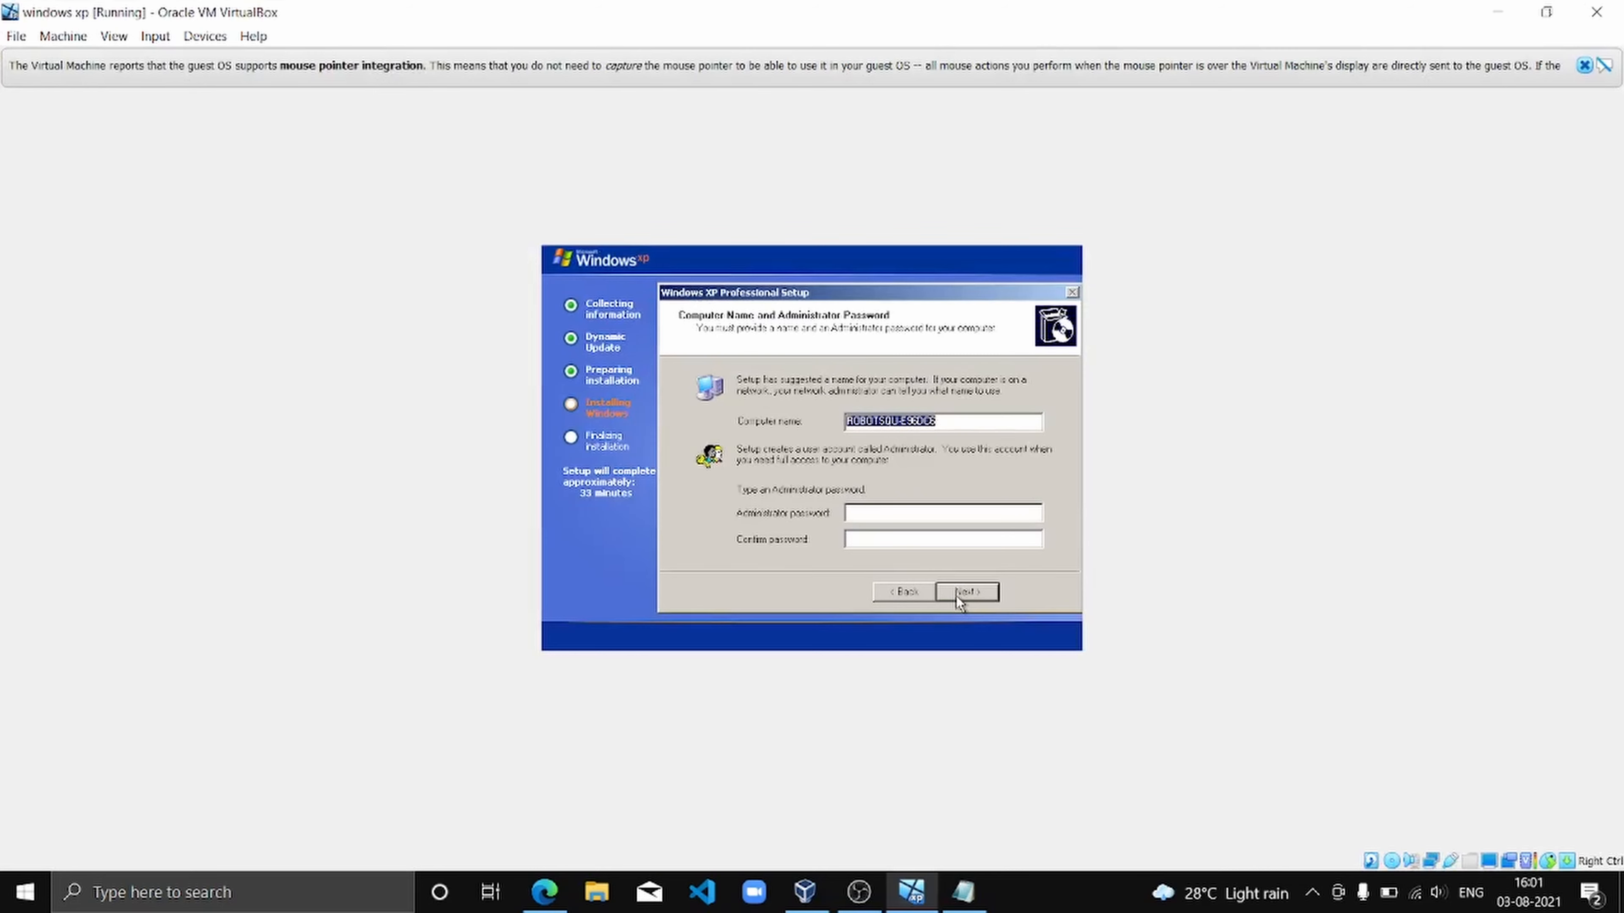
pyautogui.click(941, 513)
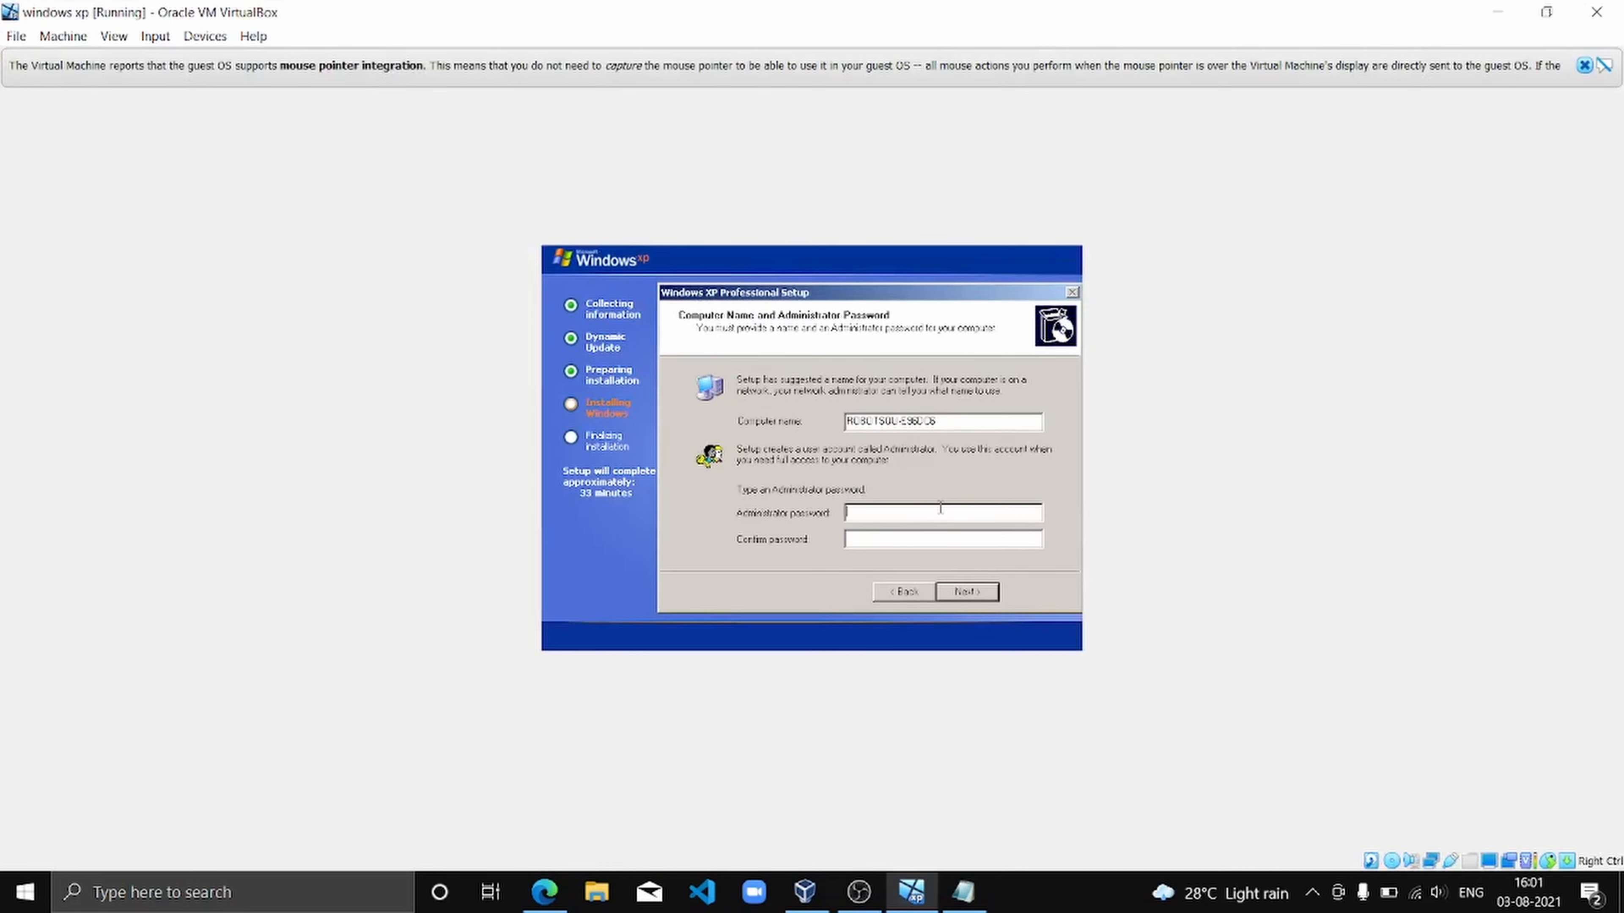
pyautogui.moveTo(954, 418)
pyautogui.write('sujeet')
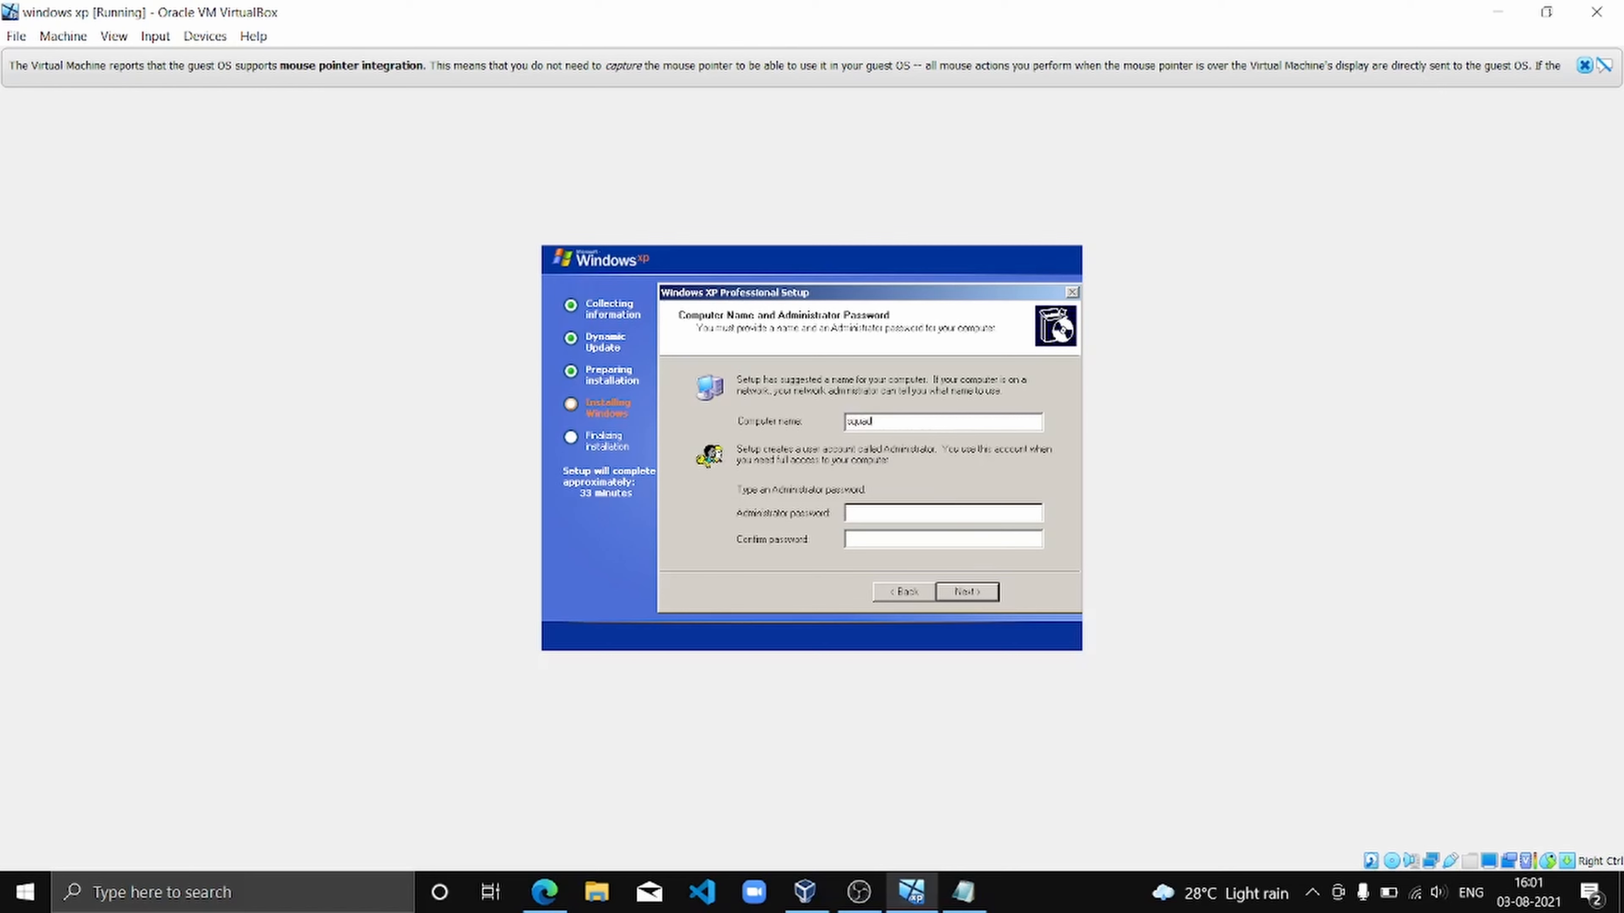
pyautogui.write('-pc')
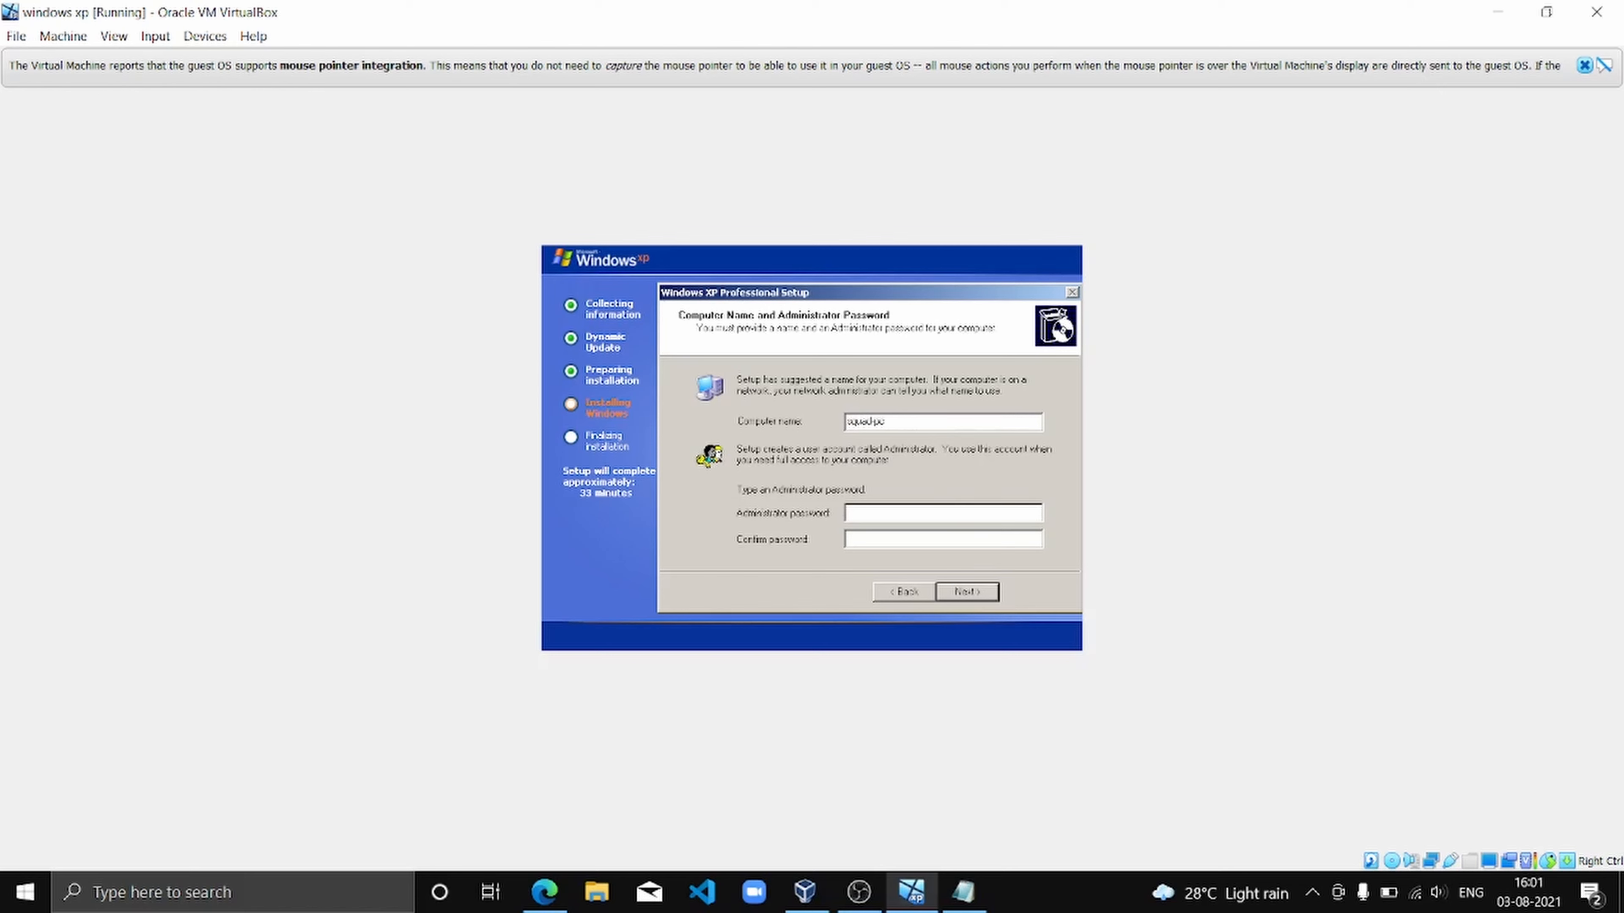
pyautogui.moveTo(961, 610)
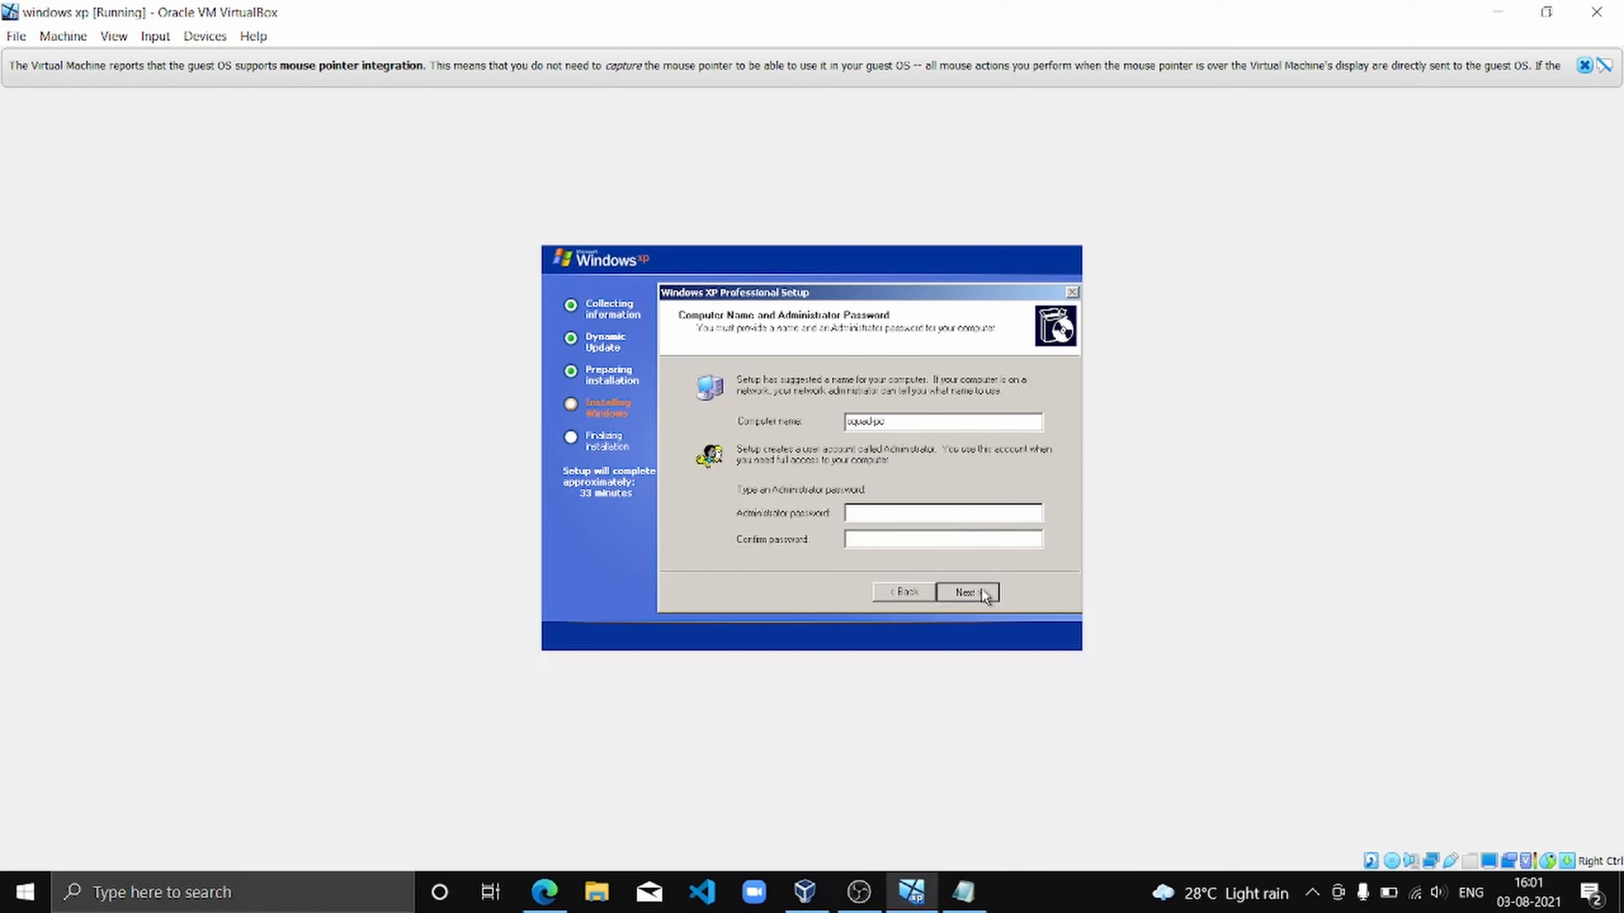
pyautogui.click(966, 592)
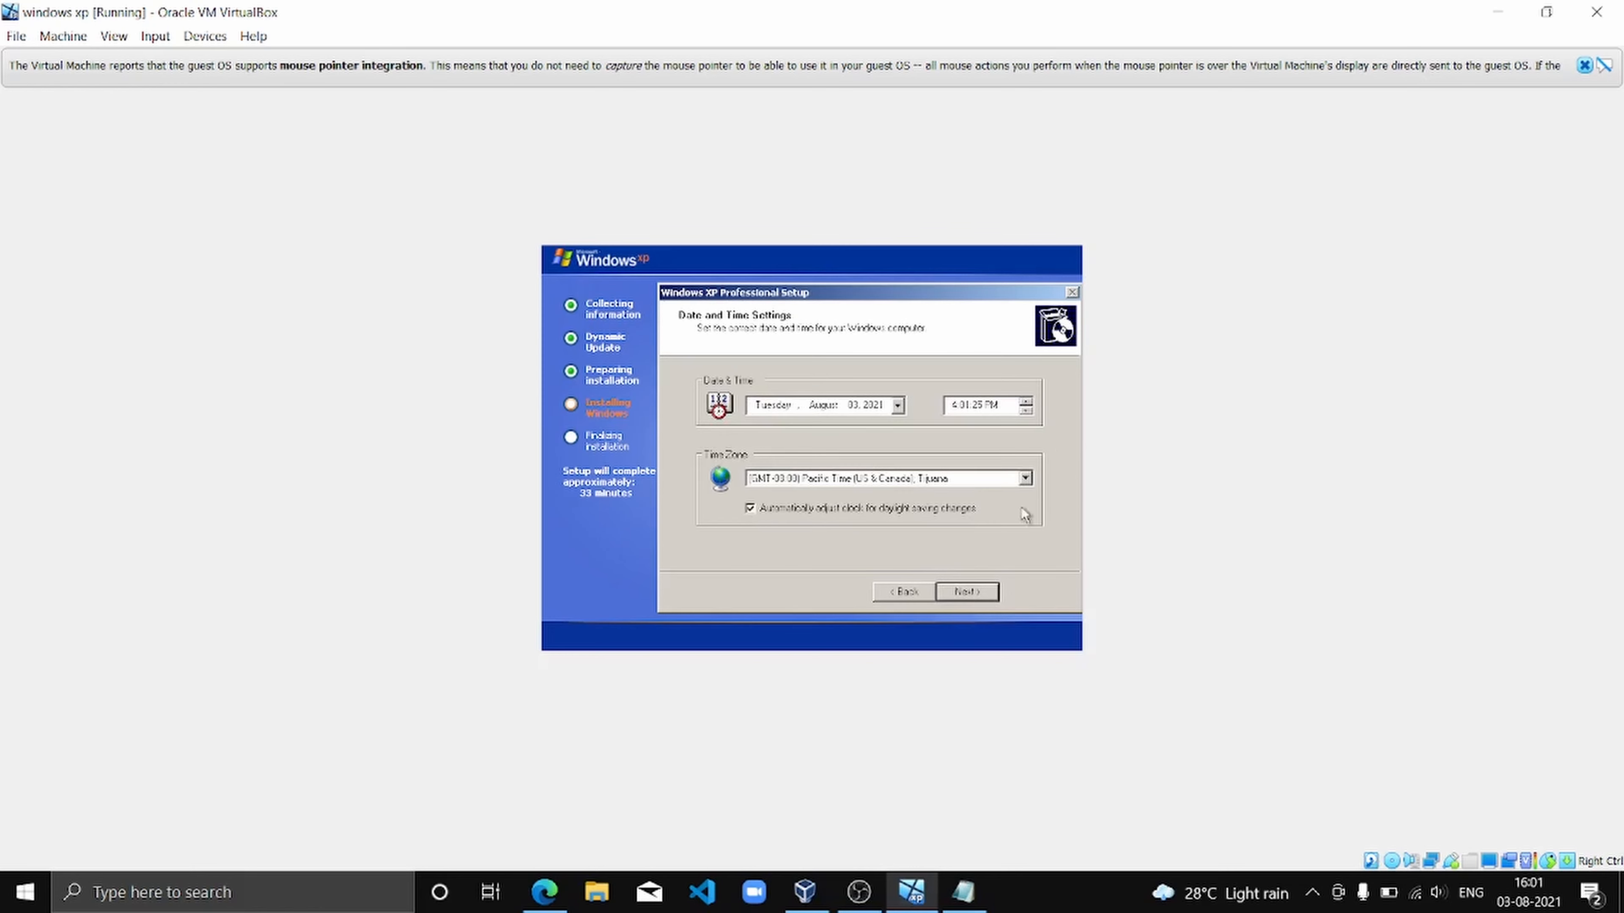
# - Choose the (GMT+05:30) Chennai, Kolkata, Mumbai, New Delhi time zone and continue to networking
pyautogui.click(1023, 477)
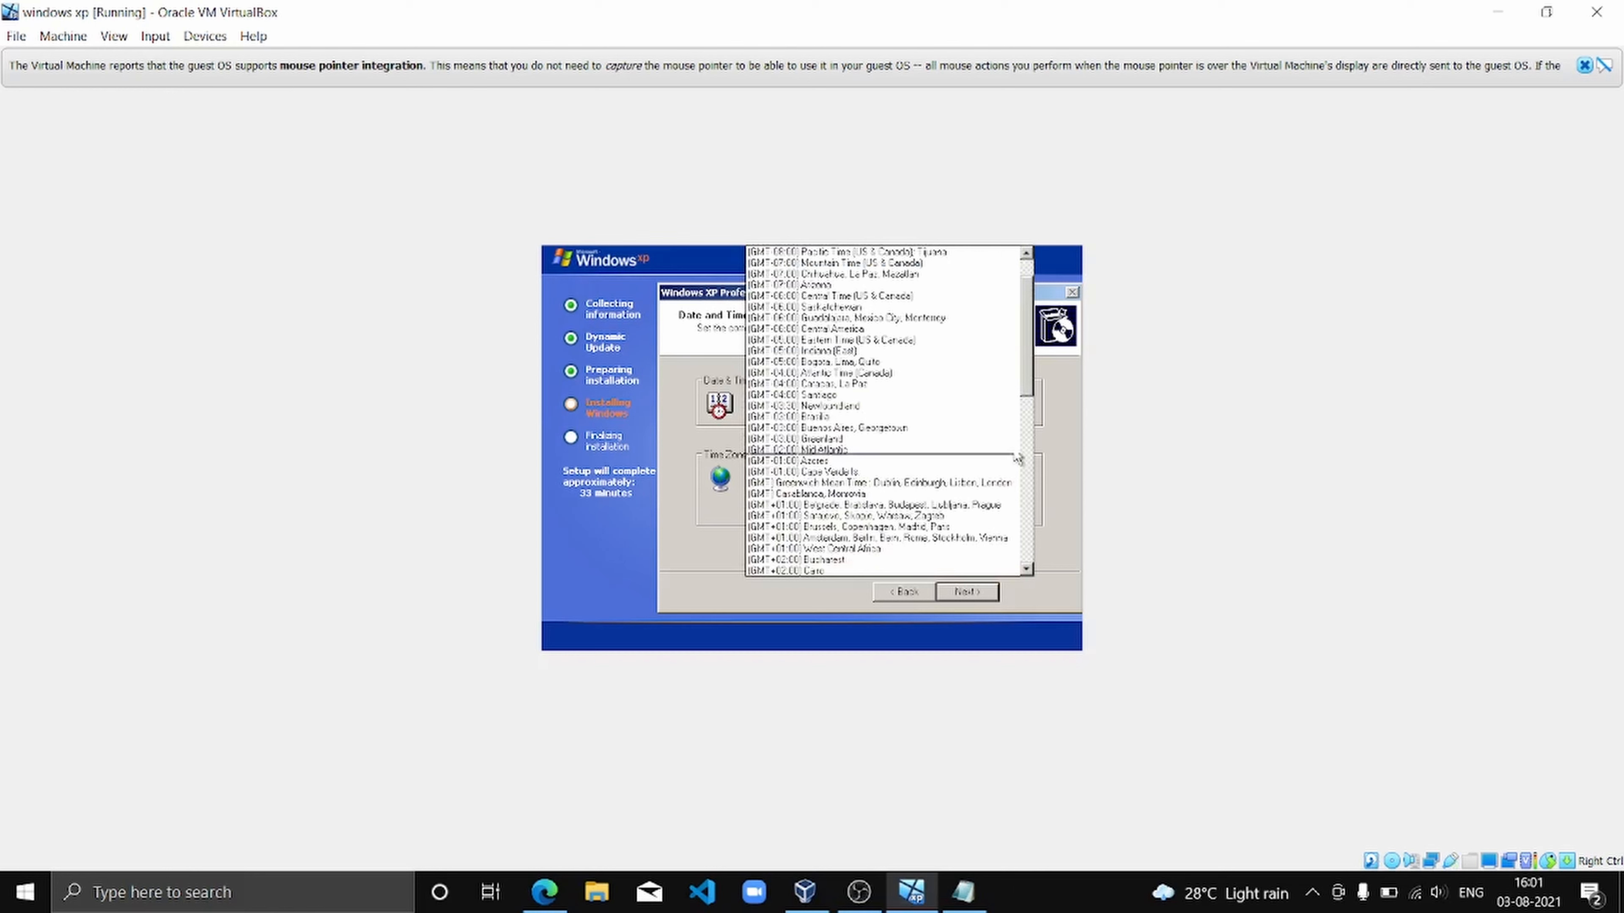
pyautogui.click(839, 340)
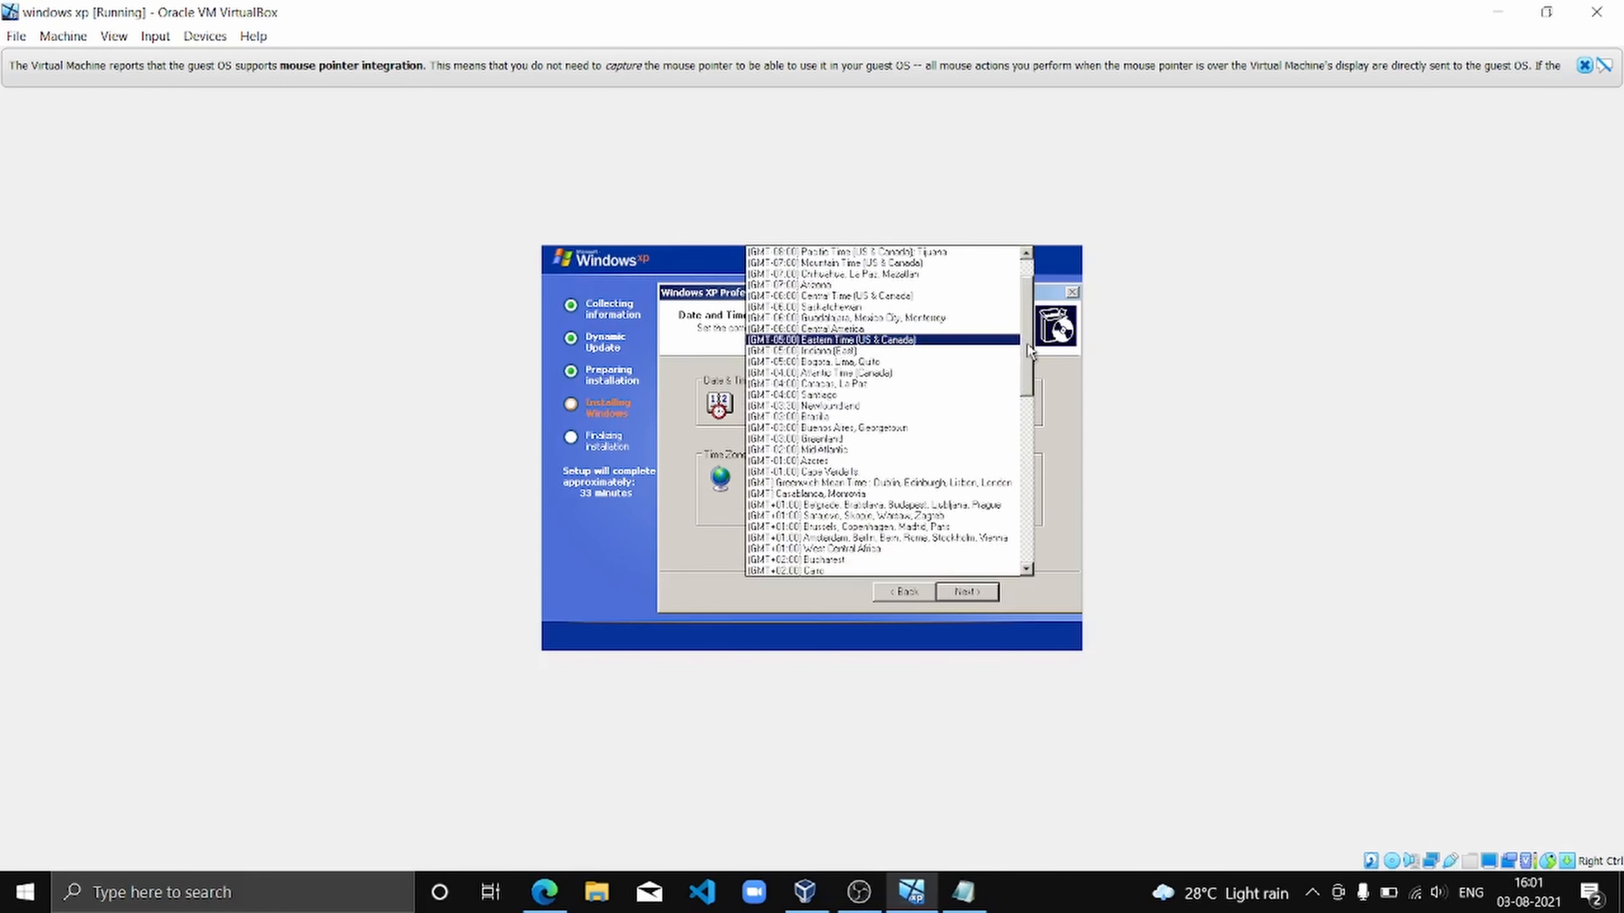
pyautogui.scroll(-3)
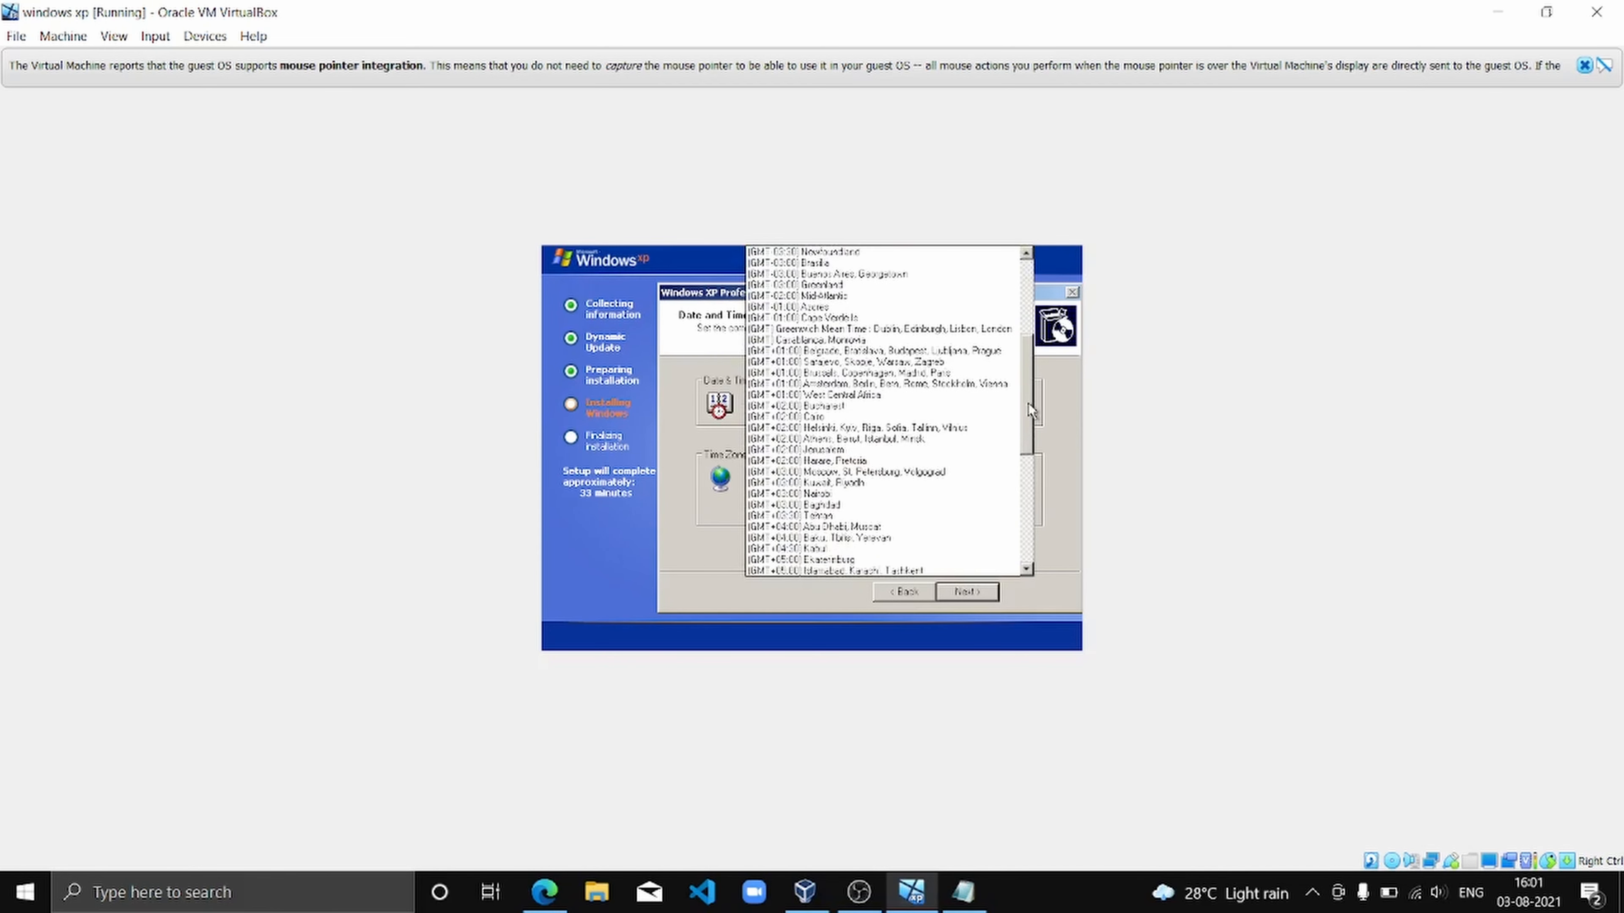
pyautogui.click(878, 516)
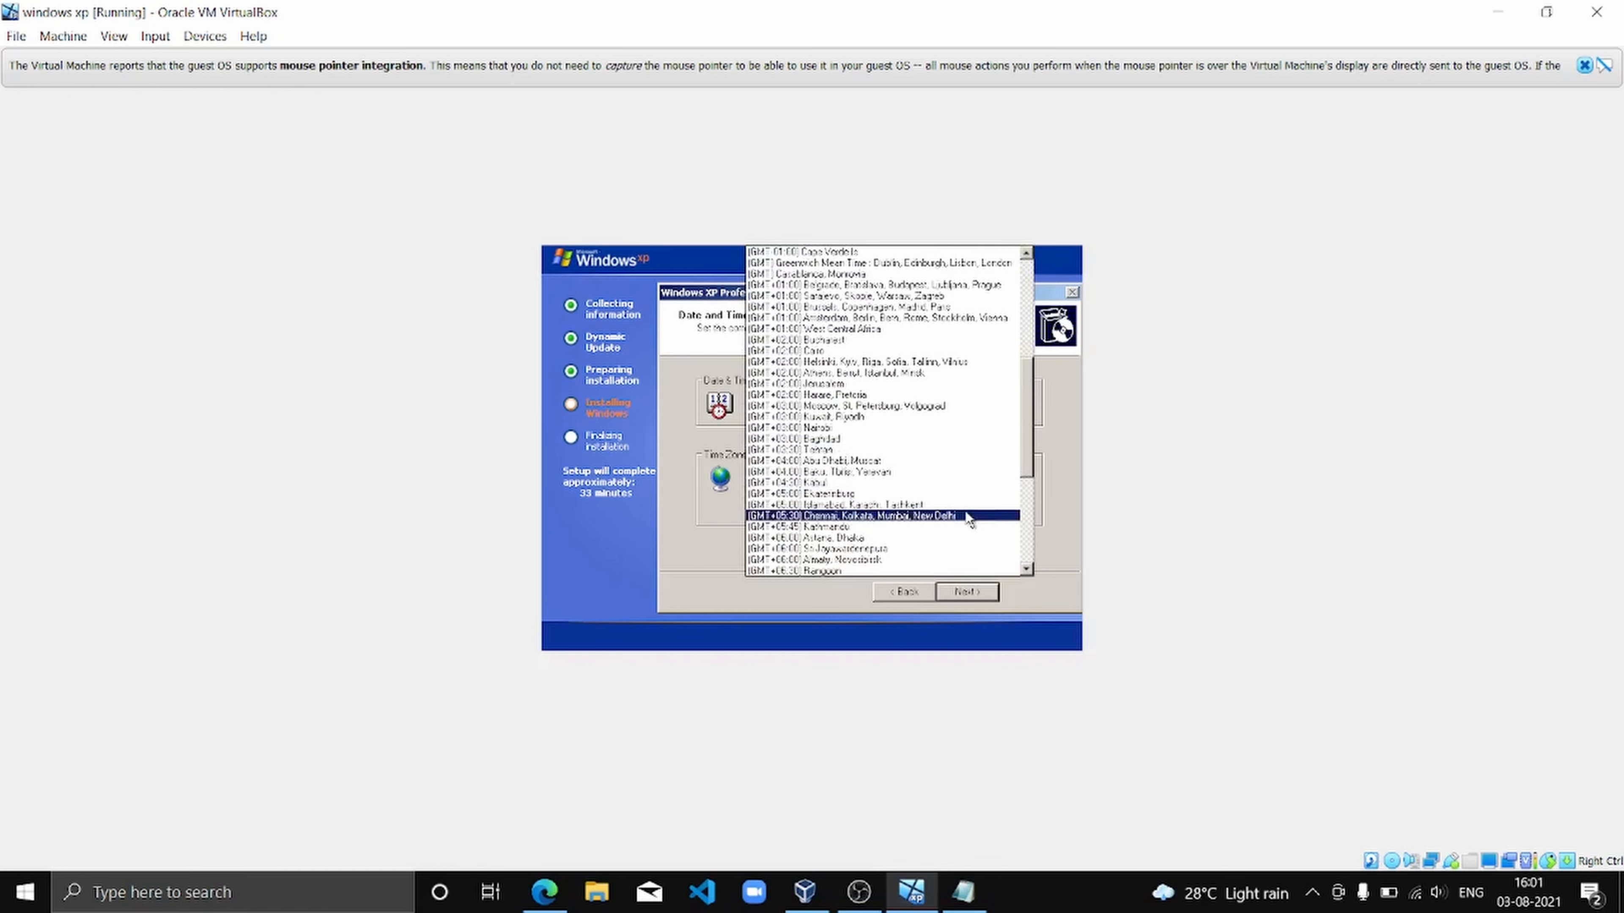
pyautogui.click(880, 516)
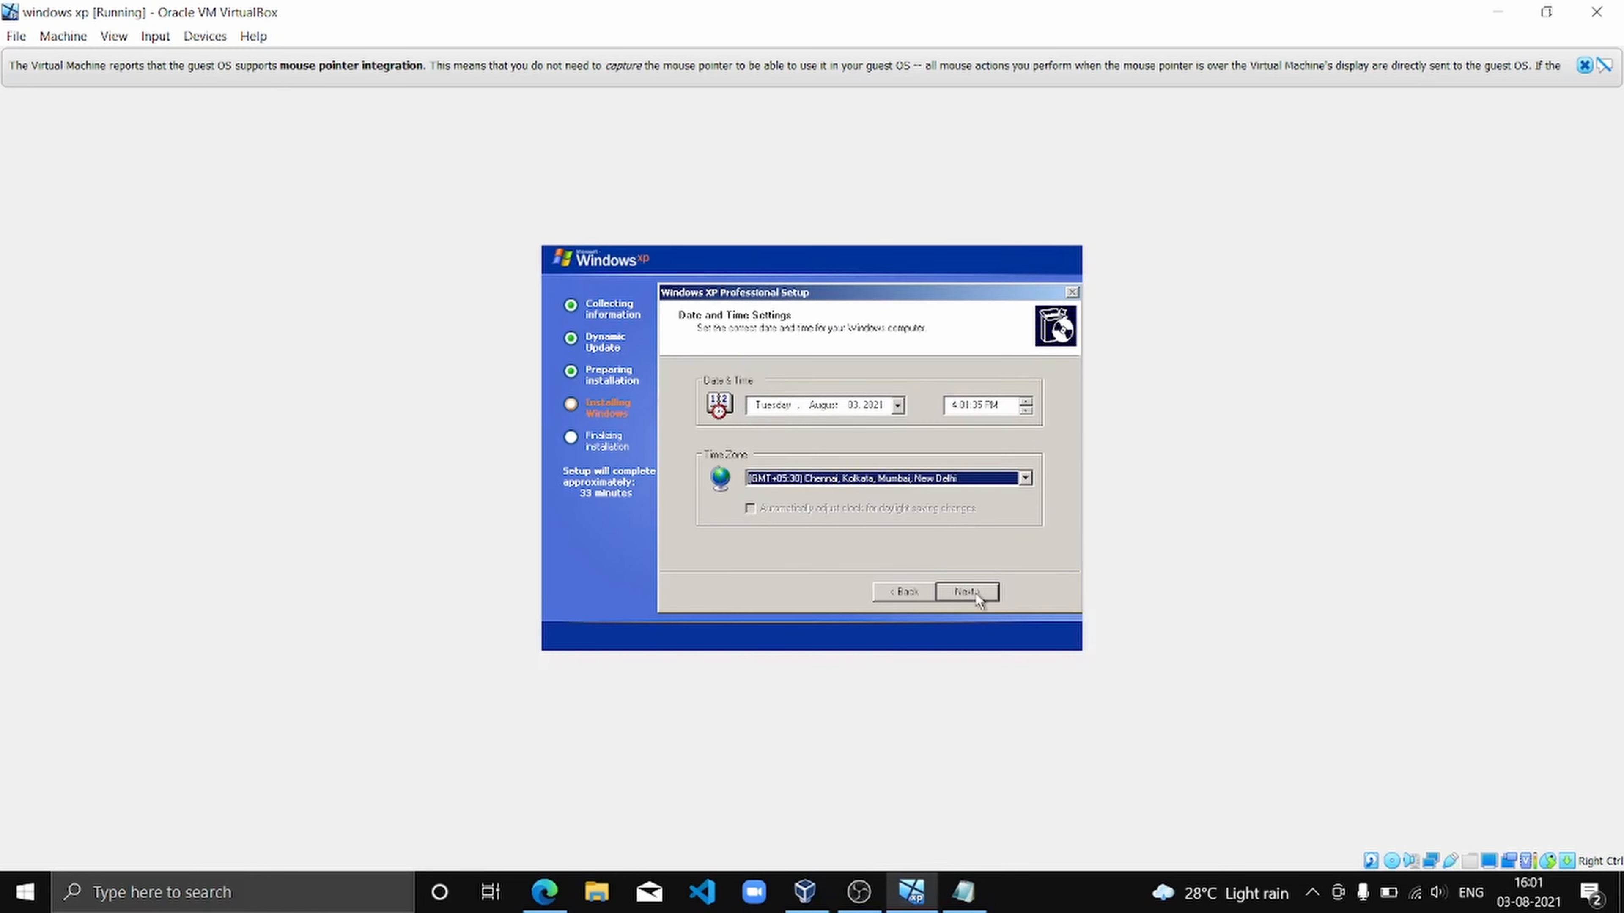
pyautogui.click(965, 592)
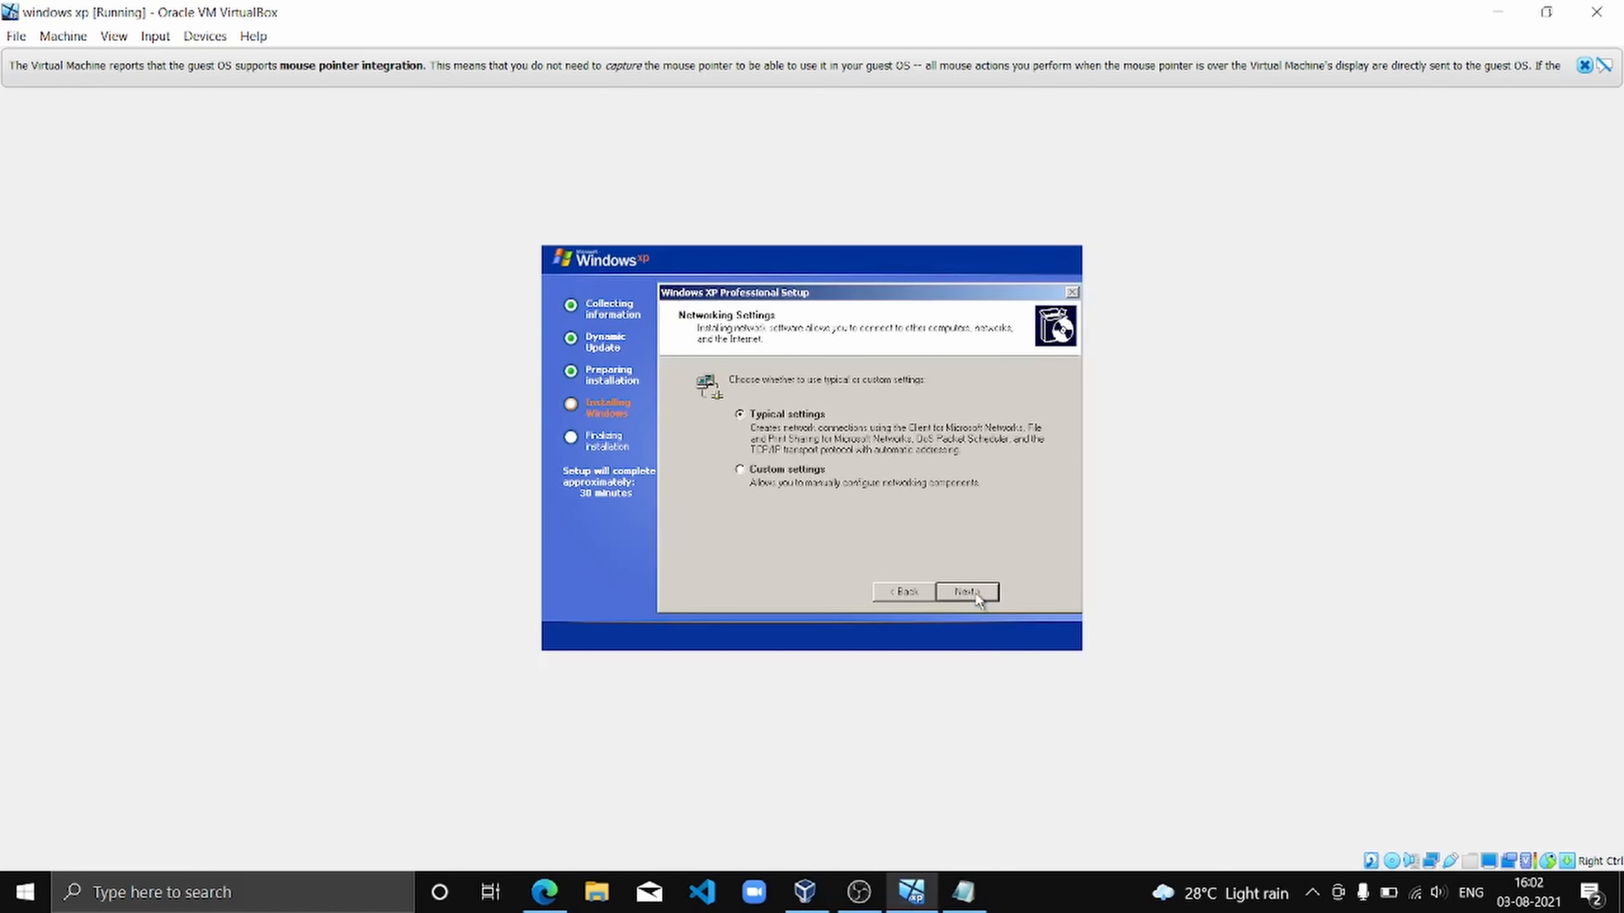
# - Accept Typical networking settings and WORKGROUP membership so file copying resumes
pyautogui.click(964, 591)
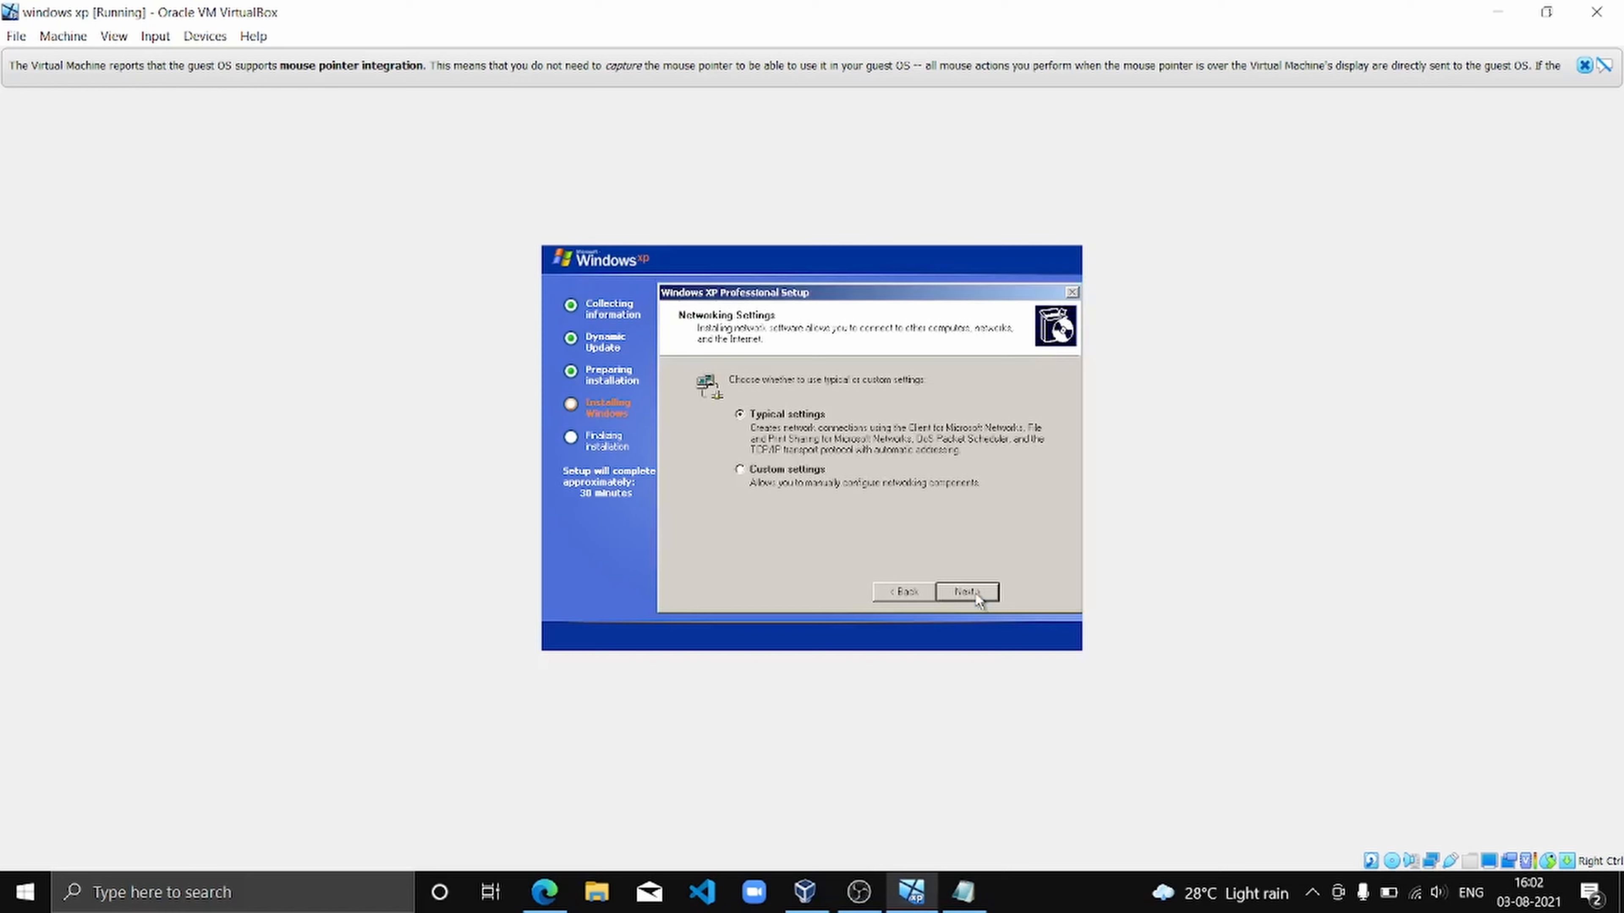
pyautogui.click(965, 592)
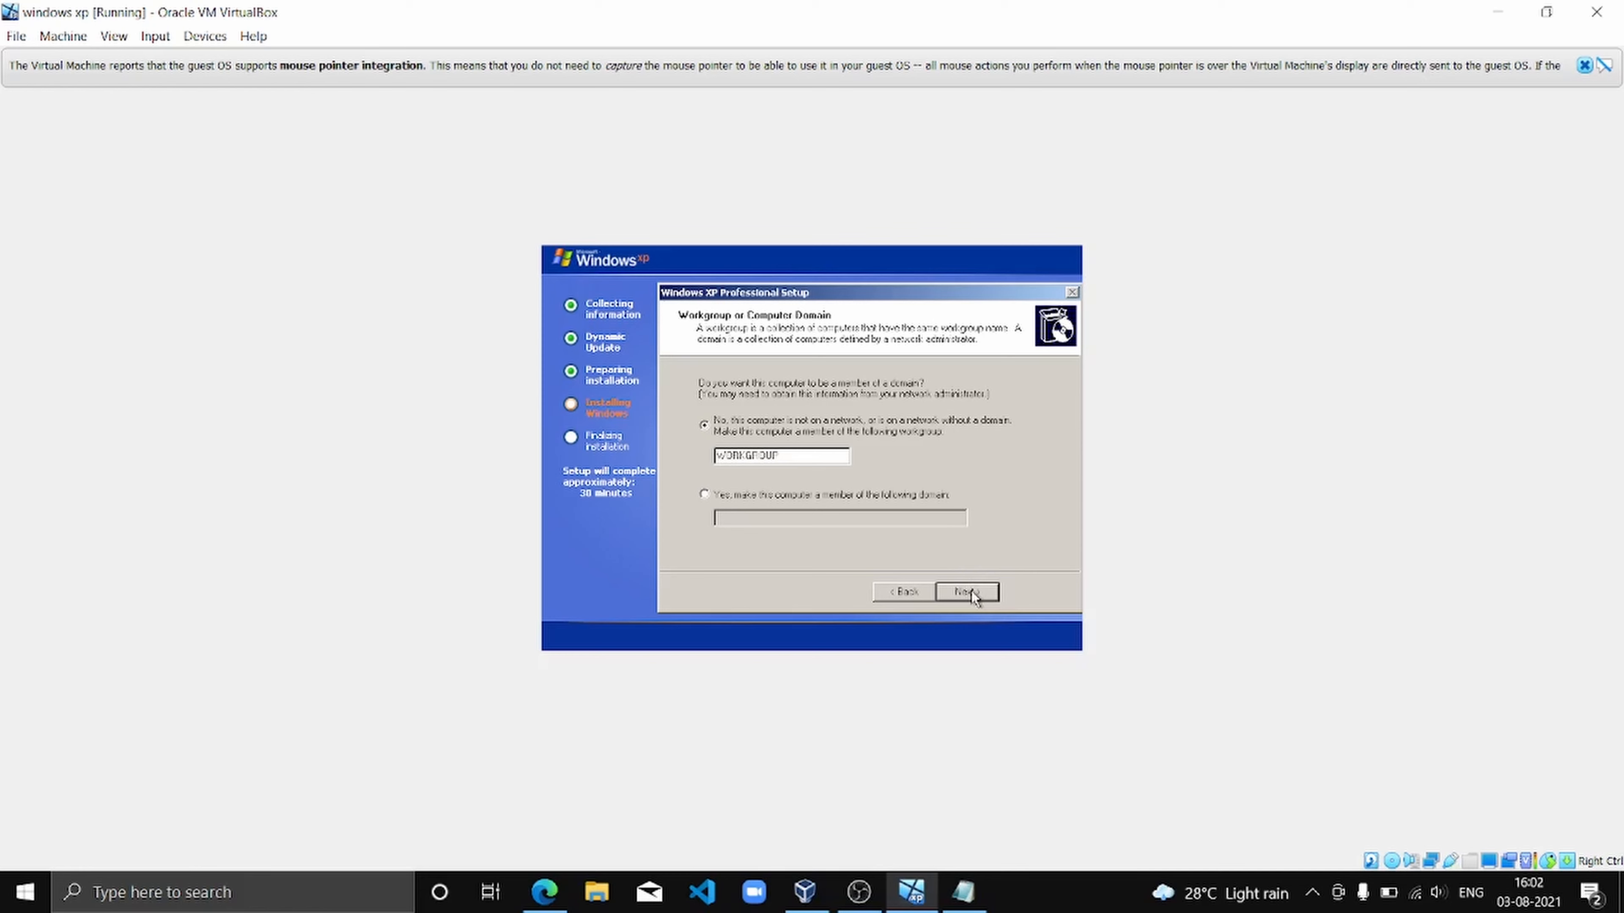
pyautogui.click(964, 591)
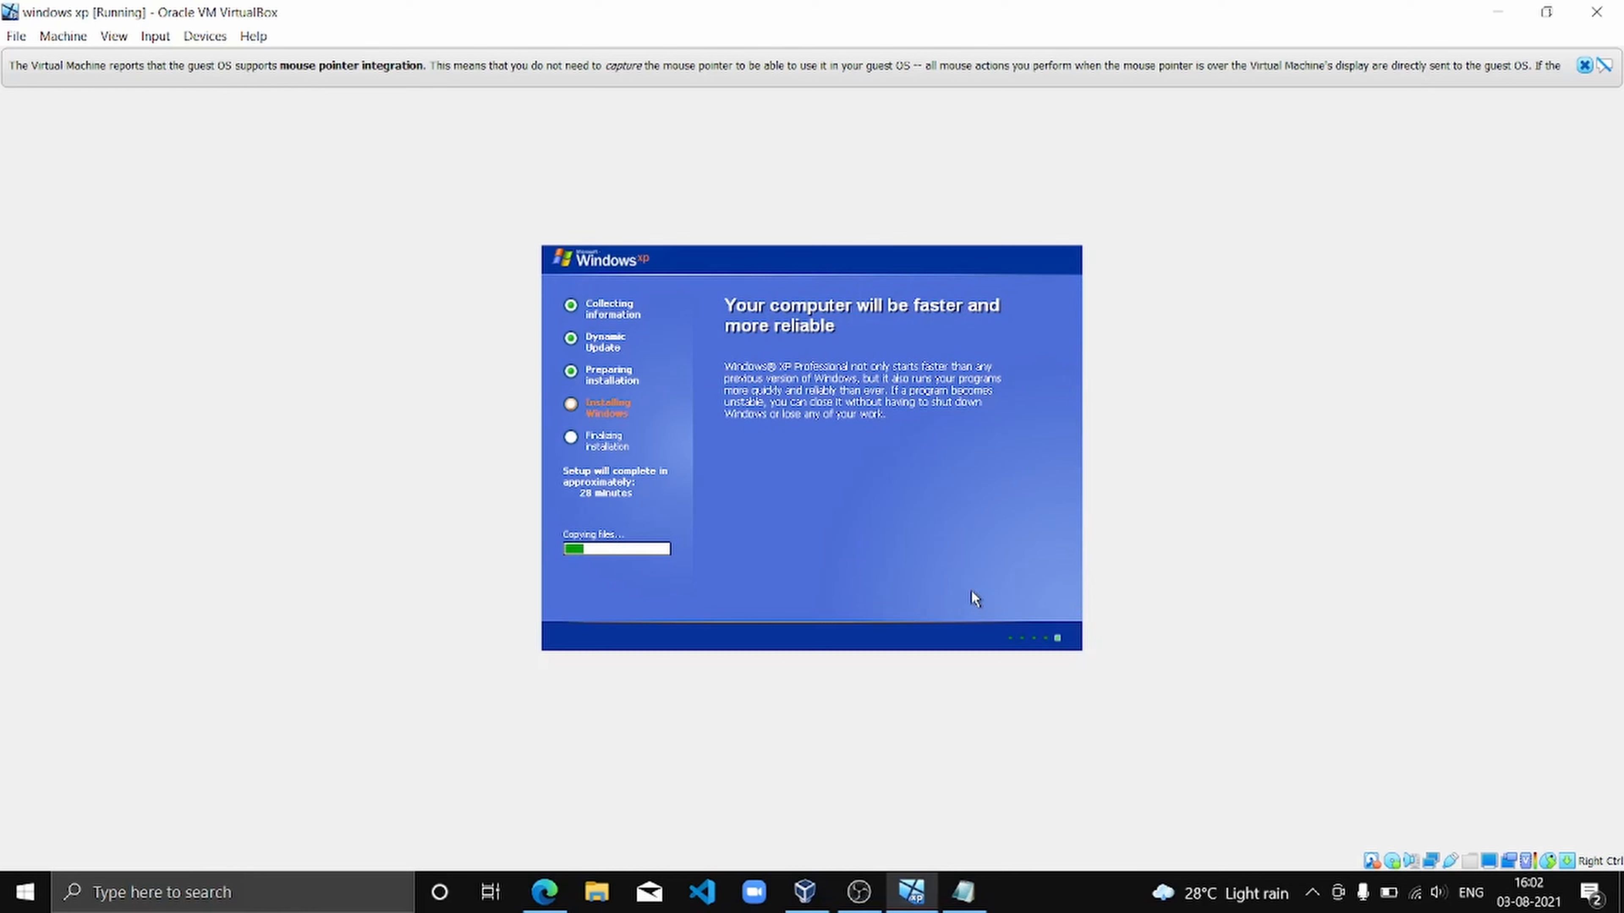
pyautogui.moveTo(564, 494)
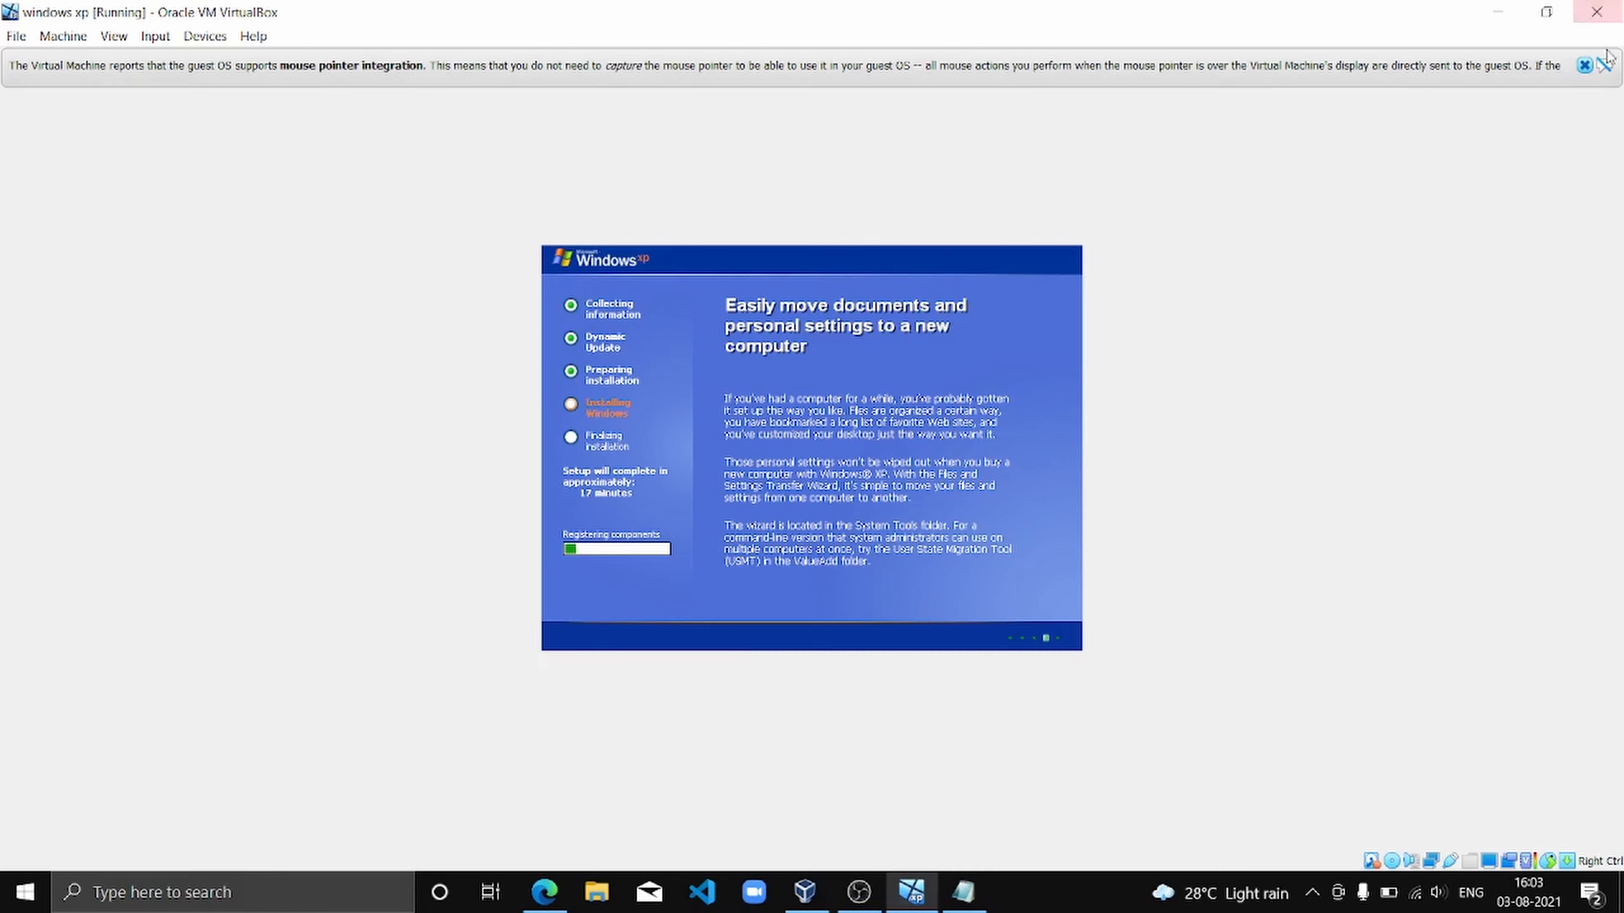
# - Dismiss the mouse integration notification so Windows XP setup can finish and reboot
pyautogui.click(1623, 65)
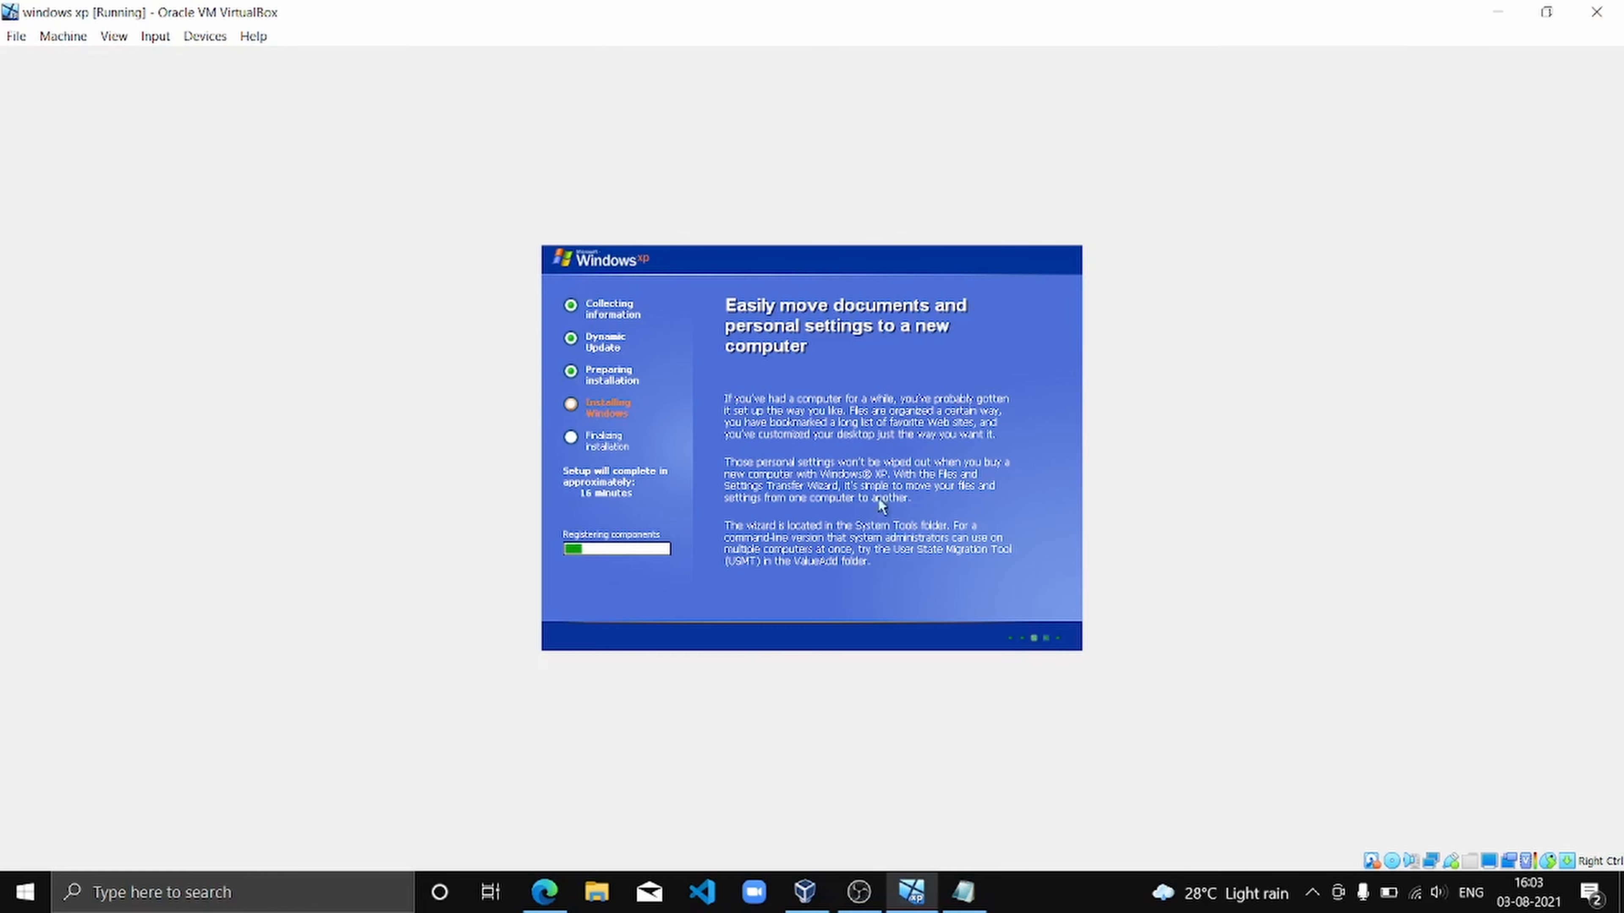
pyautogui.moveTo(596, 507)
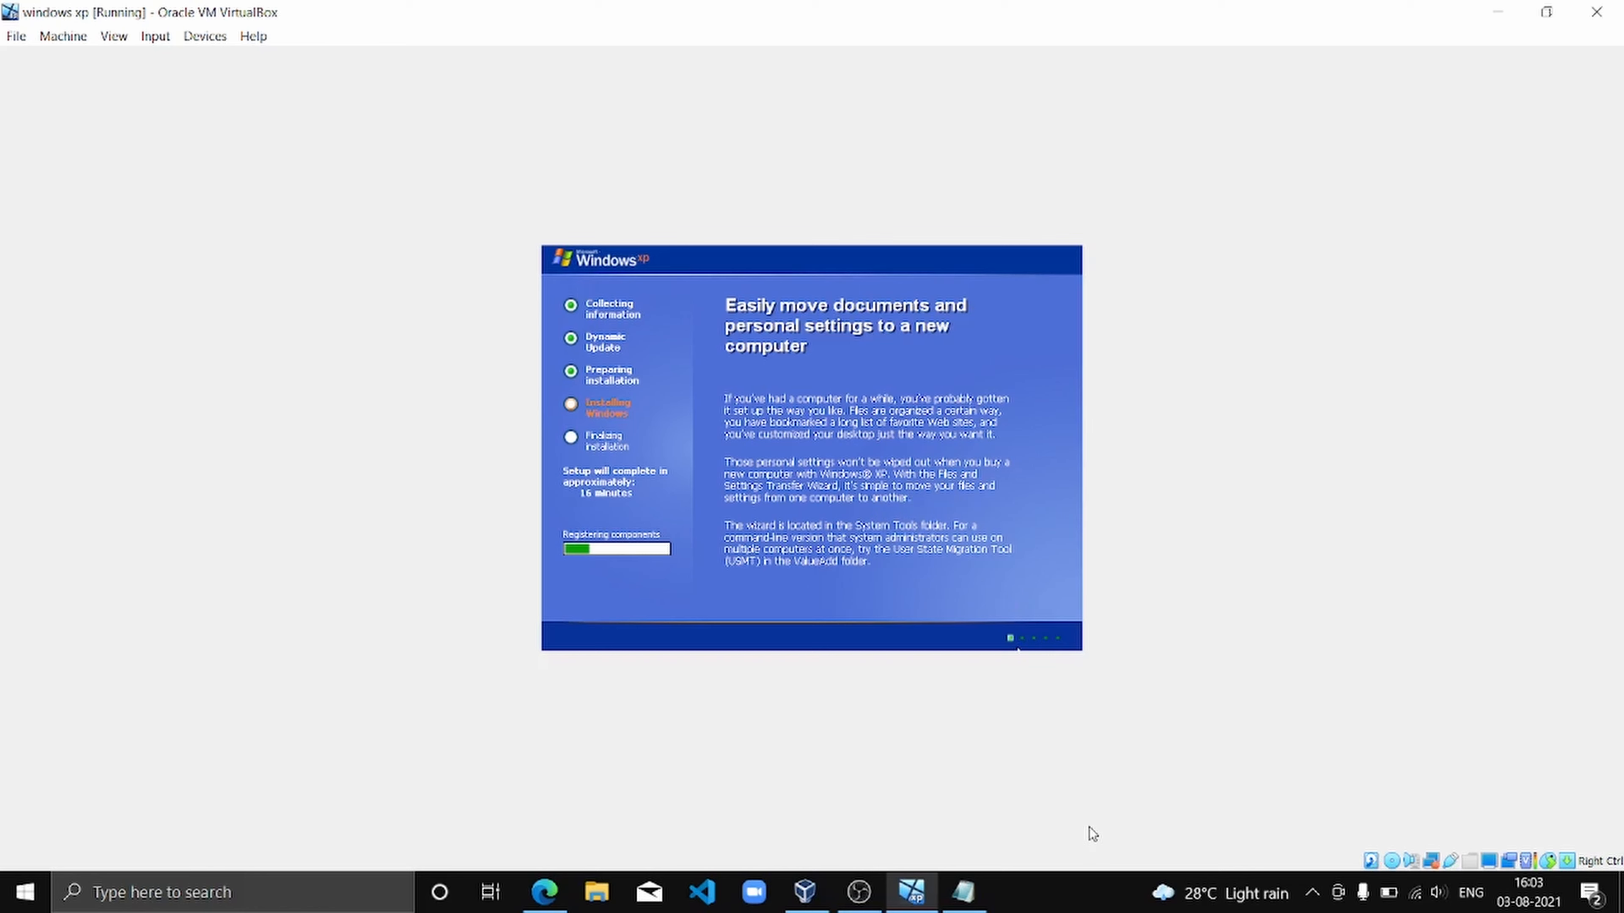
pyautogui.moveTo(944, 863)
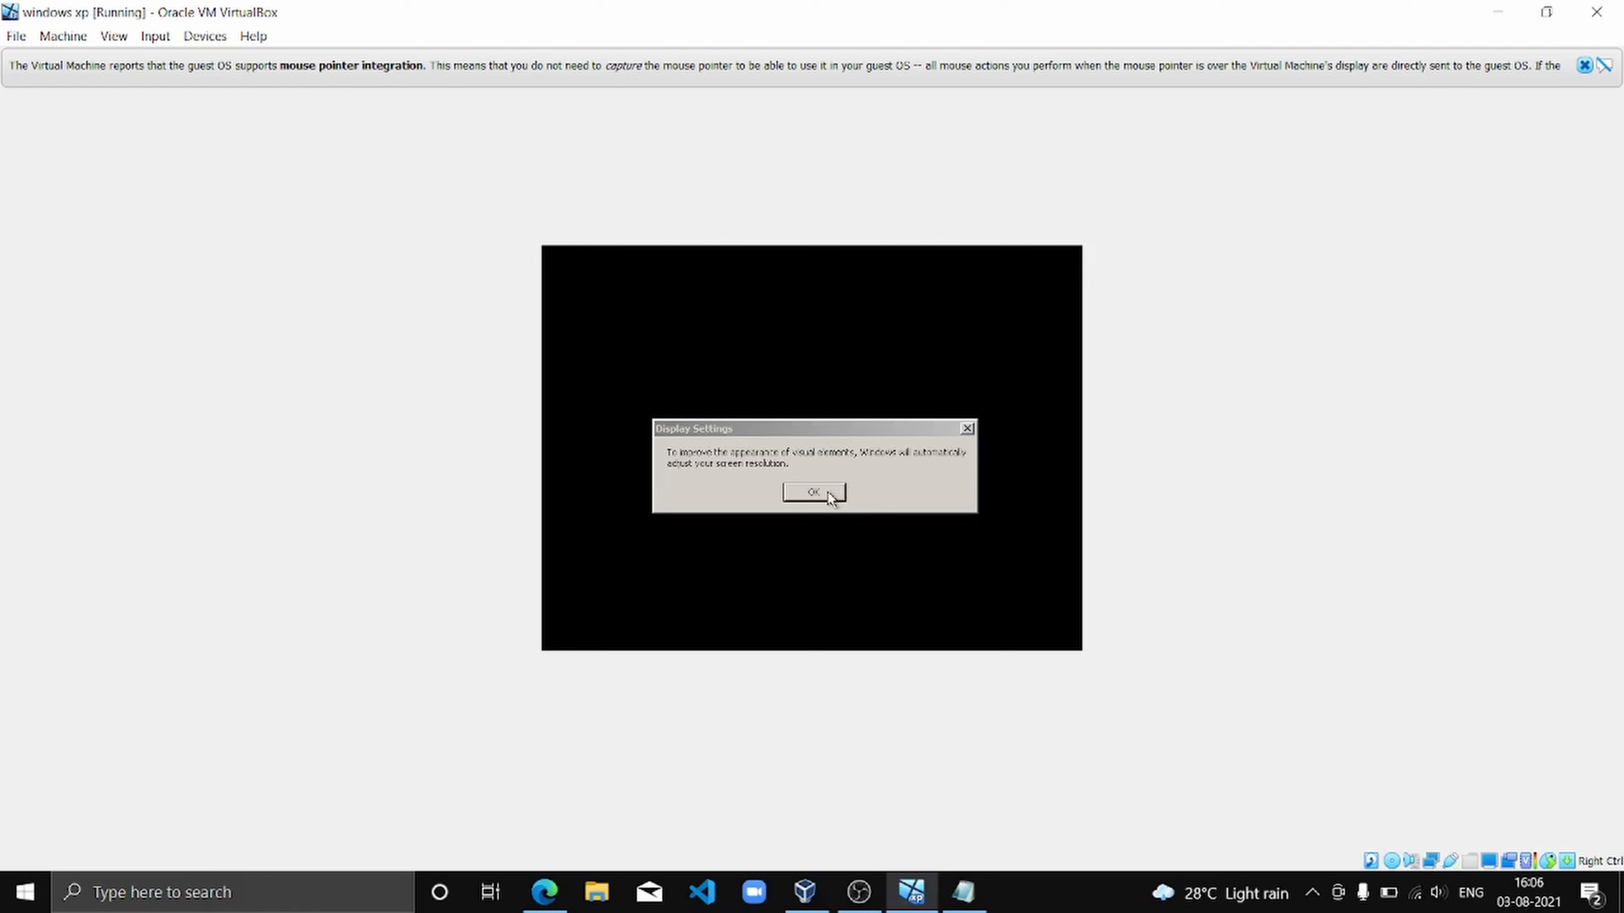
# - Accept the automatic screen resolution adjustment and keep the new monitor settings
pyautogui.click(814, 492)
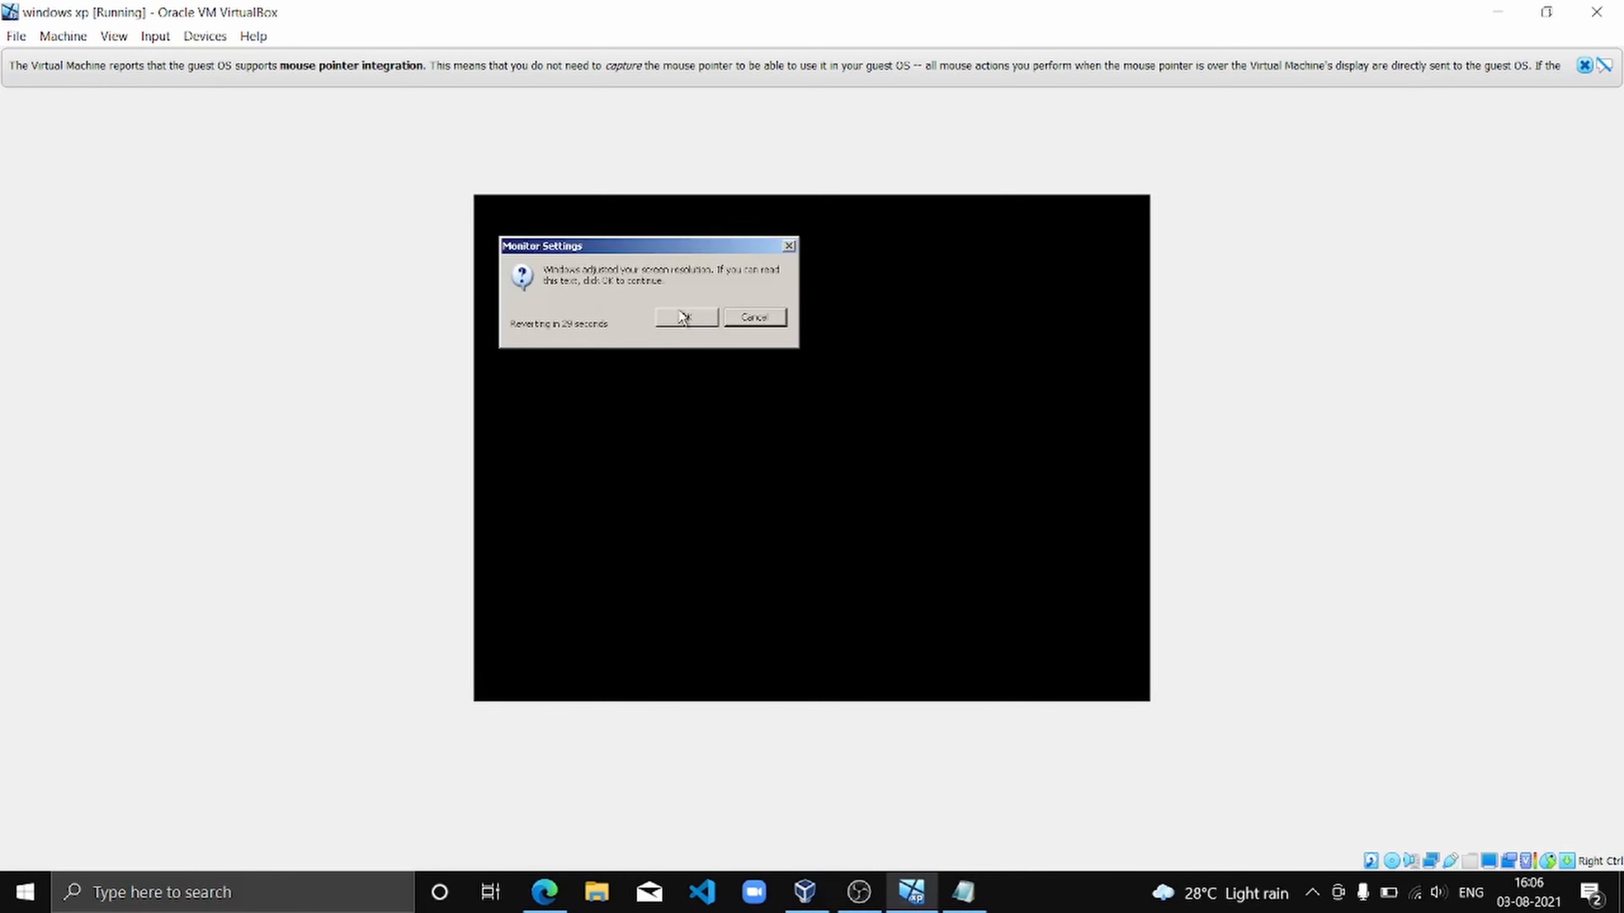
pyautogui.click(683, 317)
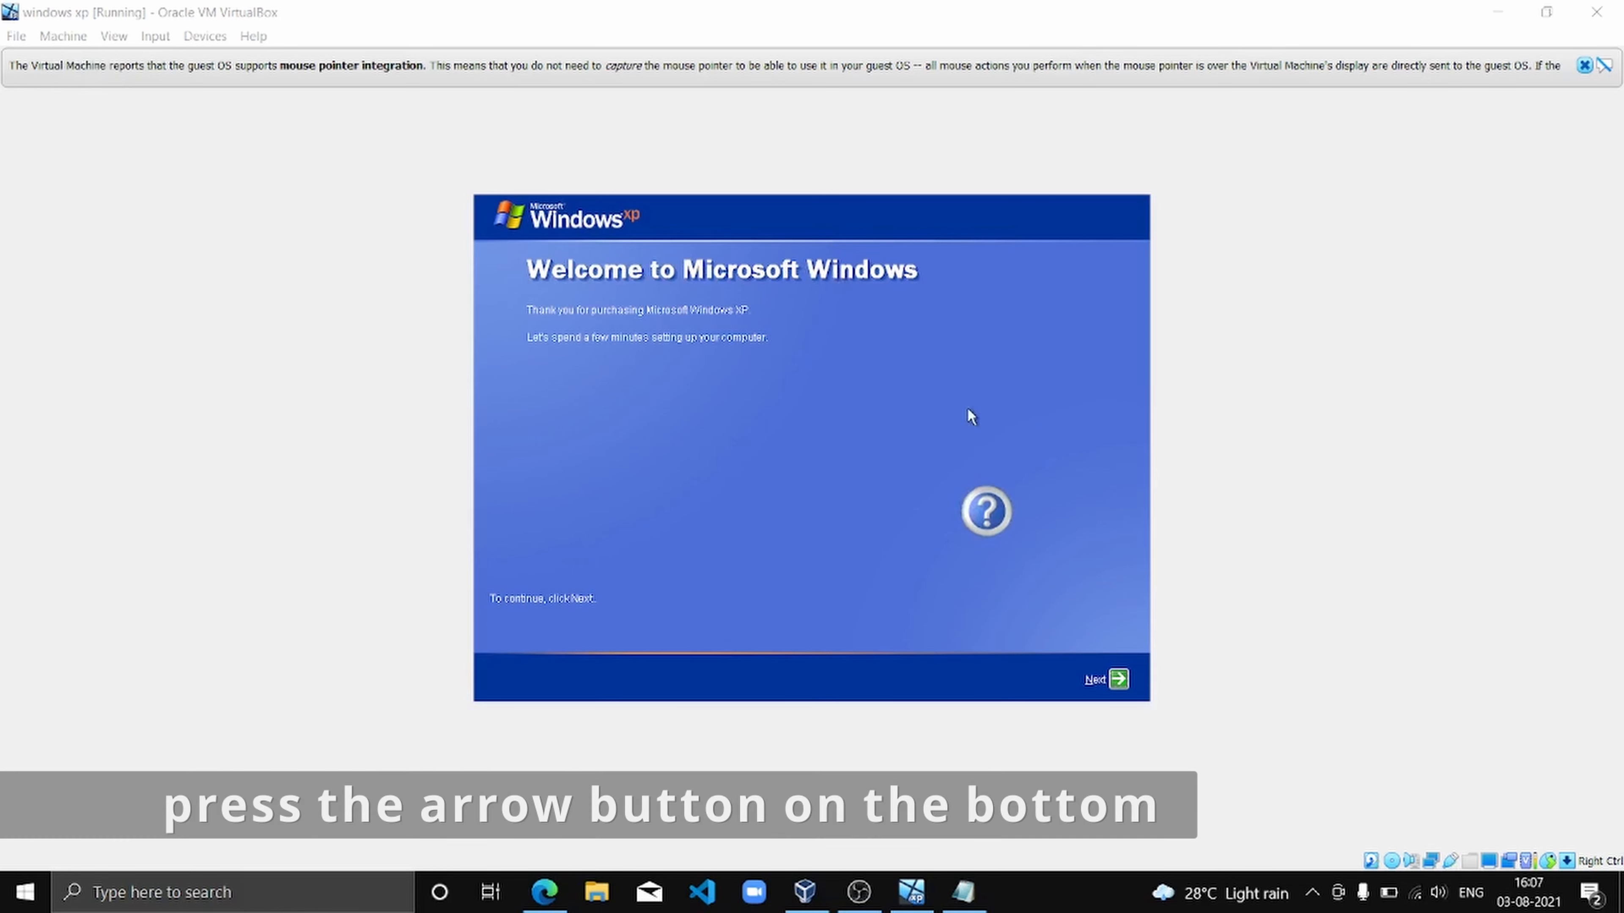
pyautogui.moveTo(1126, 686)
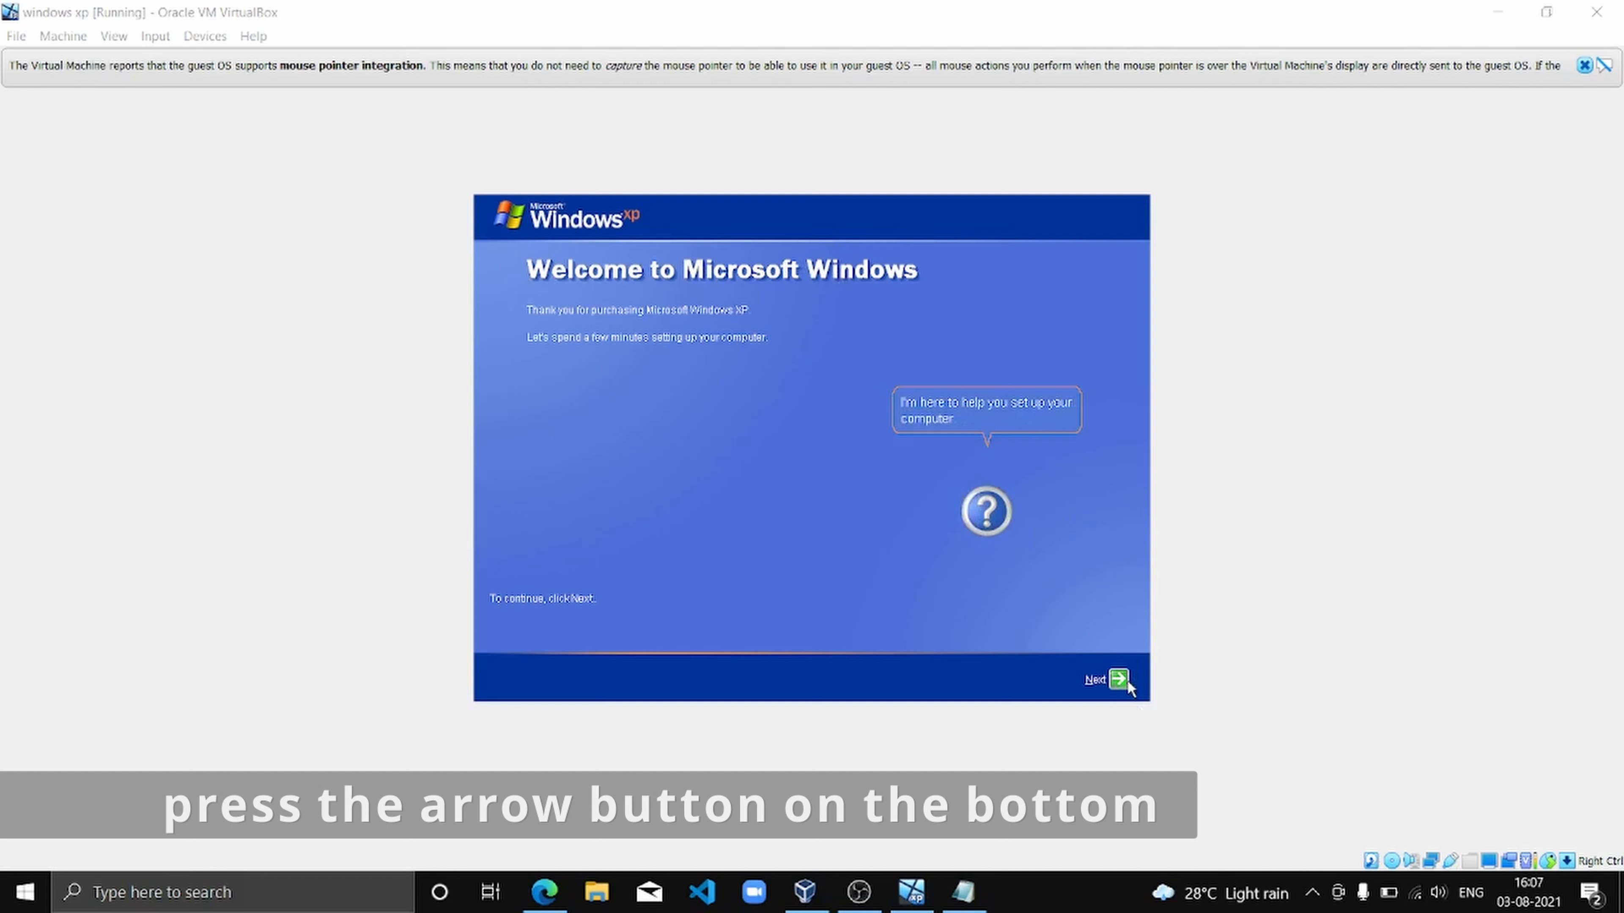
# - Start the first-run wizard, keep Automatic Updates on and skip the connectivity check
pyautogui.click(1118, 679)
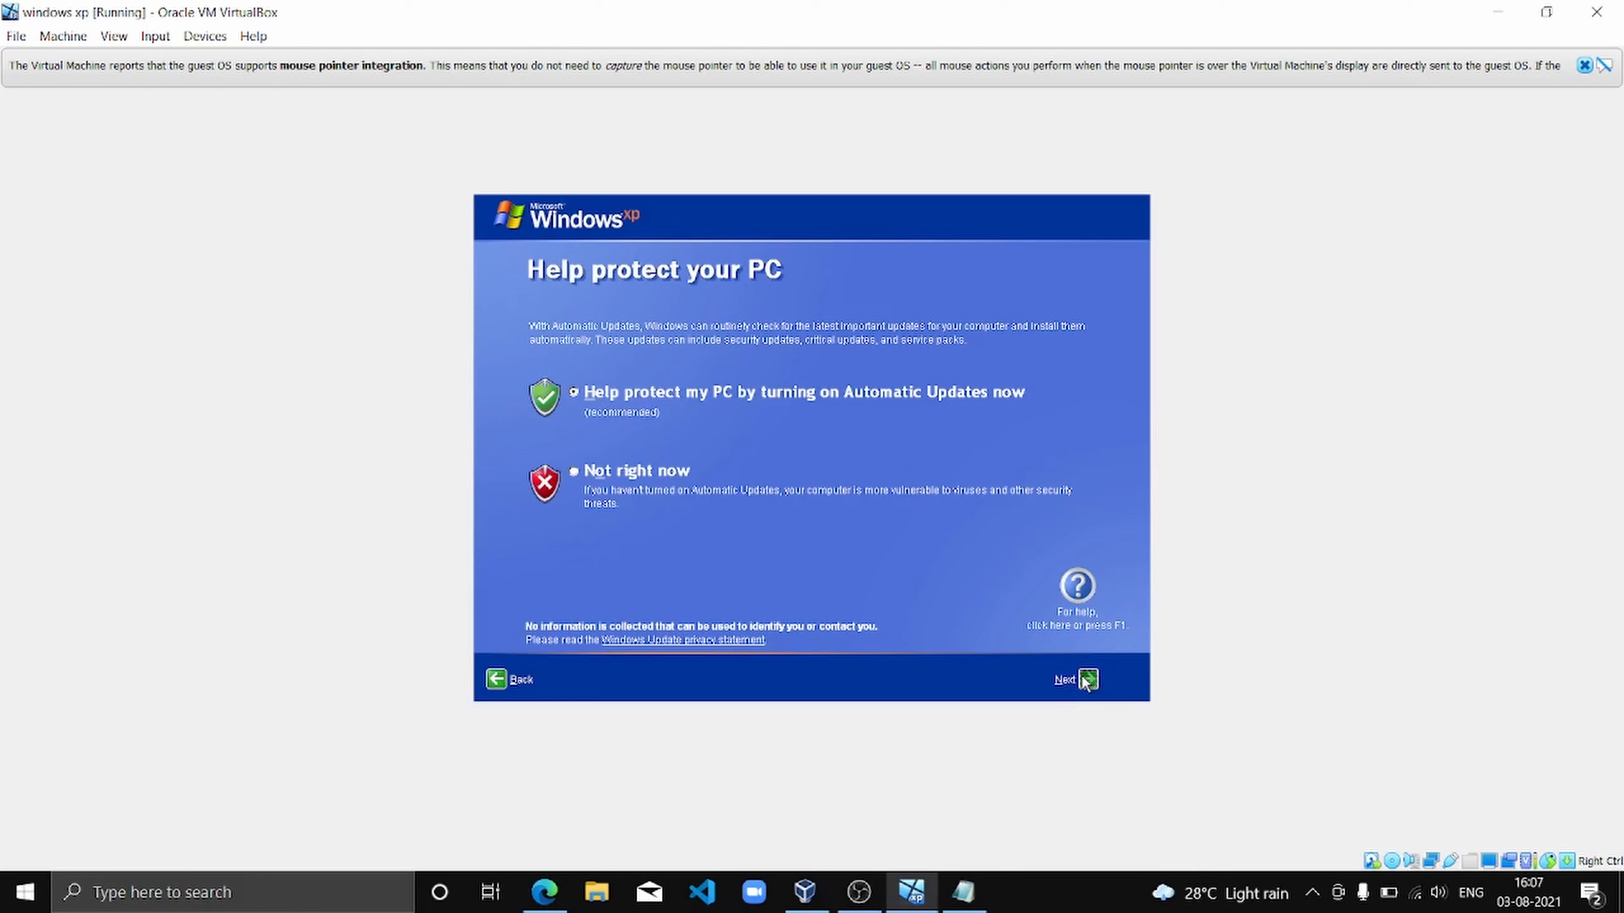
pyautogui.click(1066, 679)
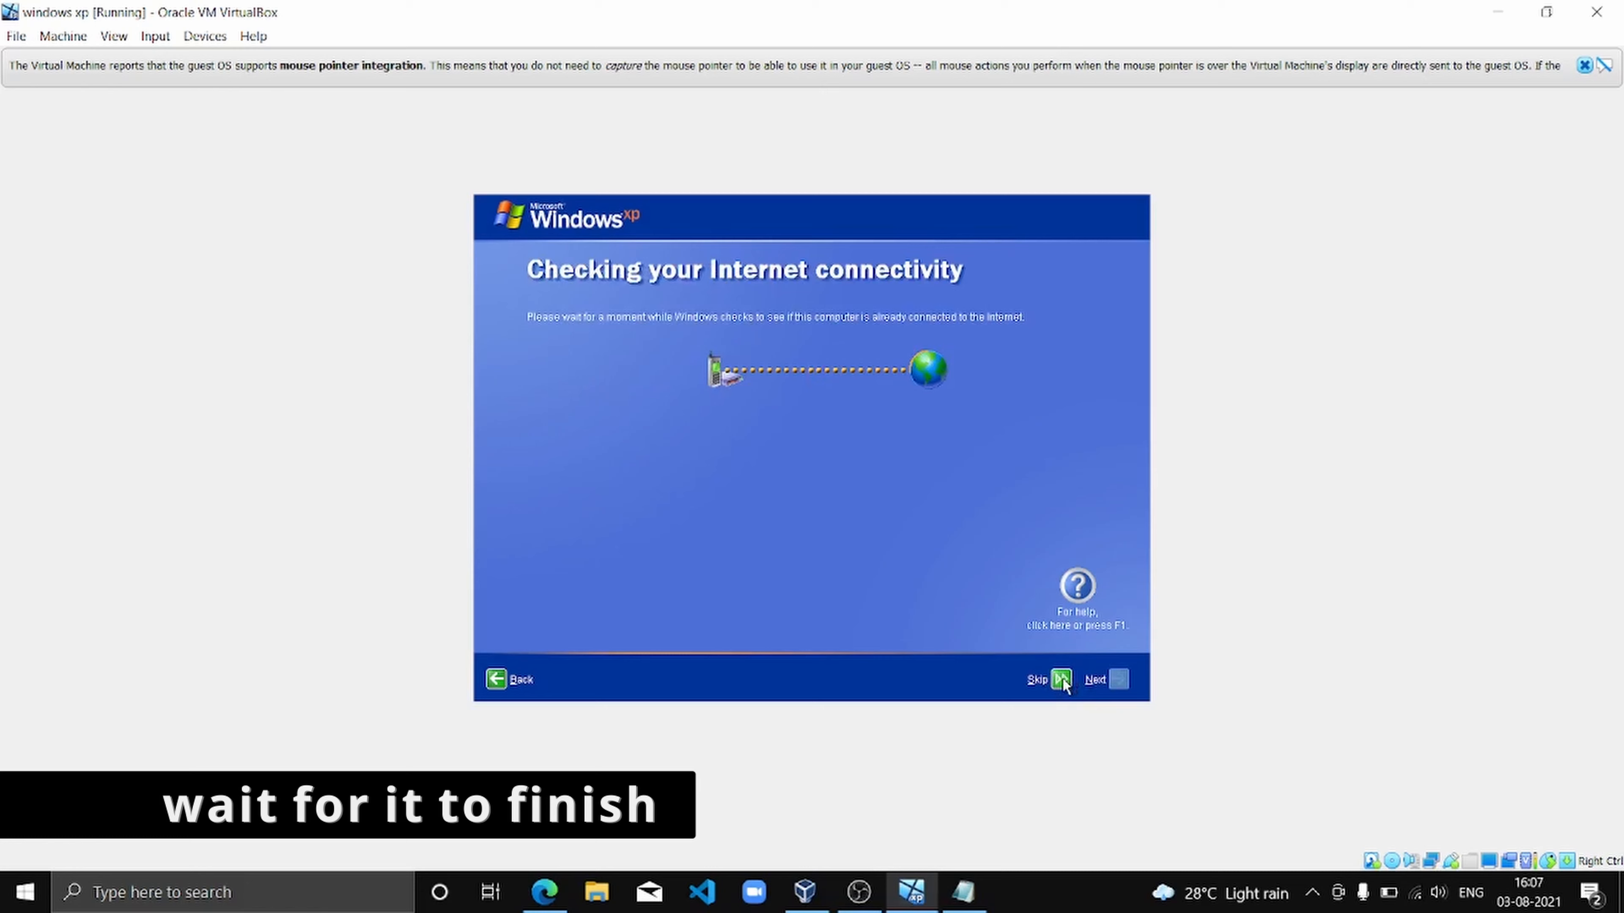
pyautogui.click(1037, 679)
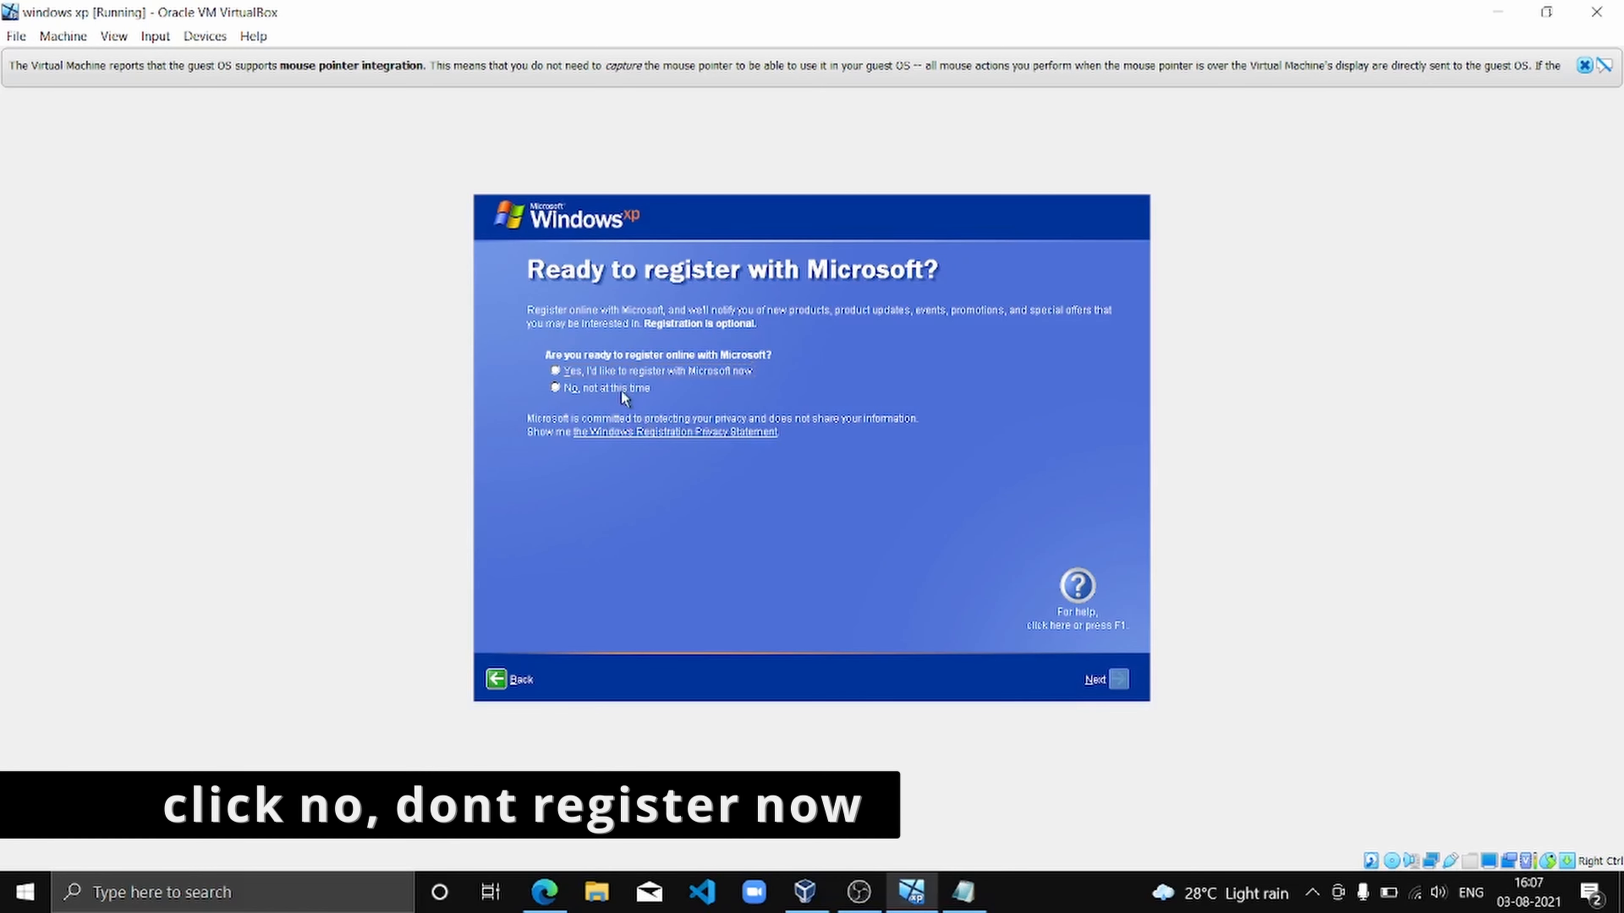
# - Decline registering with Microsoft, confirm the user name and finish the wizard
pyautogui.click(555, 387)
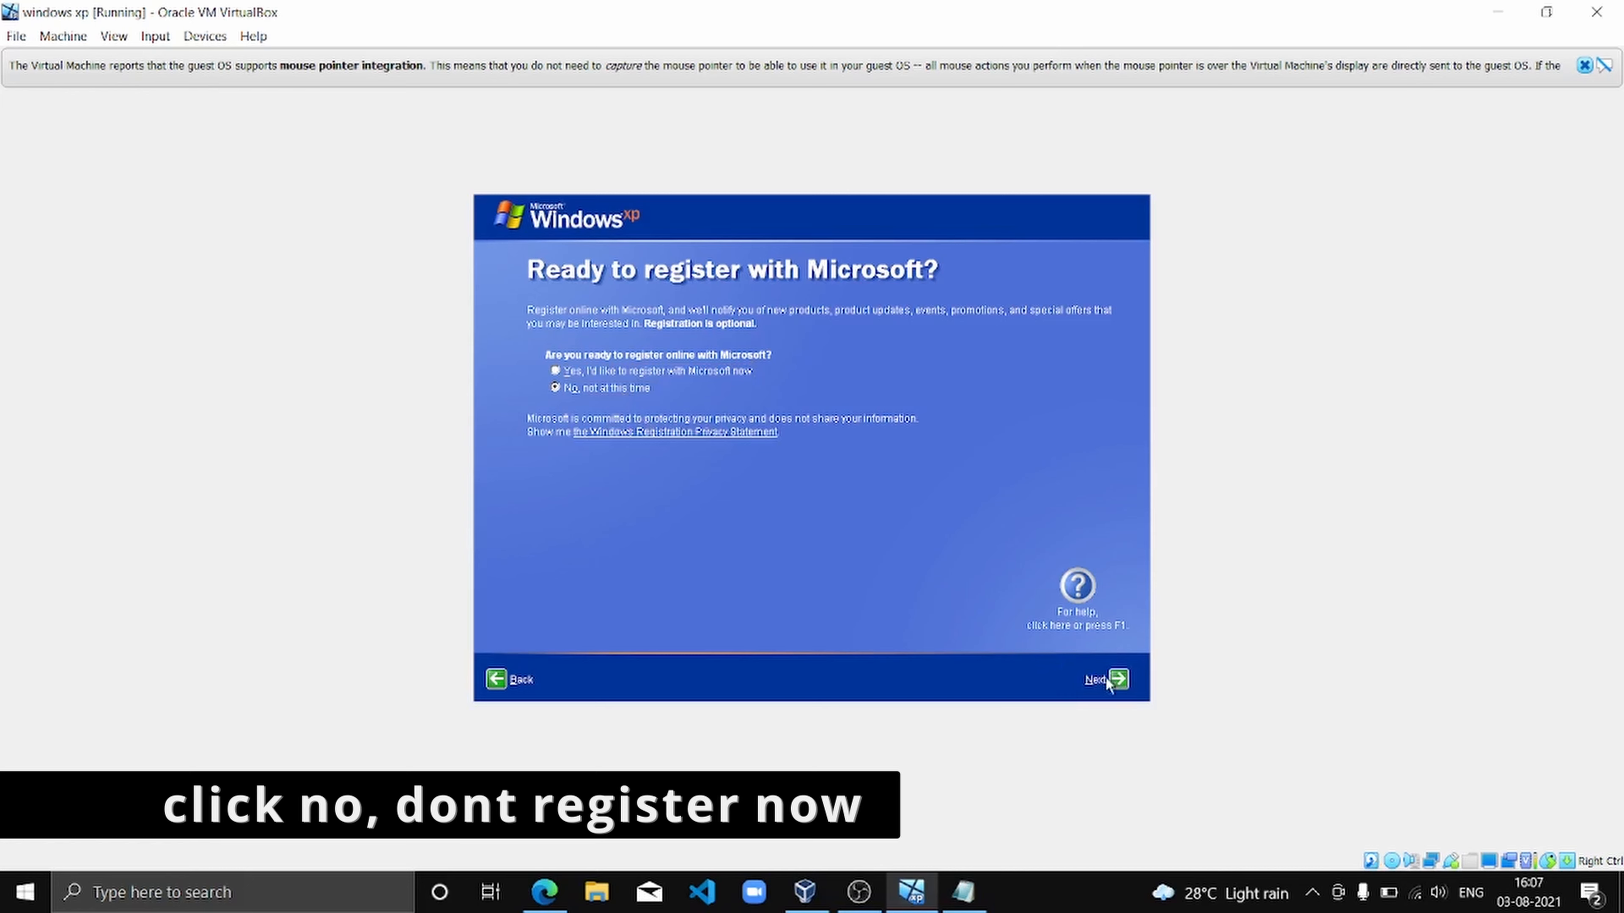
pyautogui.click(1104, 680)
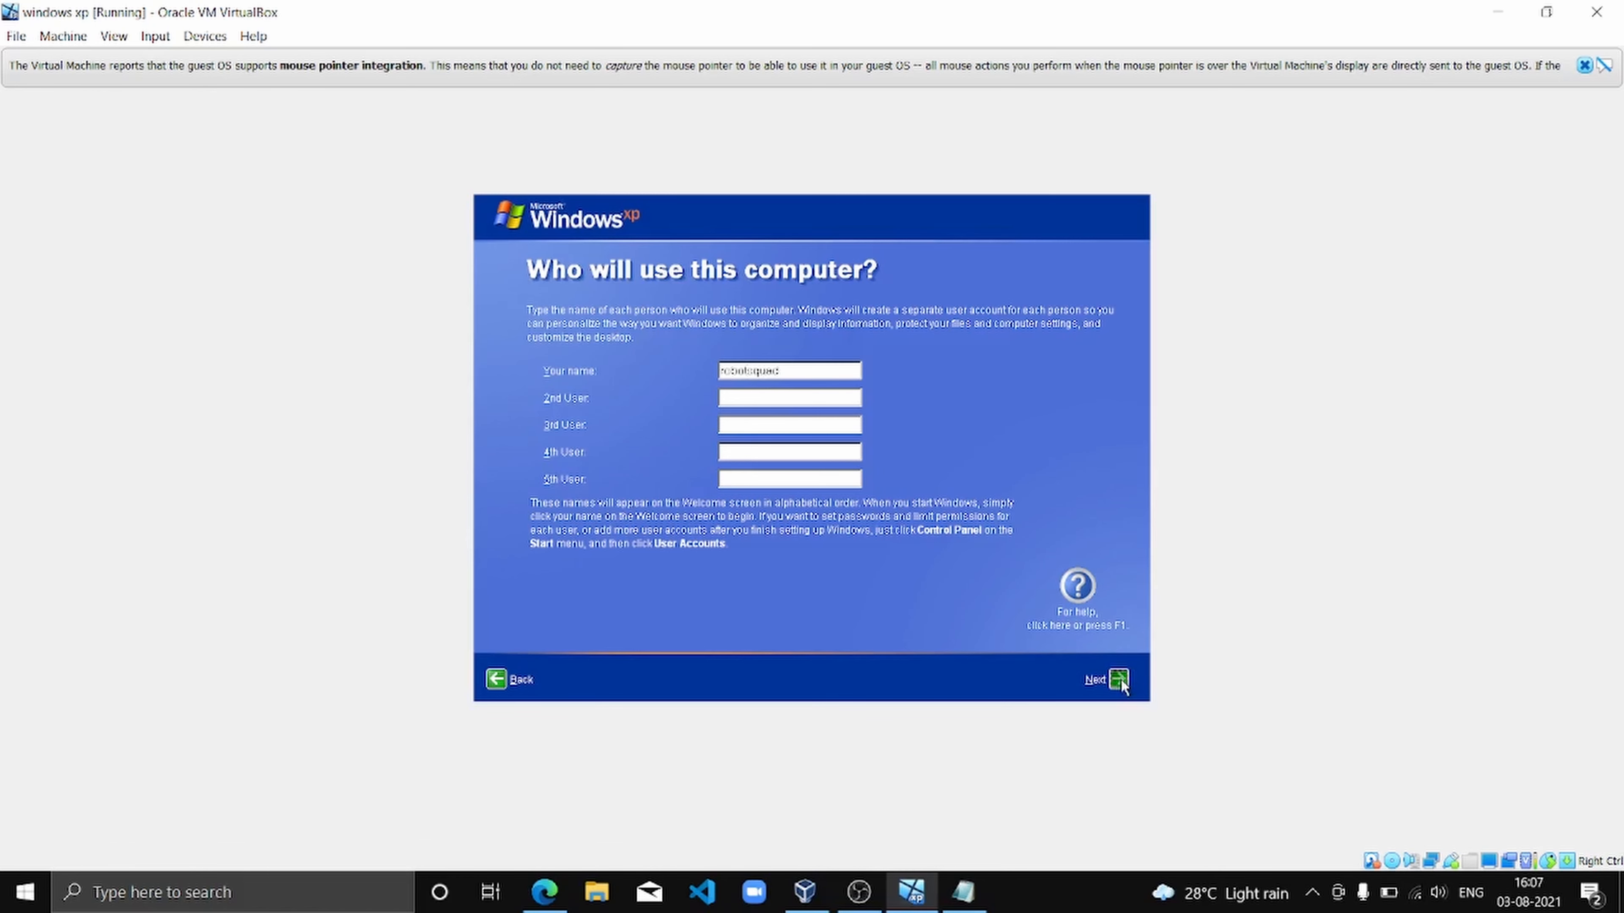
pyautogui.click(1107, 679)
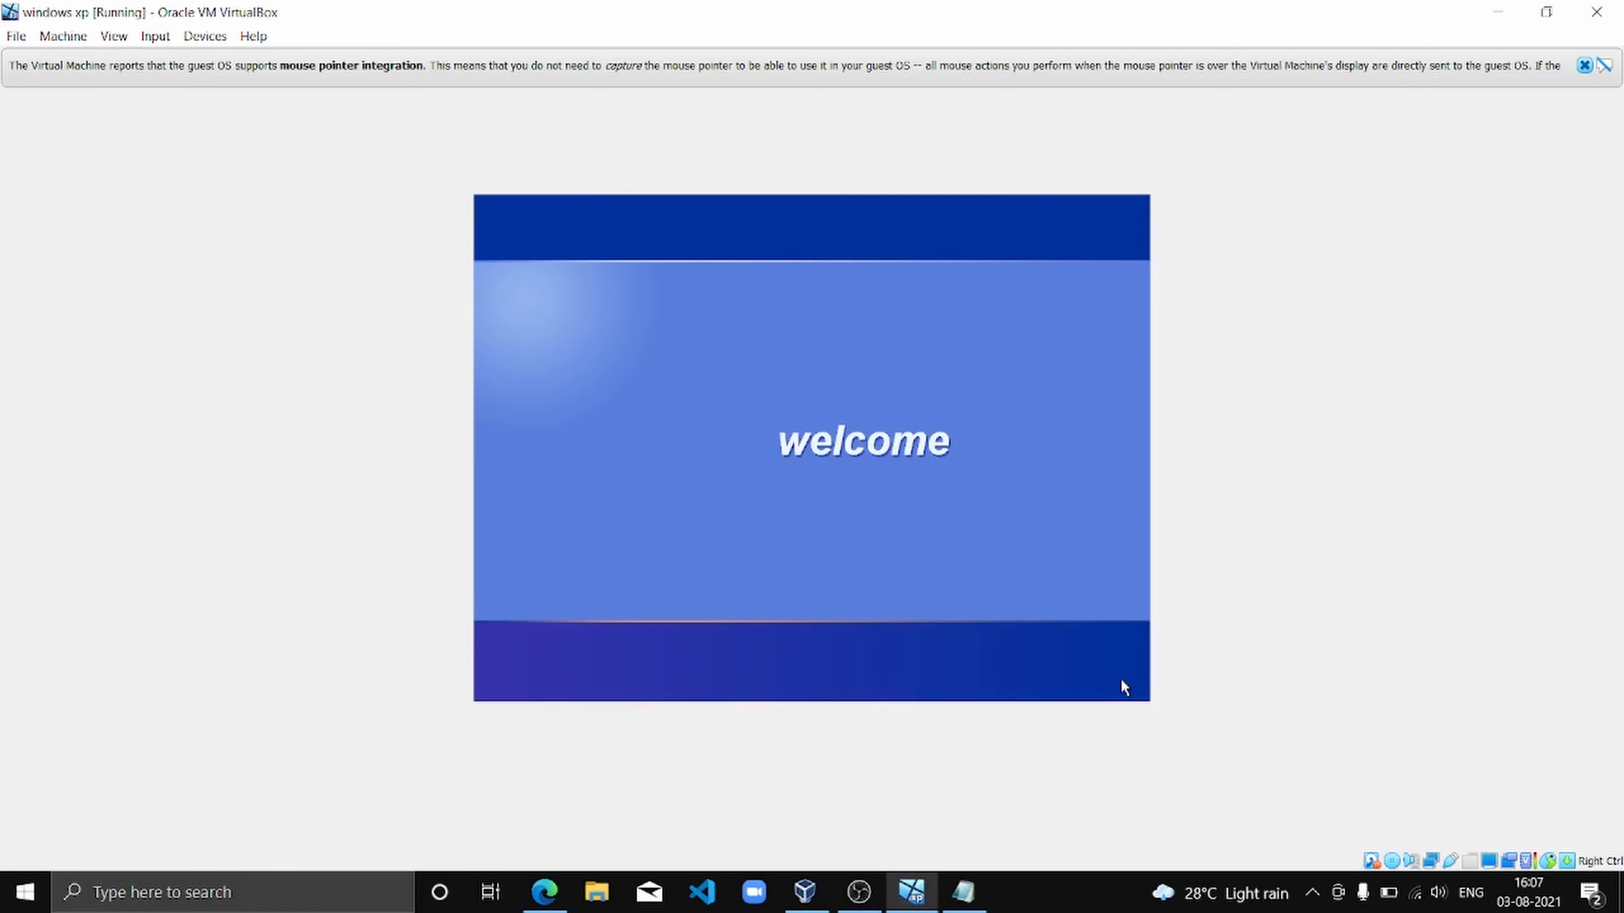
pyautogui.moveTo(1127, 687)
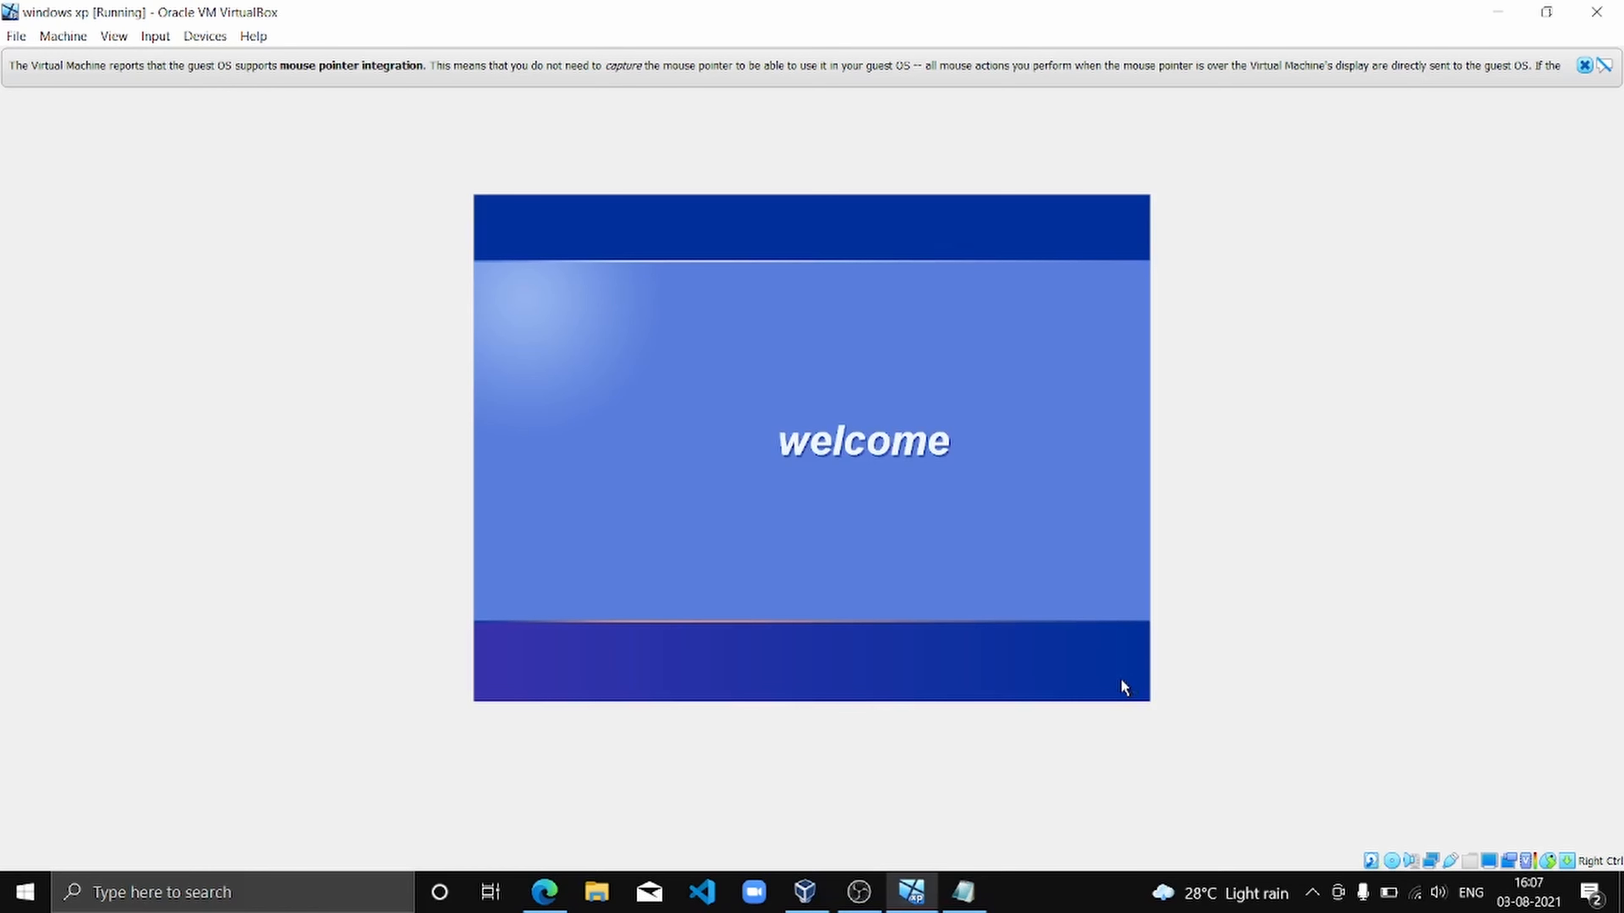
pyautogui.moveTo(949, 480)
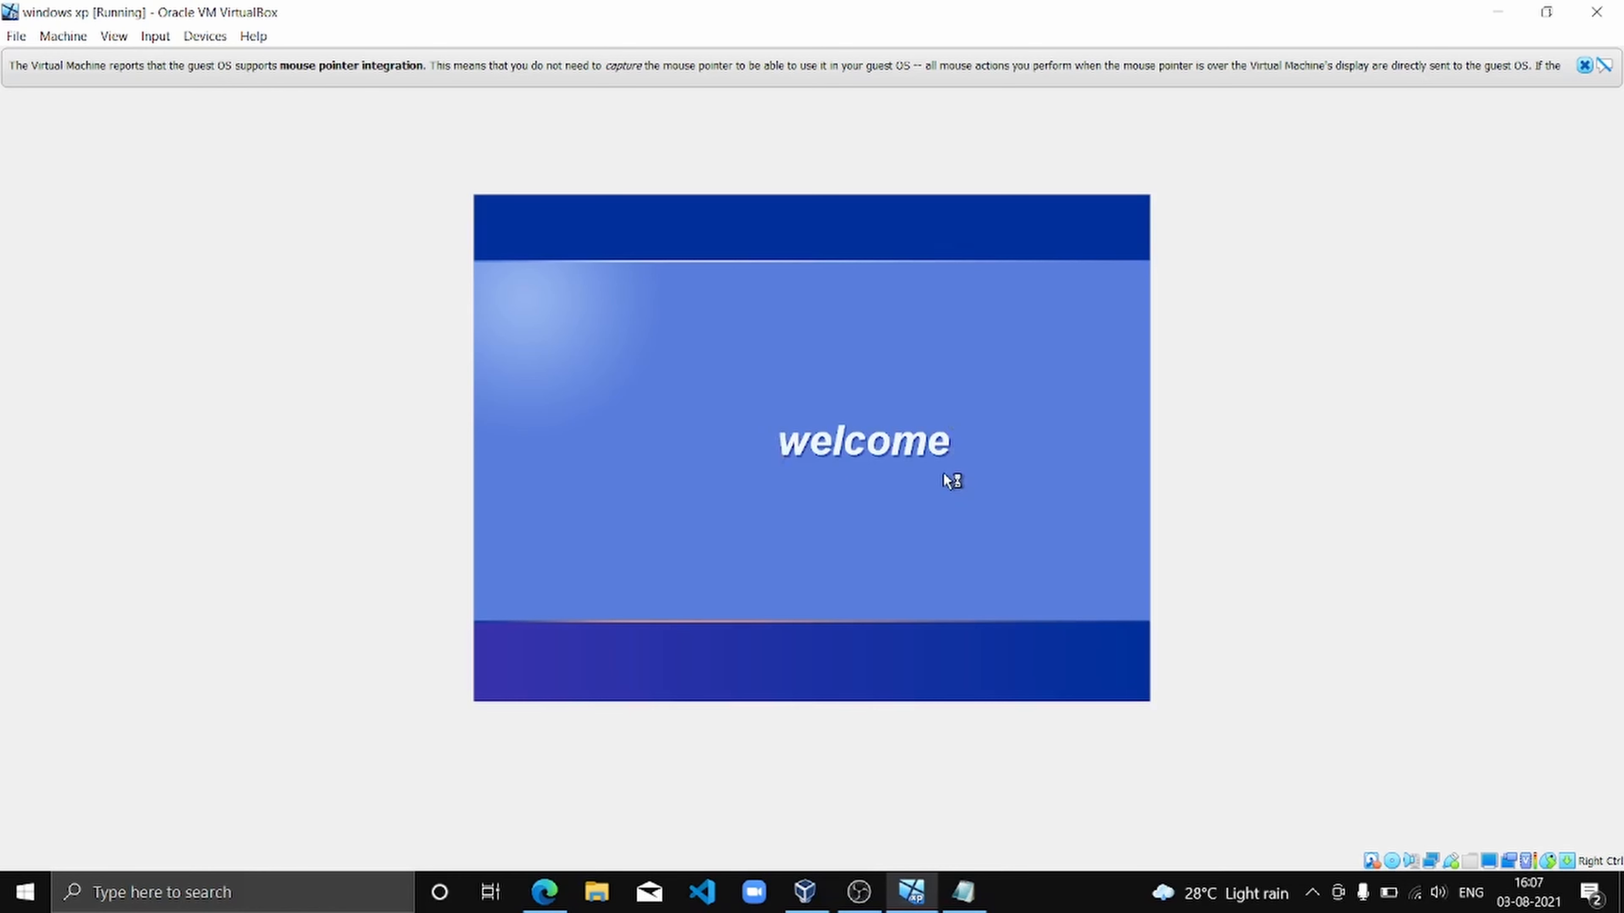
pyautogui.moveTo(943, 483)
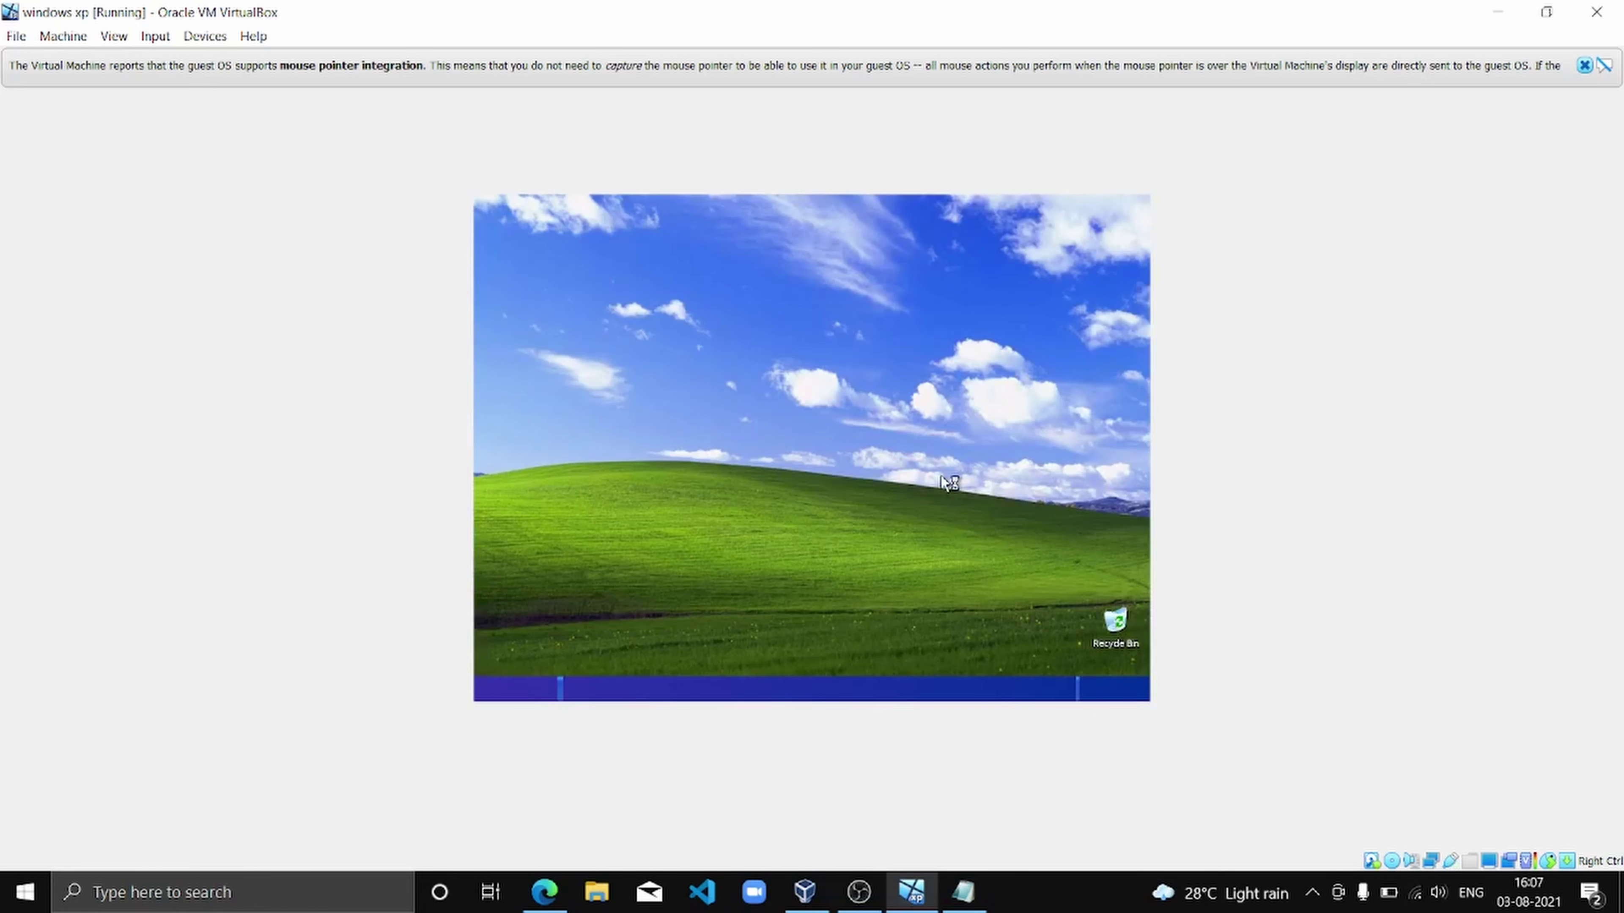
# - Click the loaded XP Bliss desktop once the taskbar and tour balloon appear
pyautogui.click(512, 689)
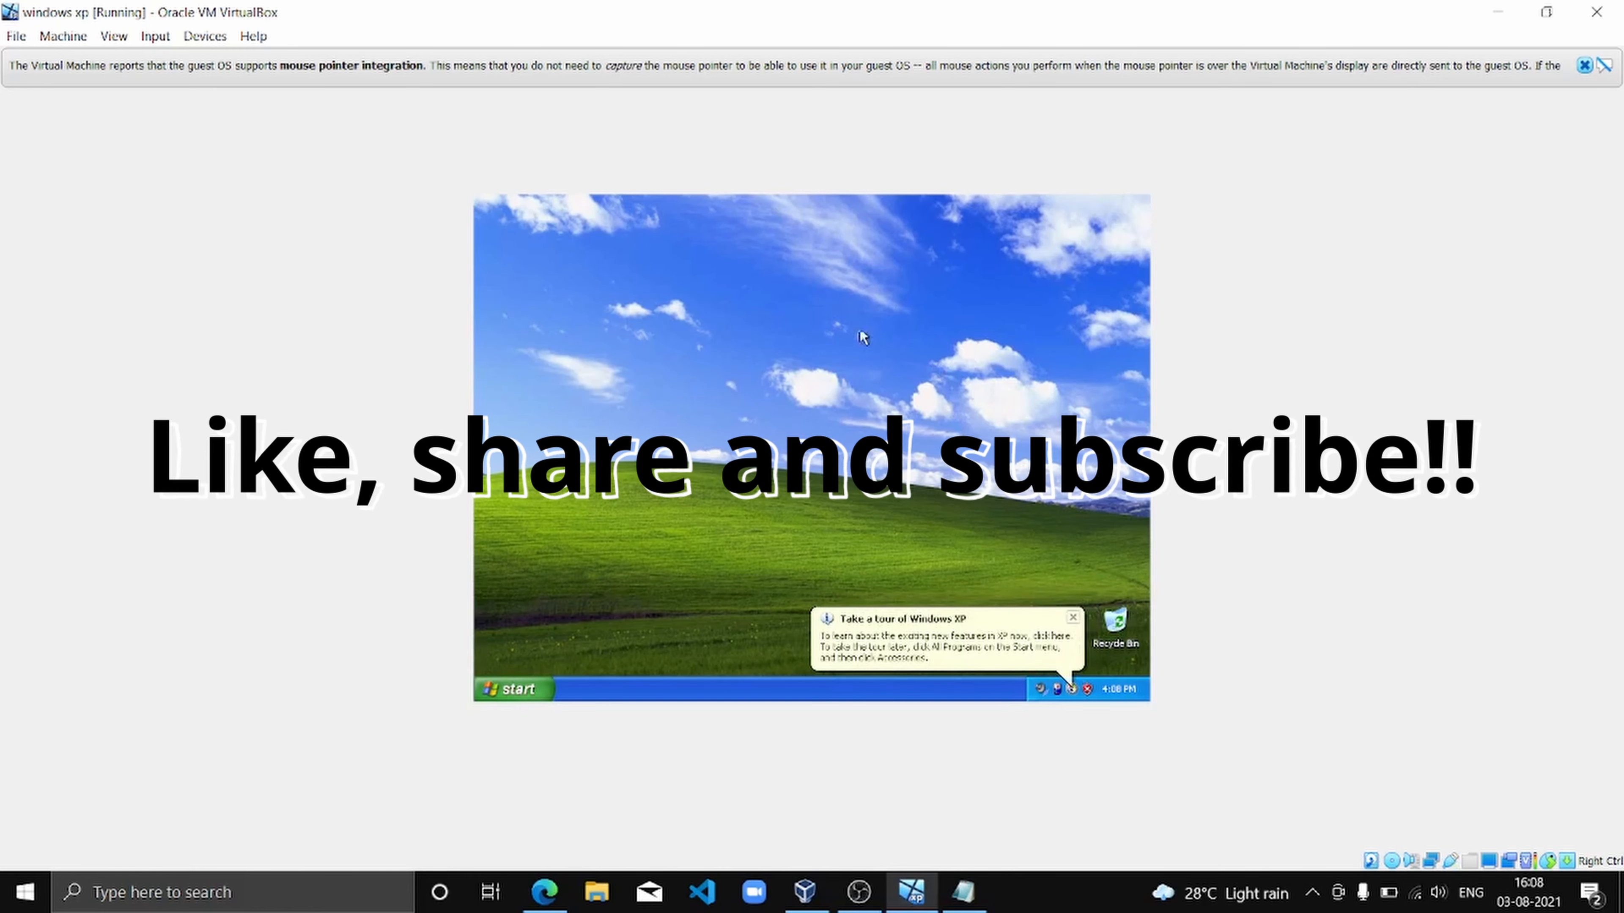
pyautogui.moveTo(816, 316)
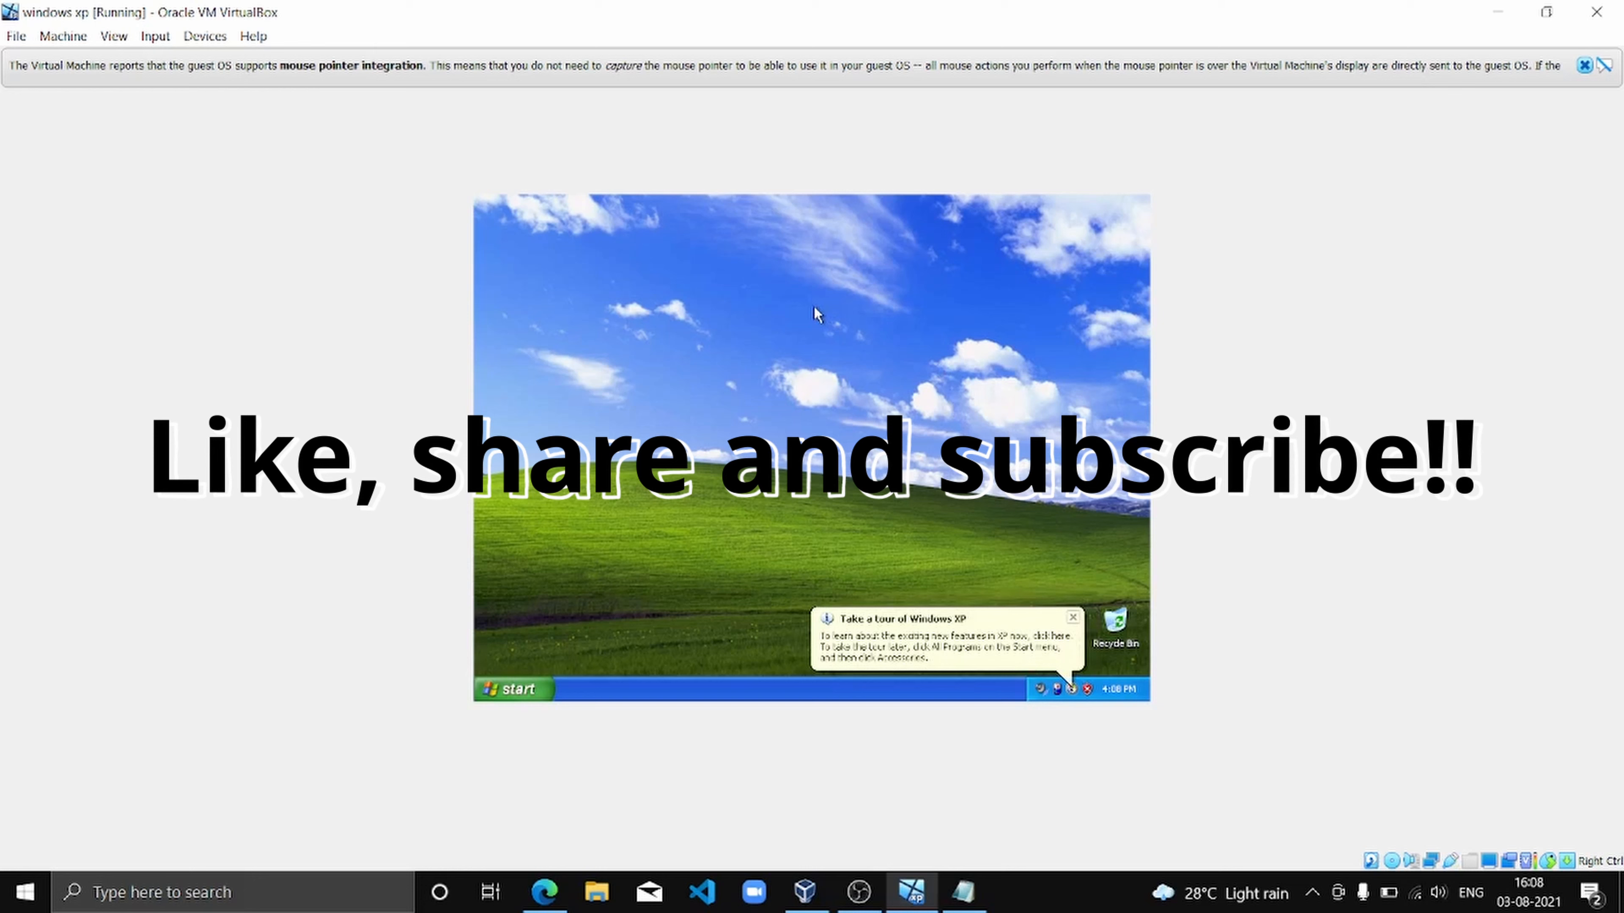